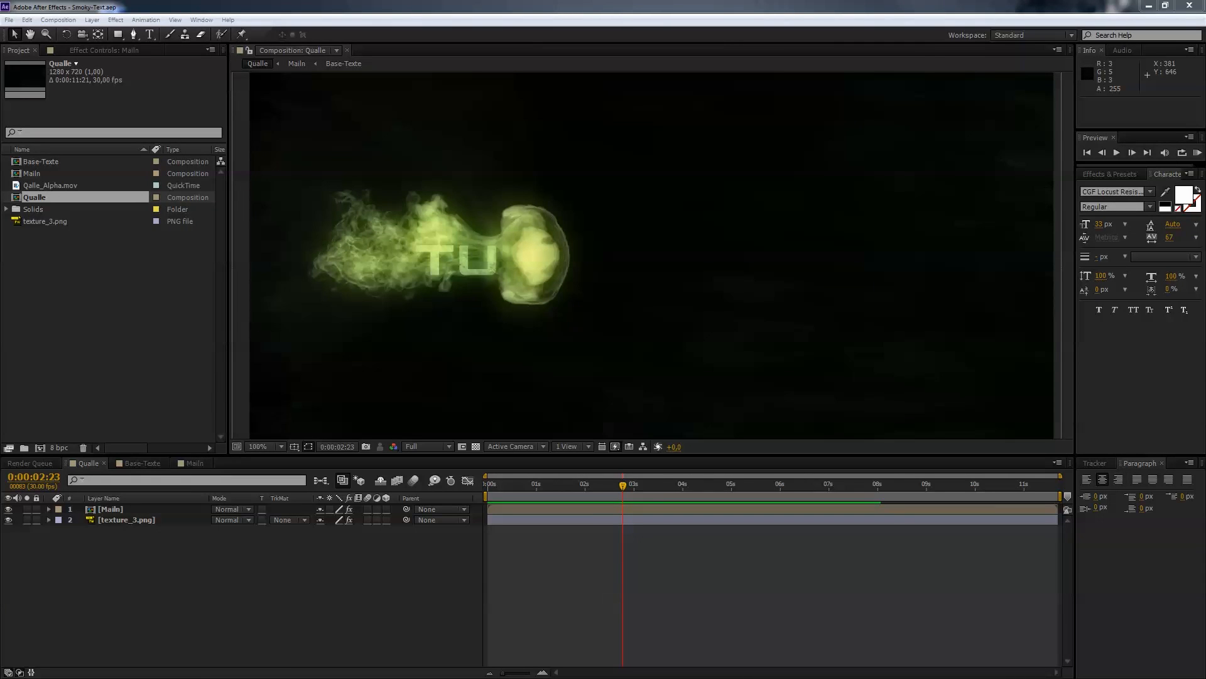
Step: Play and replay the finished smoky TUTORIALPILOT reveal in the Qualle composition
{"action": "left_click", "coordinate": [541, 482]}
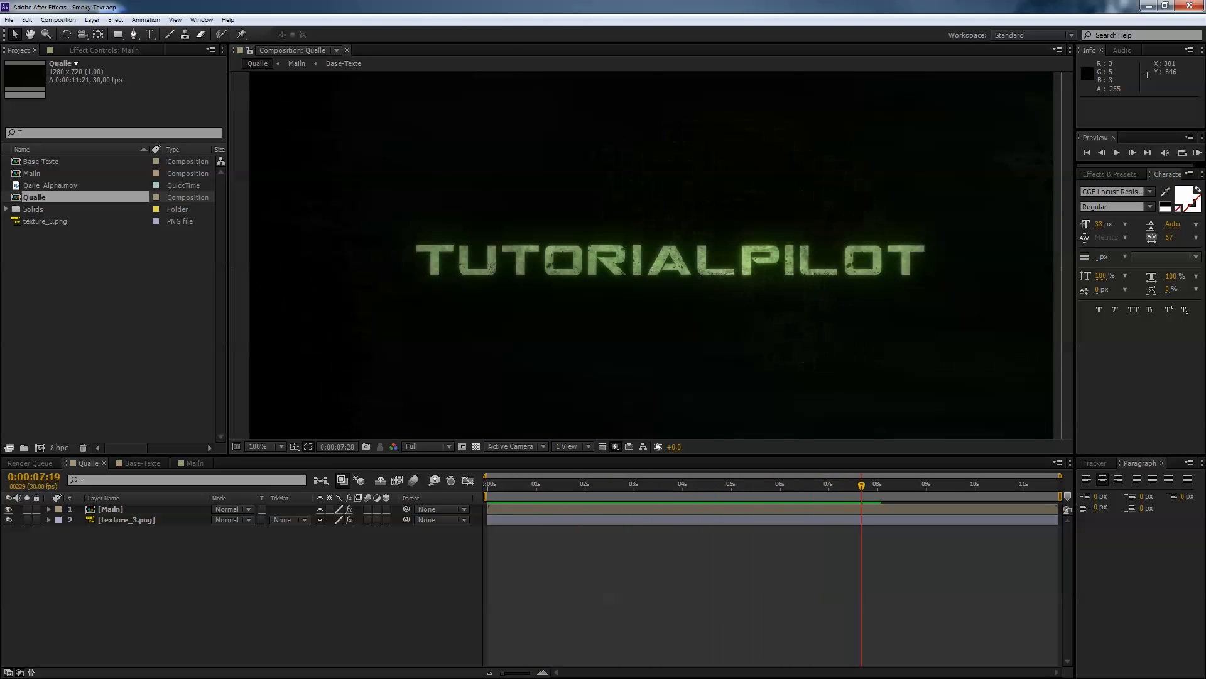
{"action": "left_click", "coordinate": [581, 482]}
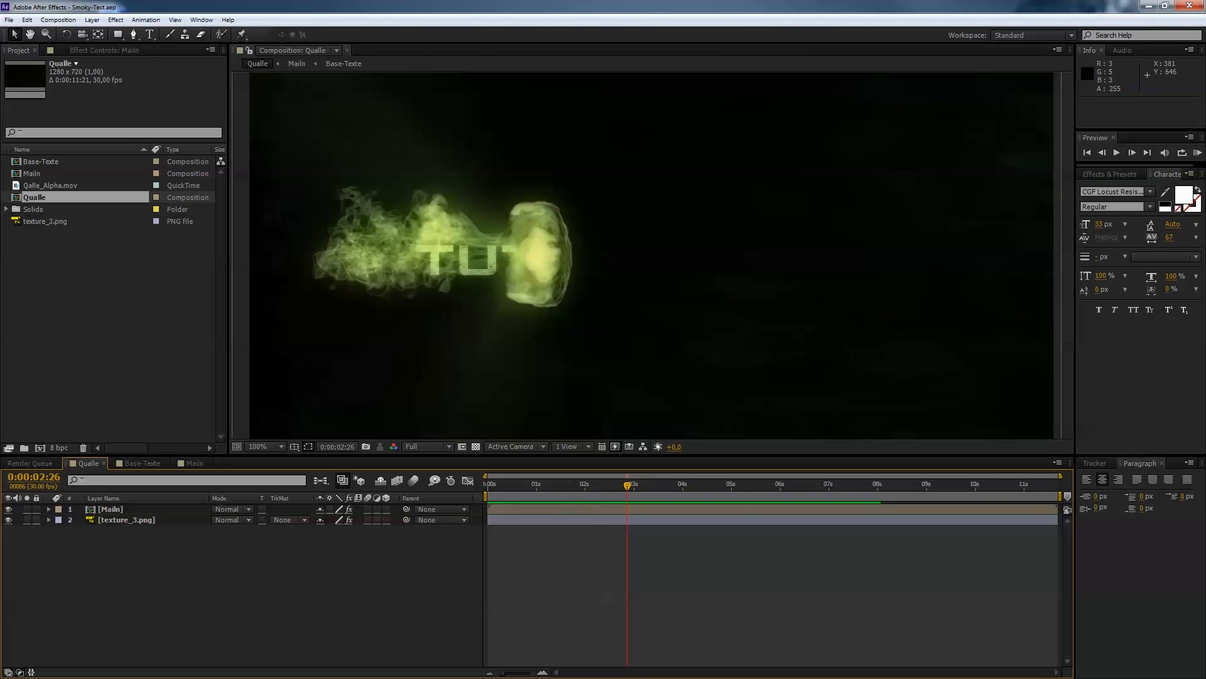
{"action": "mouse_move", "coordinate": [627, 483]}
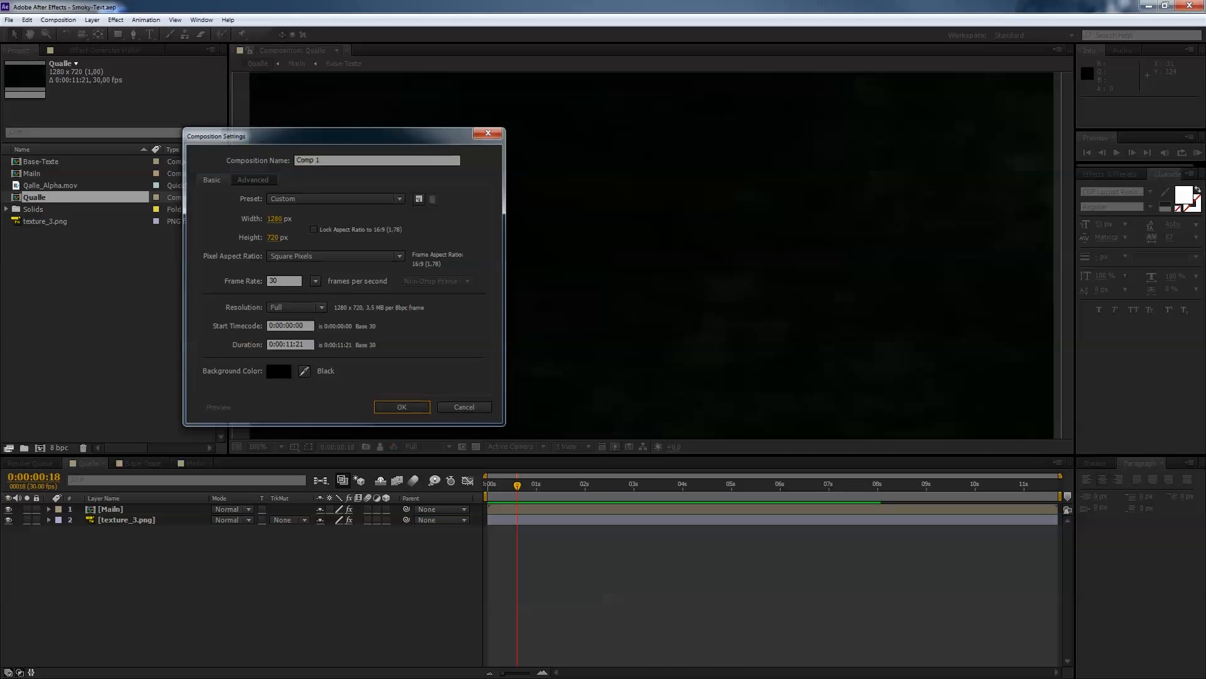
Step: Confirm the 1280×720 composition and write a white TUTORIALPILOT text layer
{"action": "left_click", "coordinate": [401, 406]}
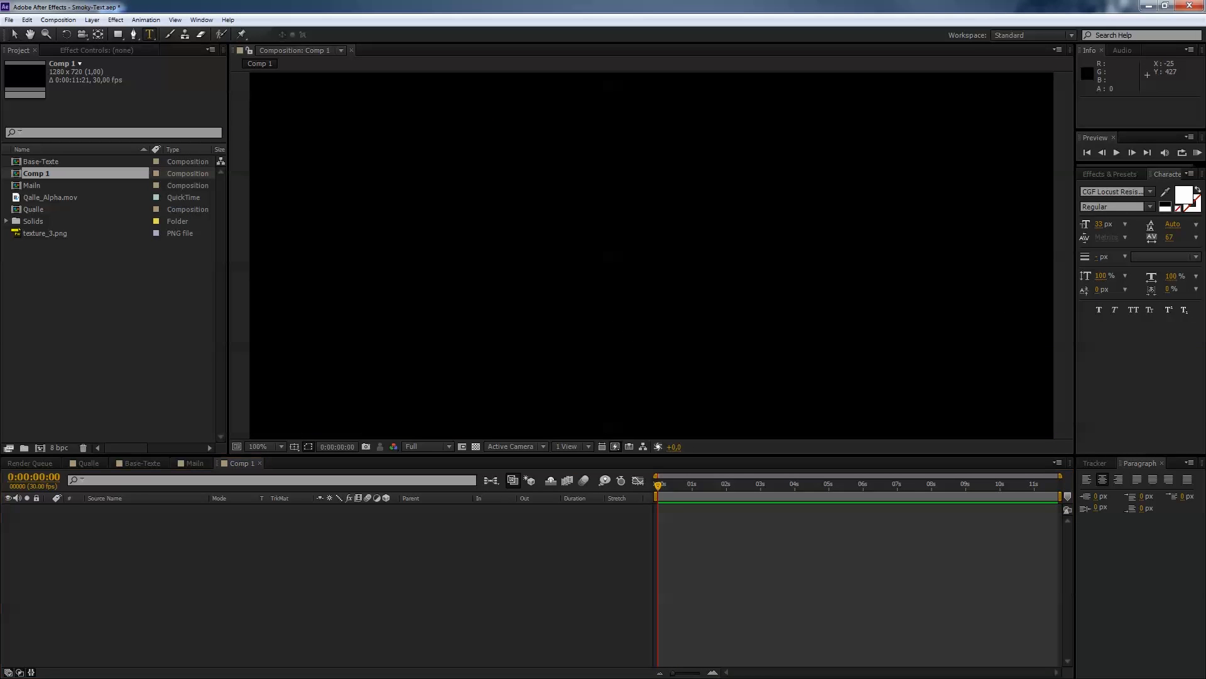
{"action": "left_click", "coordinate": [280, 35]}
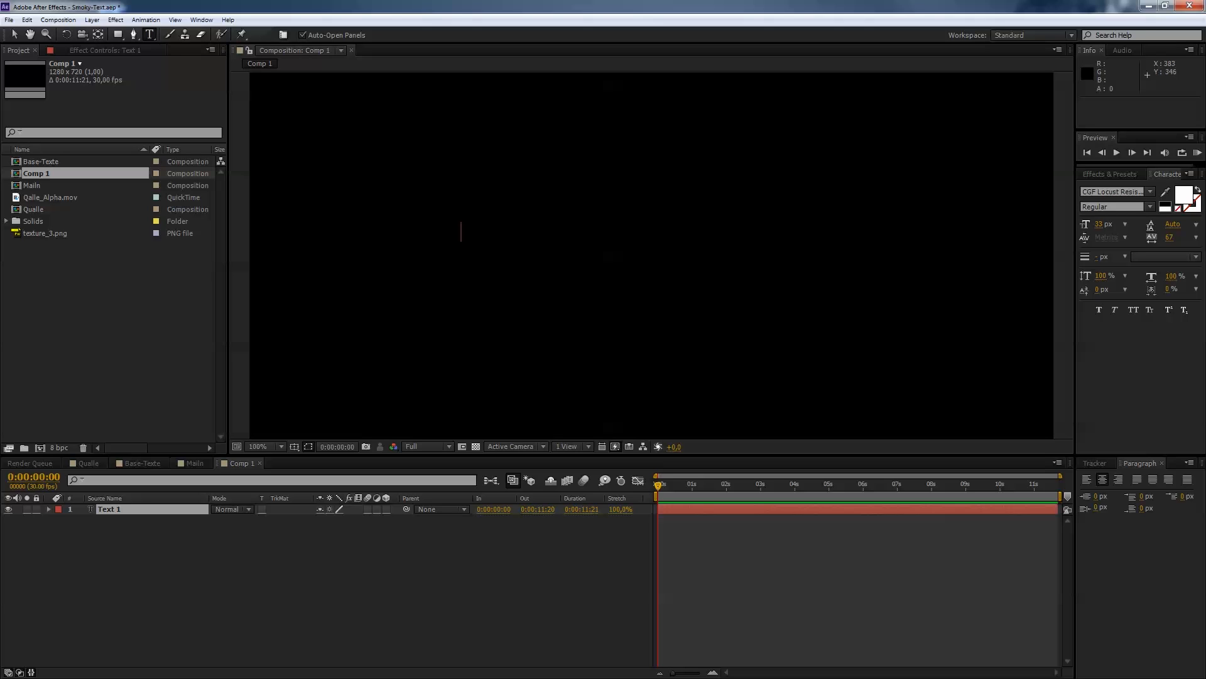
{"action": "type", "text": "TUTO"}
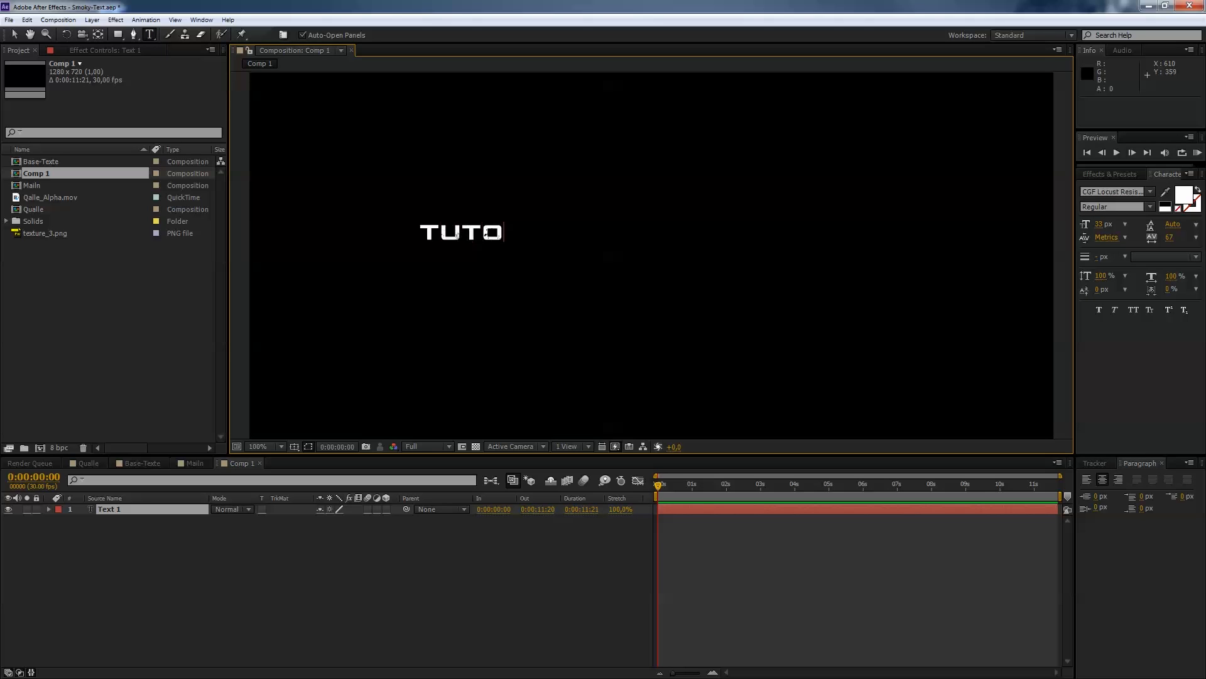
{"action": "type", "text": "RIAL"}
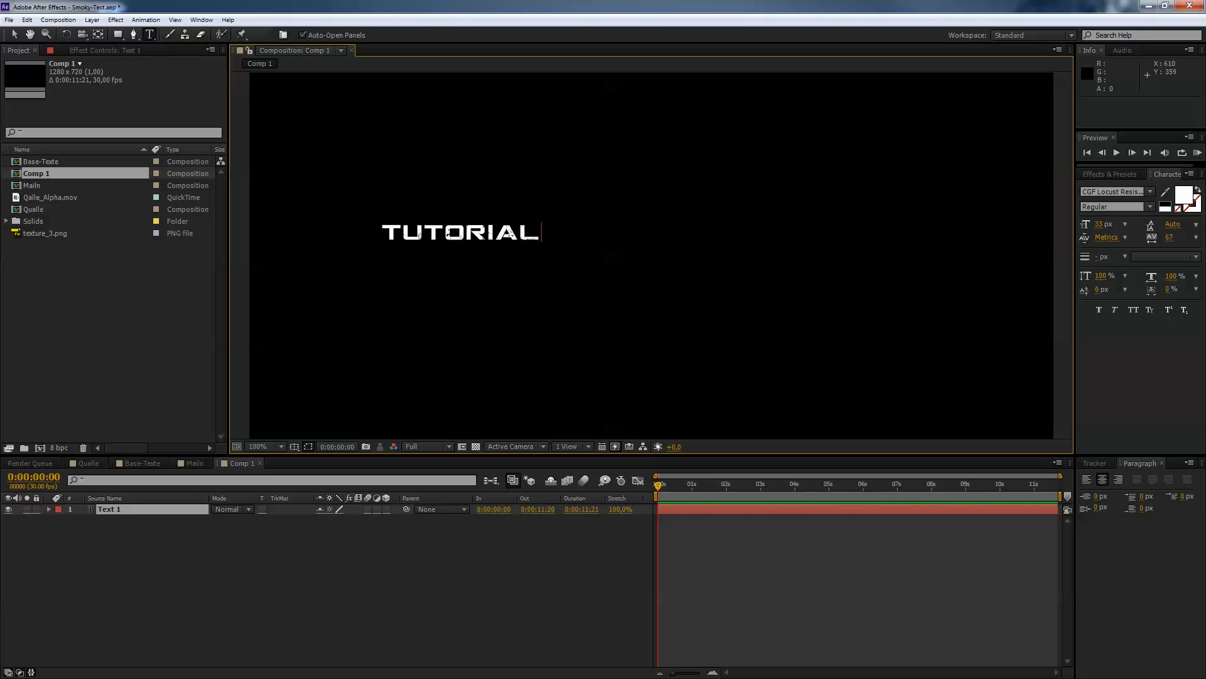
{"action": "type", "text": "PILOT"}
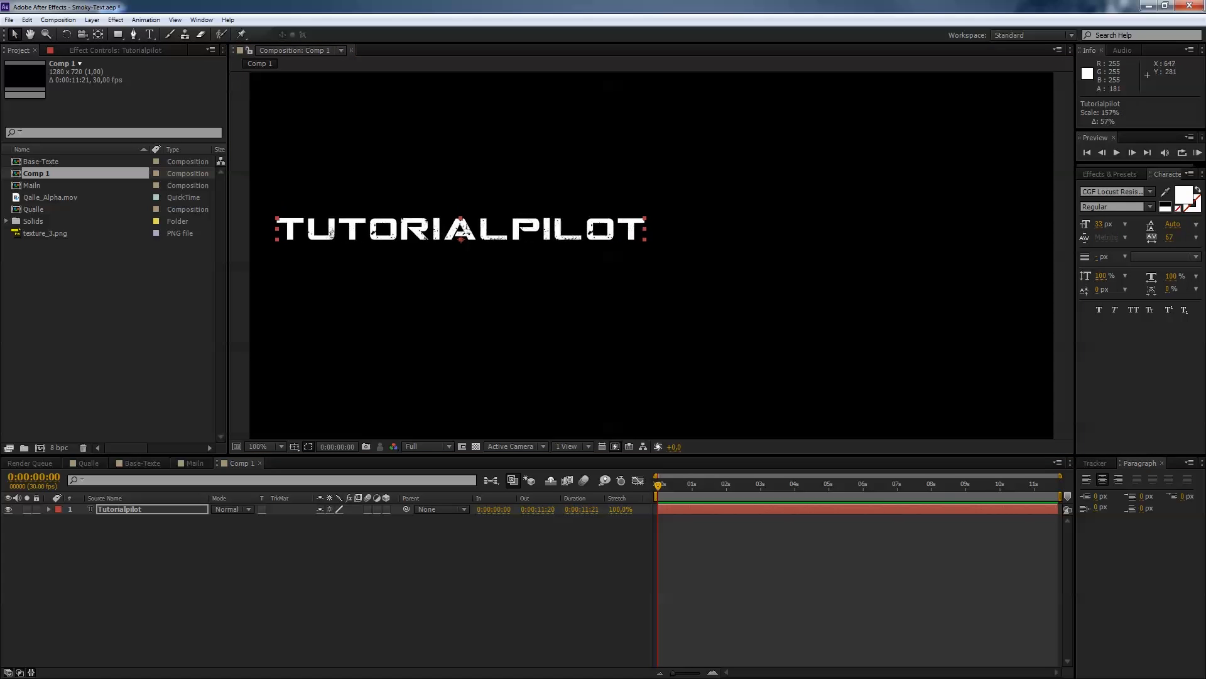
Step: Scale the TUTORIALPILOT text up and centre it in the frame
{"action": "left_click_drag", "start_coordinate": [458, 229], "coordinate": [485, 229]}
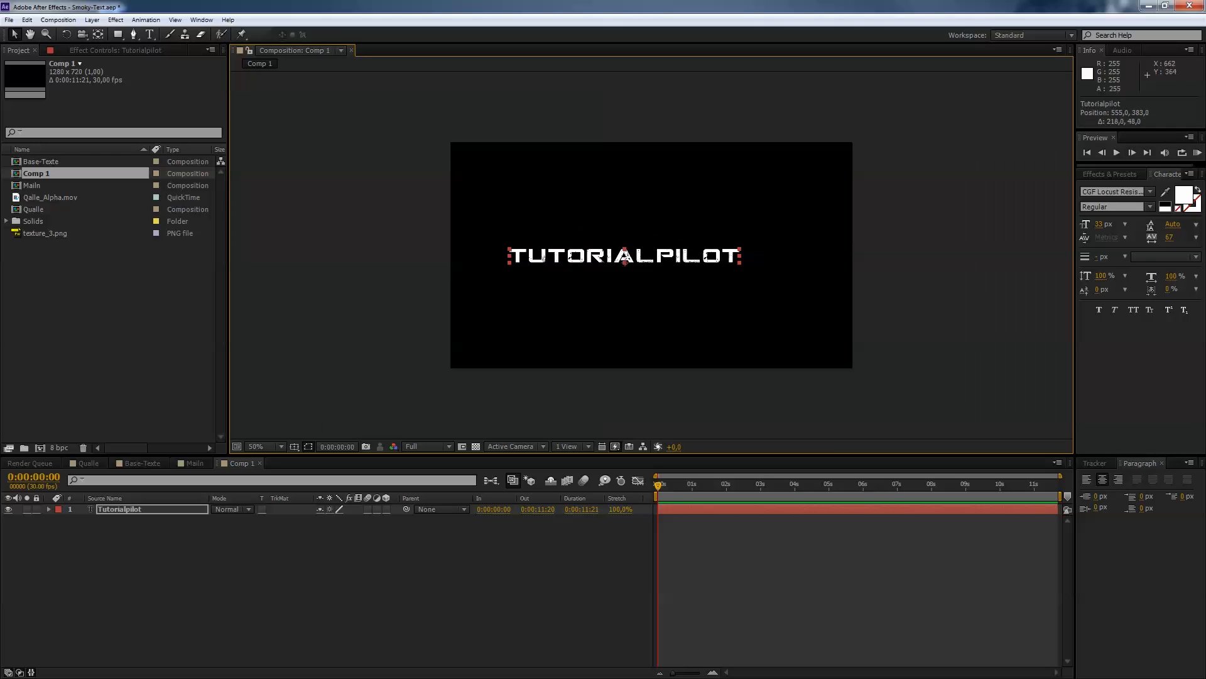
{"action": "left_click_drag", "start_coordinate": [623, 255], "coordinate": [639, 257]}
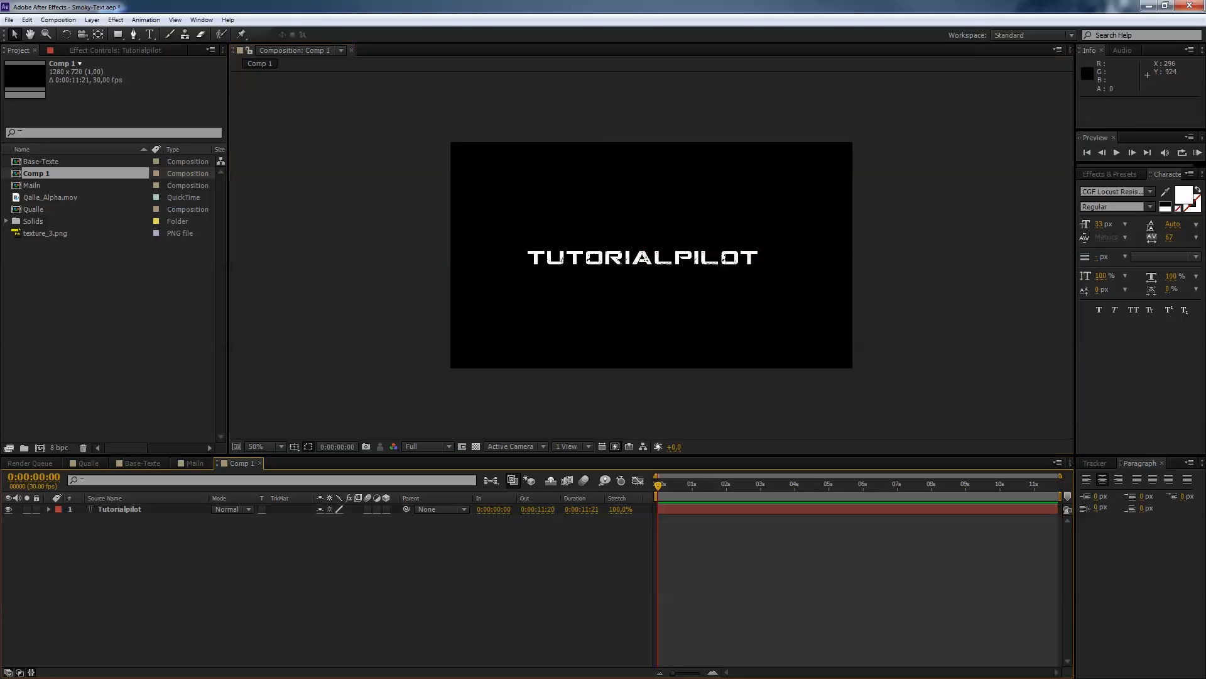
Step: Place texture_3.png above the text and set its blending mode to Stencil Luma
{"action": "left_click", "coordinate": [47, 232]}
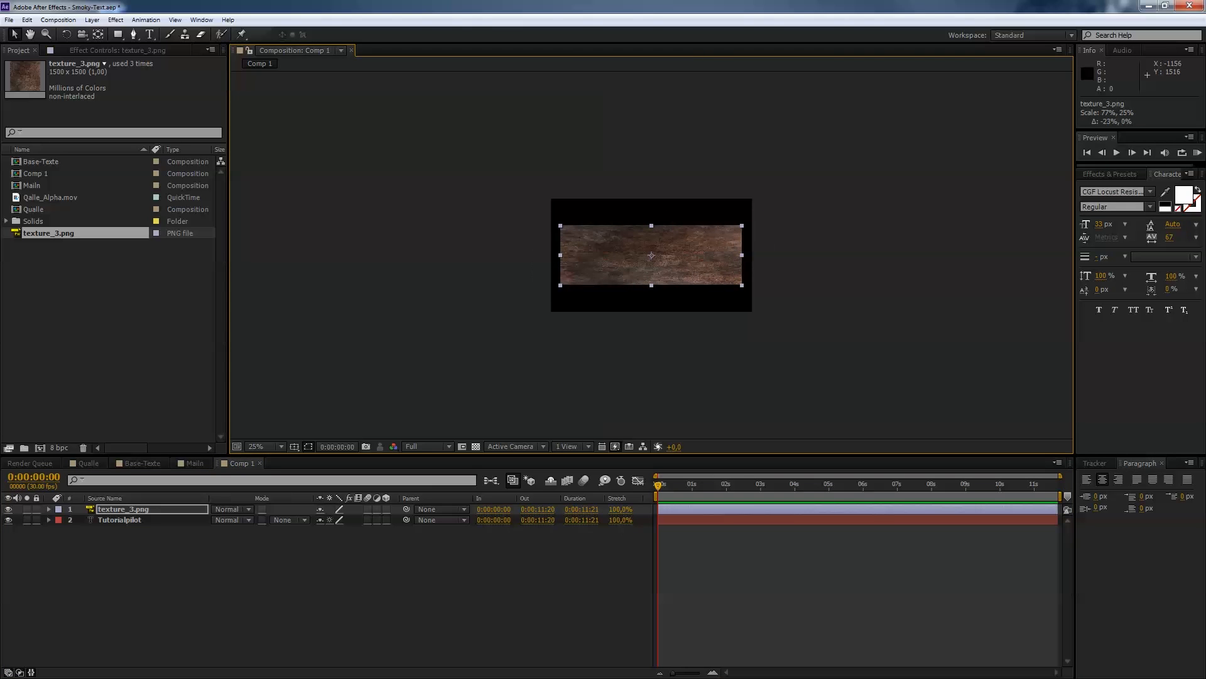
{"action": "left_click", "coordinate": [231, 508]}
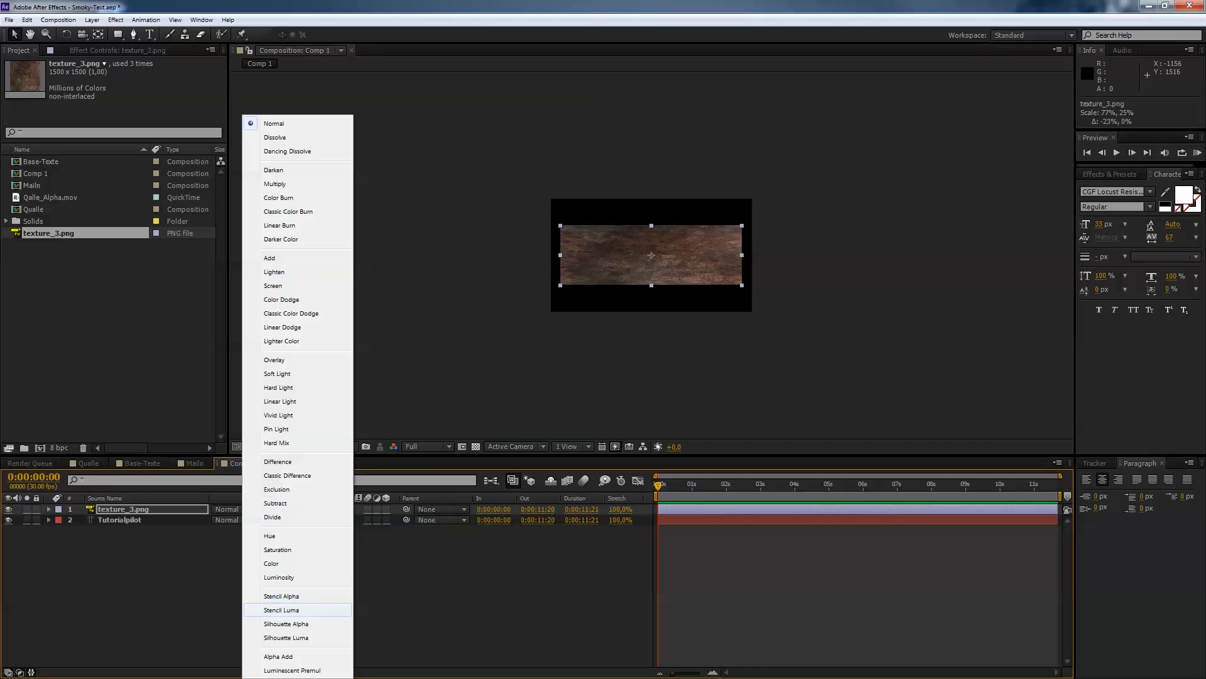
{"action": "left_click", "coordinate": [280, 609]}
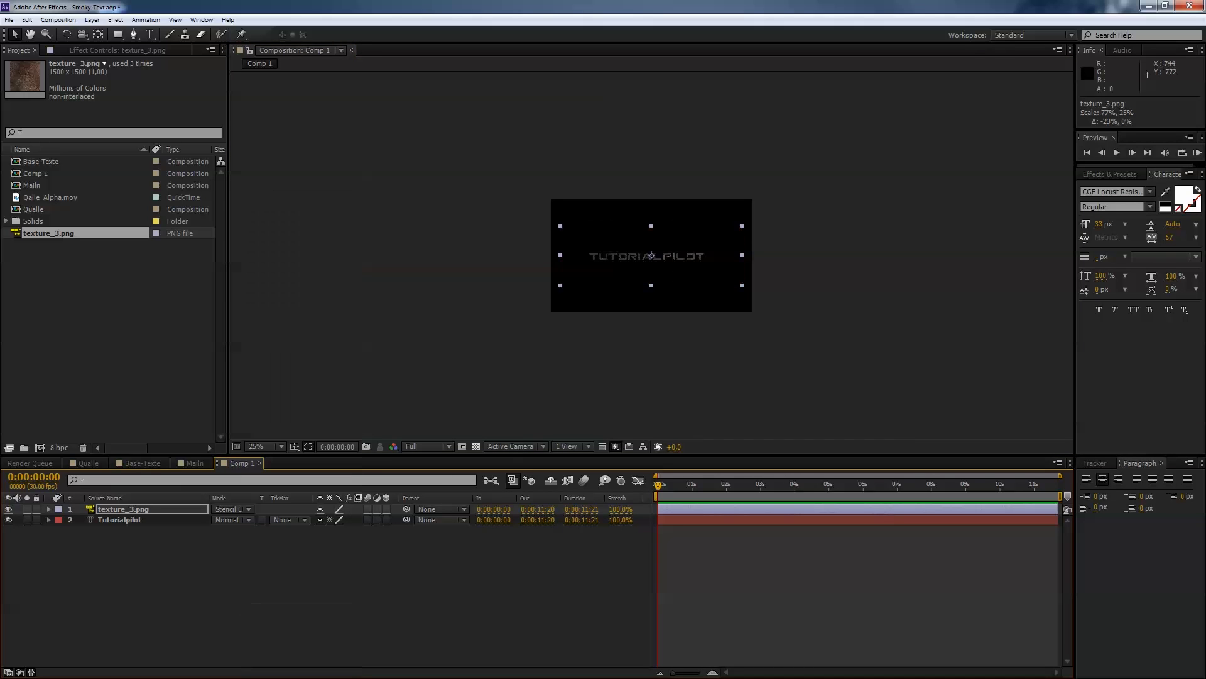
{"action": "left_click", "coordinate": [257, 446]}
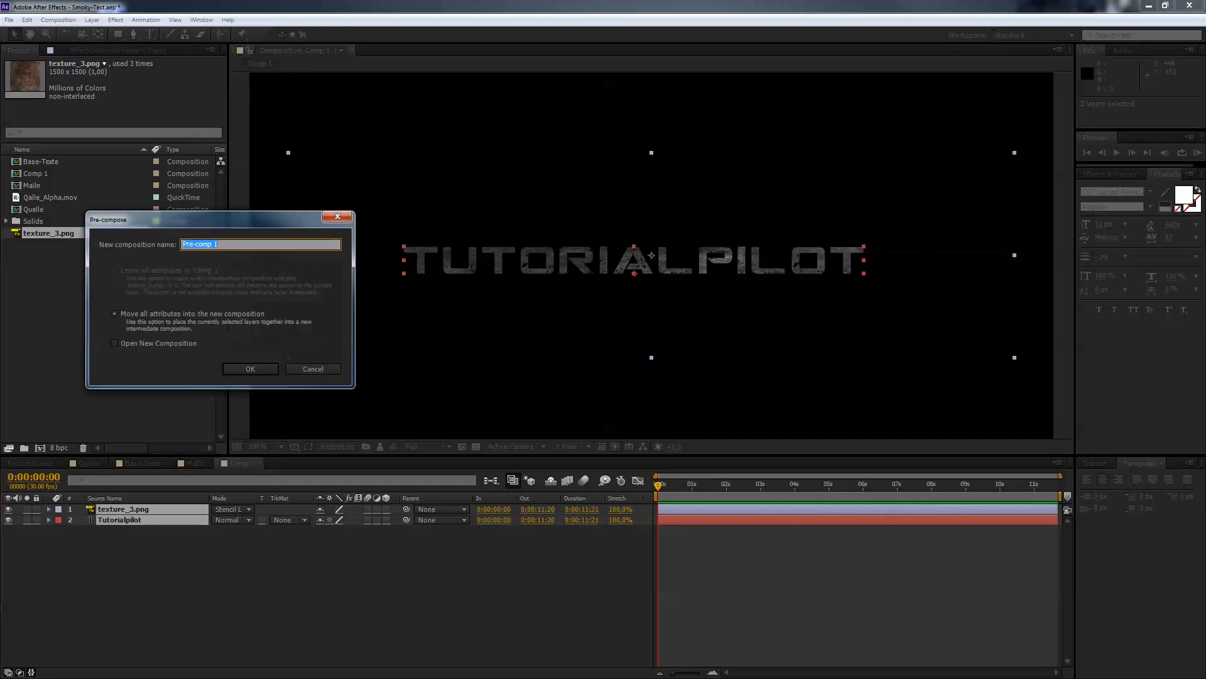
Step: Pre-compose both layers as Main_Text_Layer and duplicate the precomp layer
{"action": "type", "text": "Main_Text"}
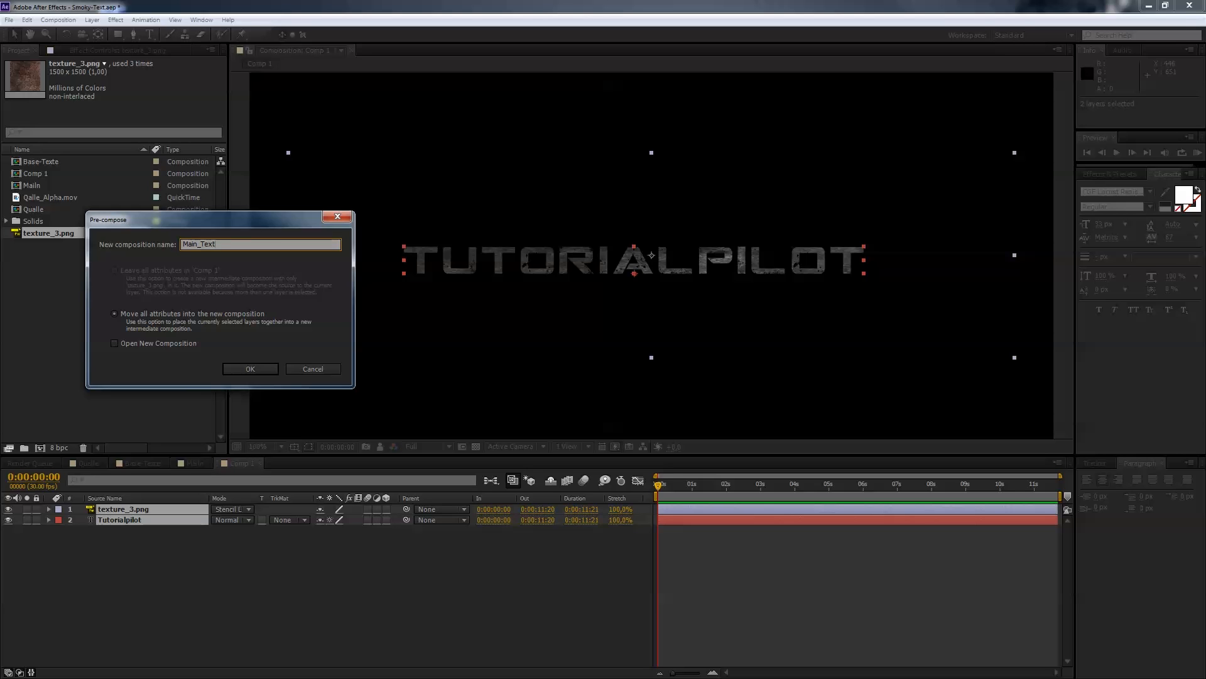
{"action": "left_click", "coordinate": [248, 368]}
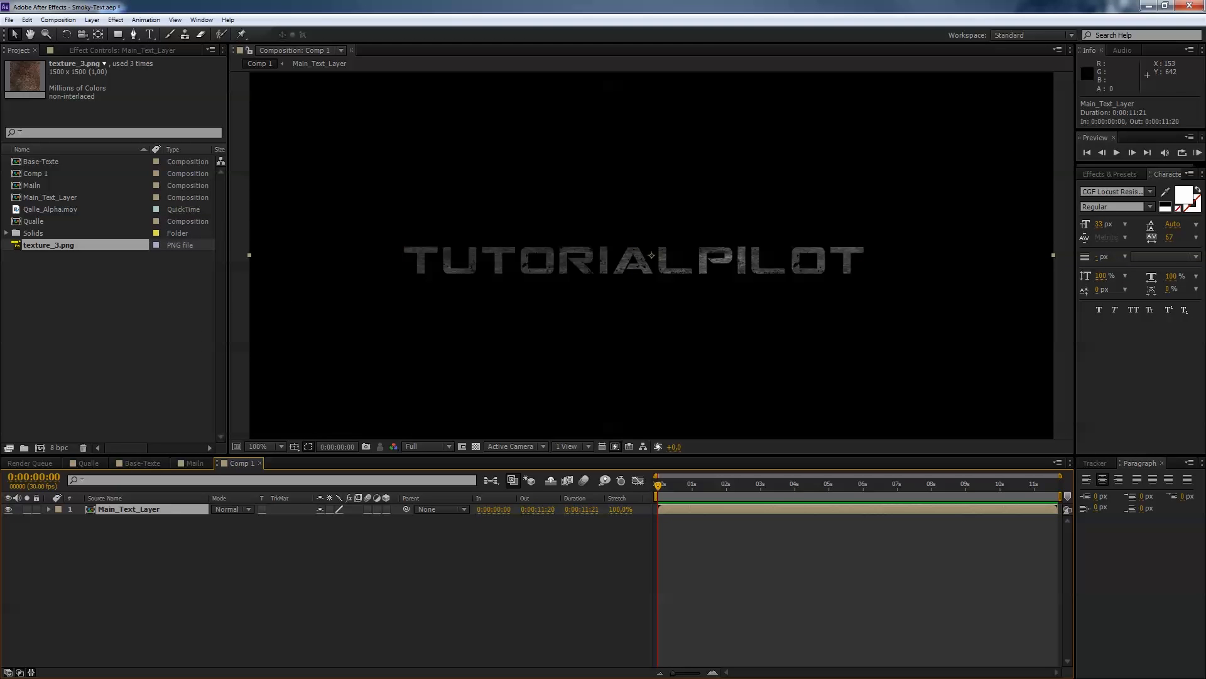
{"action": "left_click", "coordinate": [26, 19]}
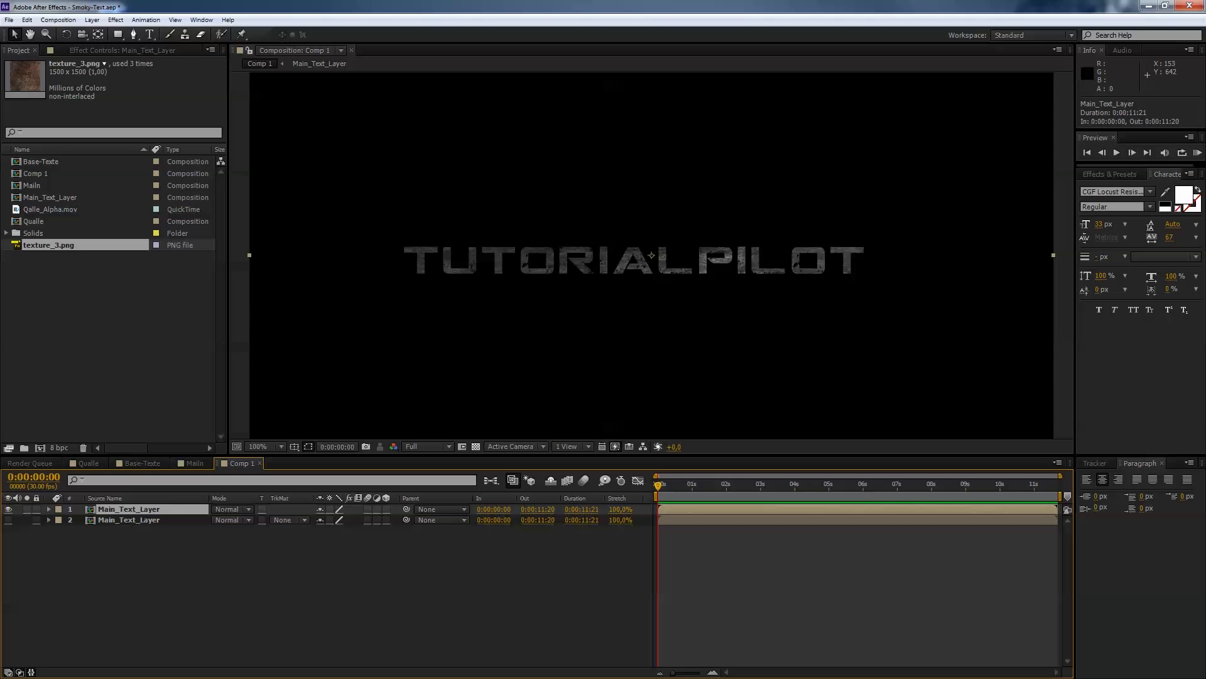
{"action": "left_click", "coordinate": [51, 208]}
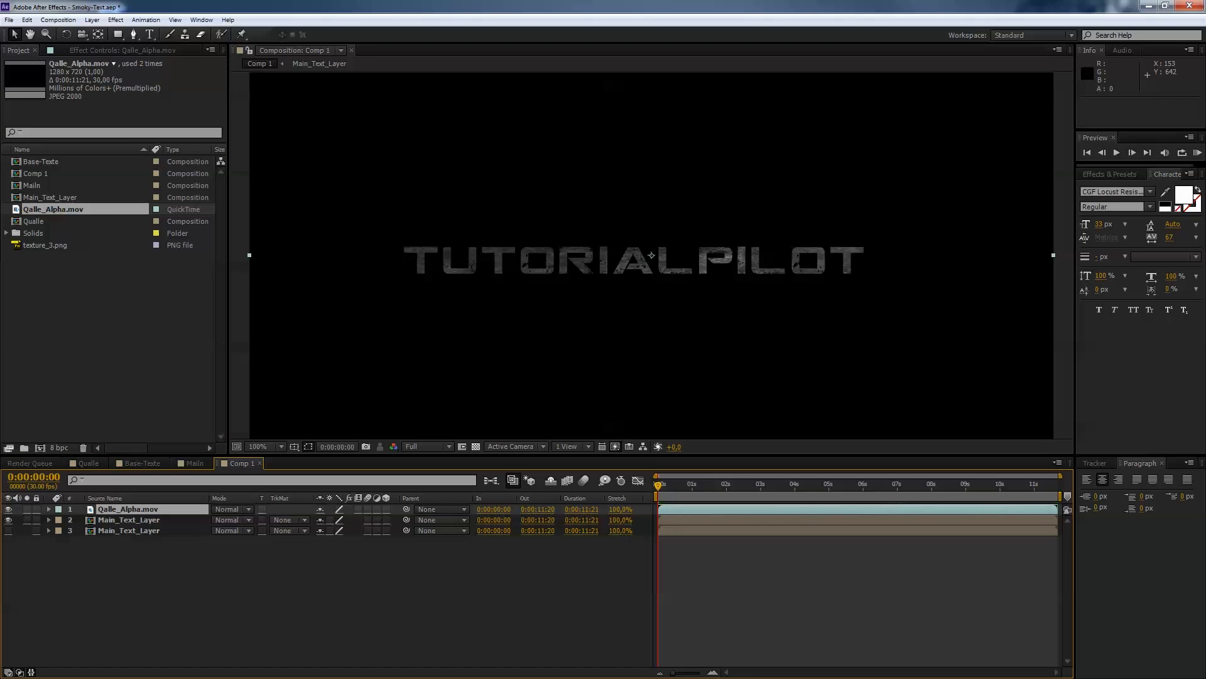
Step: Put Qalle_Alpha.mov on top, apply Levels and lower Input White to brighten the smoke
{"action": "left_click", "coordinate": [741, 485]}
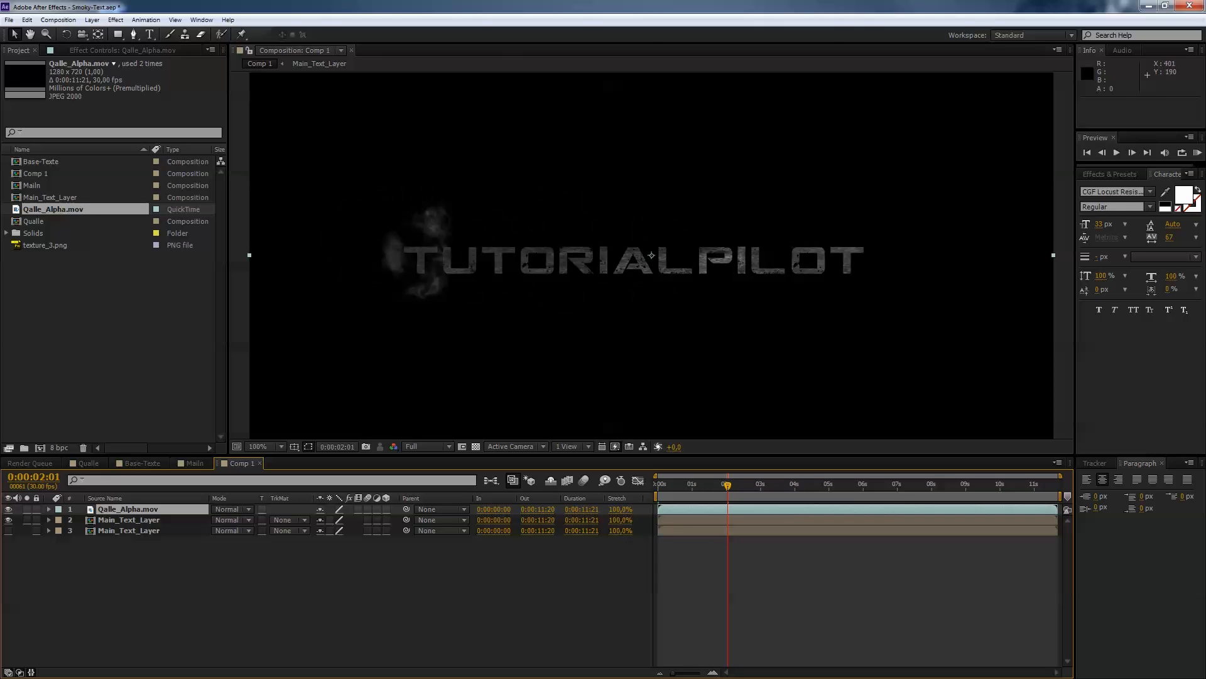
{"action": "mouse_move", "coordinate": [1001, 259]}
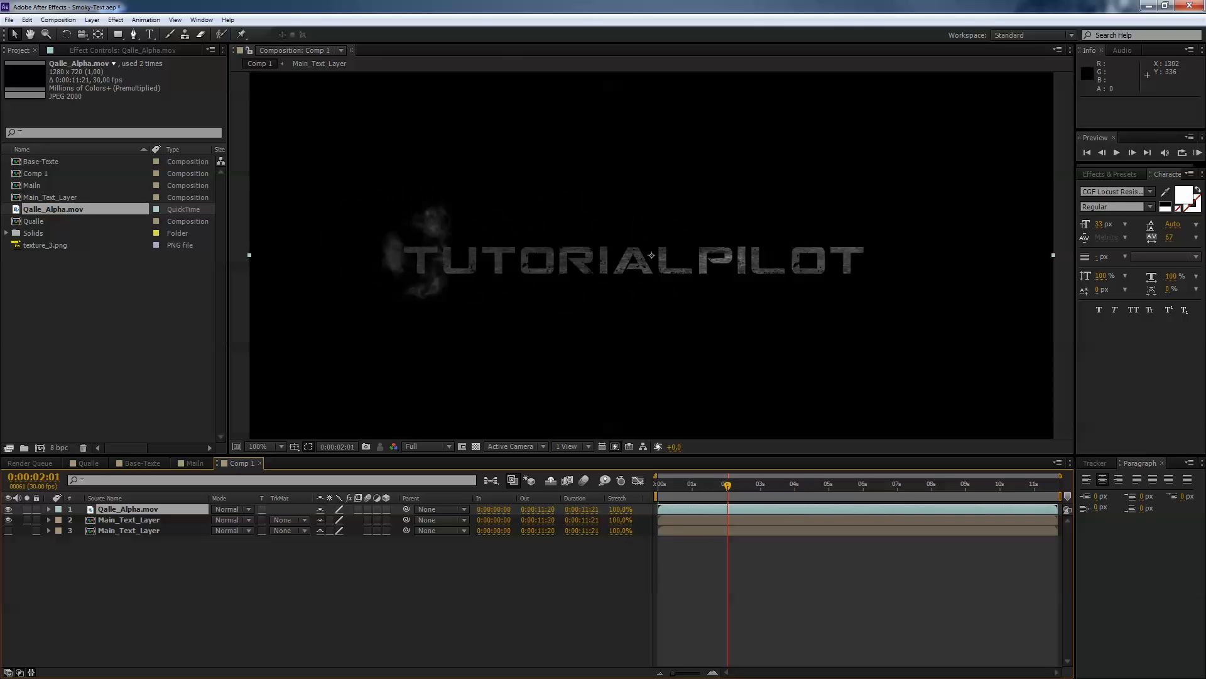
{"action": "left_click", "coordinate": [1110, 173]}
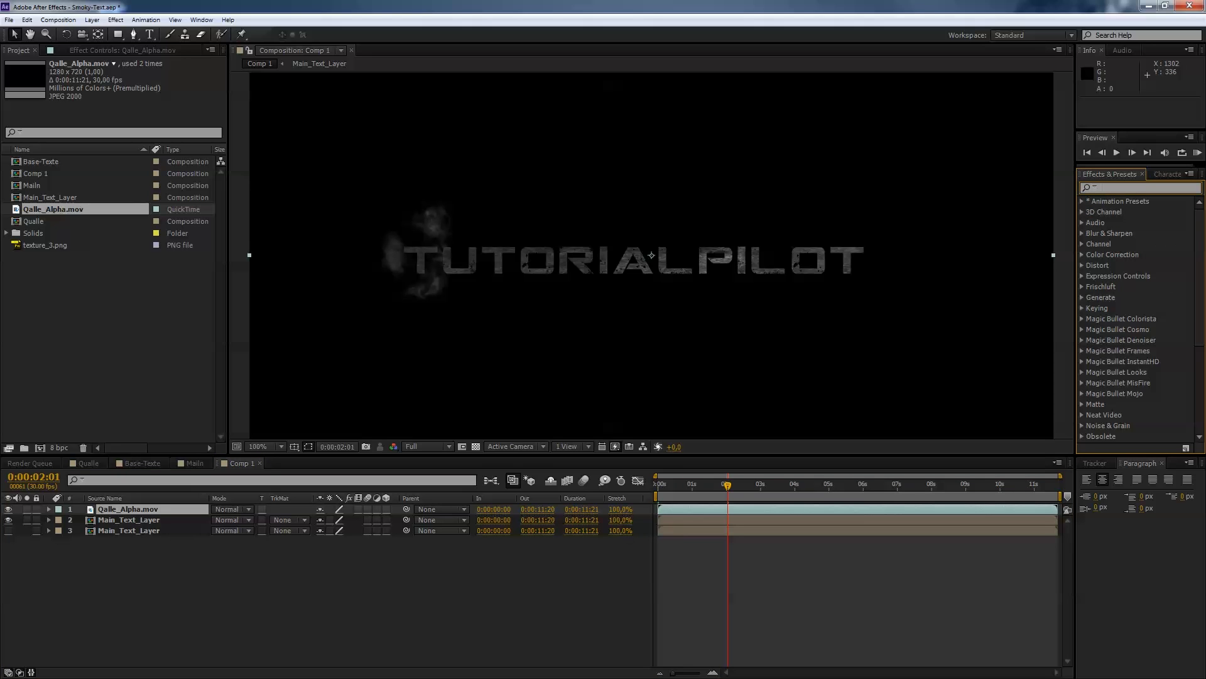
{"action": "type", "text": "level"}
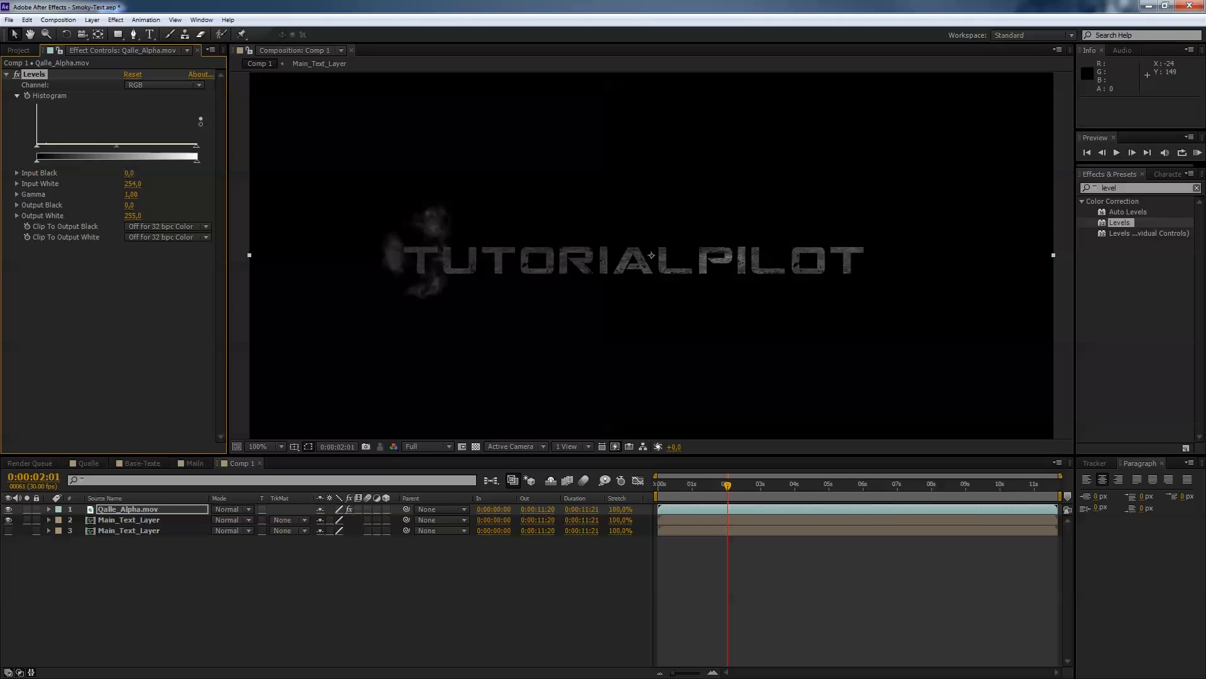
{"action": "left_click", "coordinate": [132, 183]}
{"action": "type", "text": "9"}
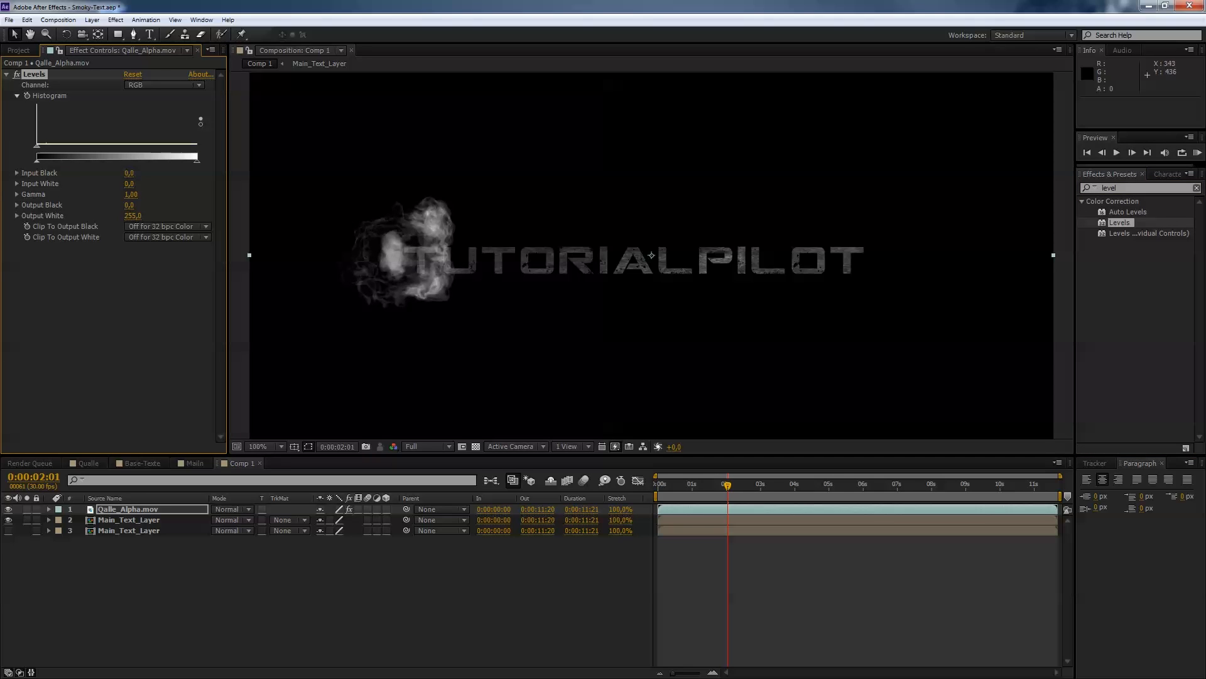
{"action": "mouse_move", "coordinate": [636, 256]}
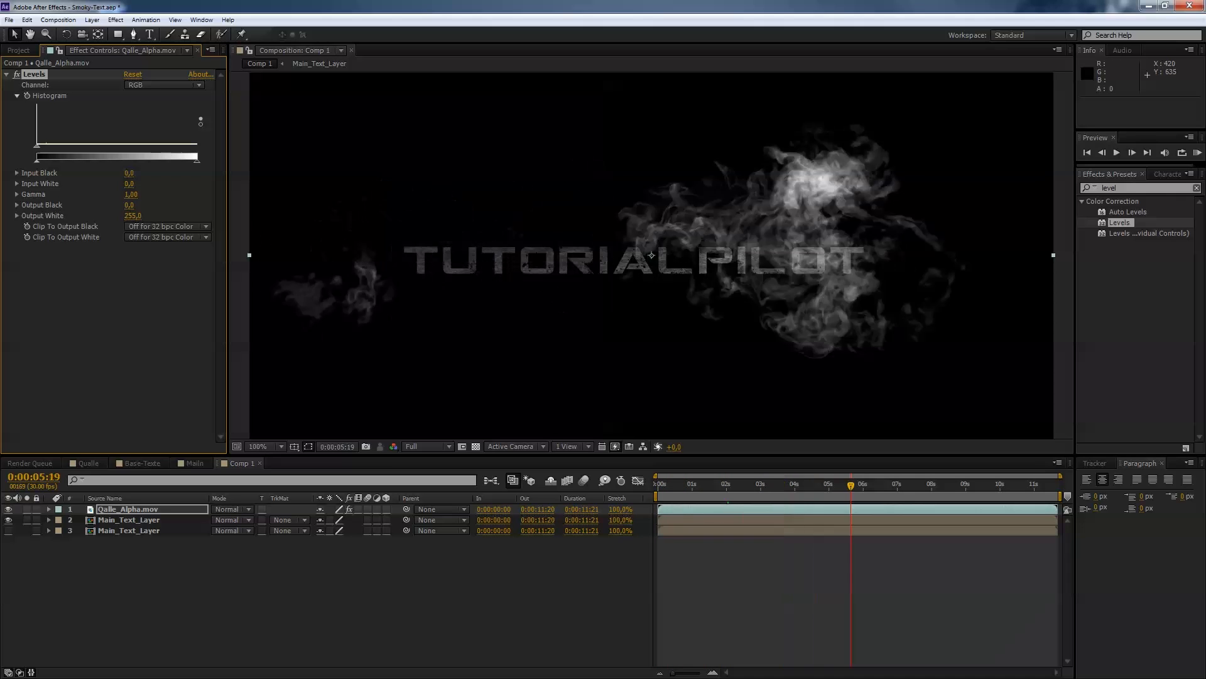
{"action": "left_click", "coordinate": [671, 483]}
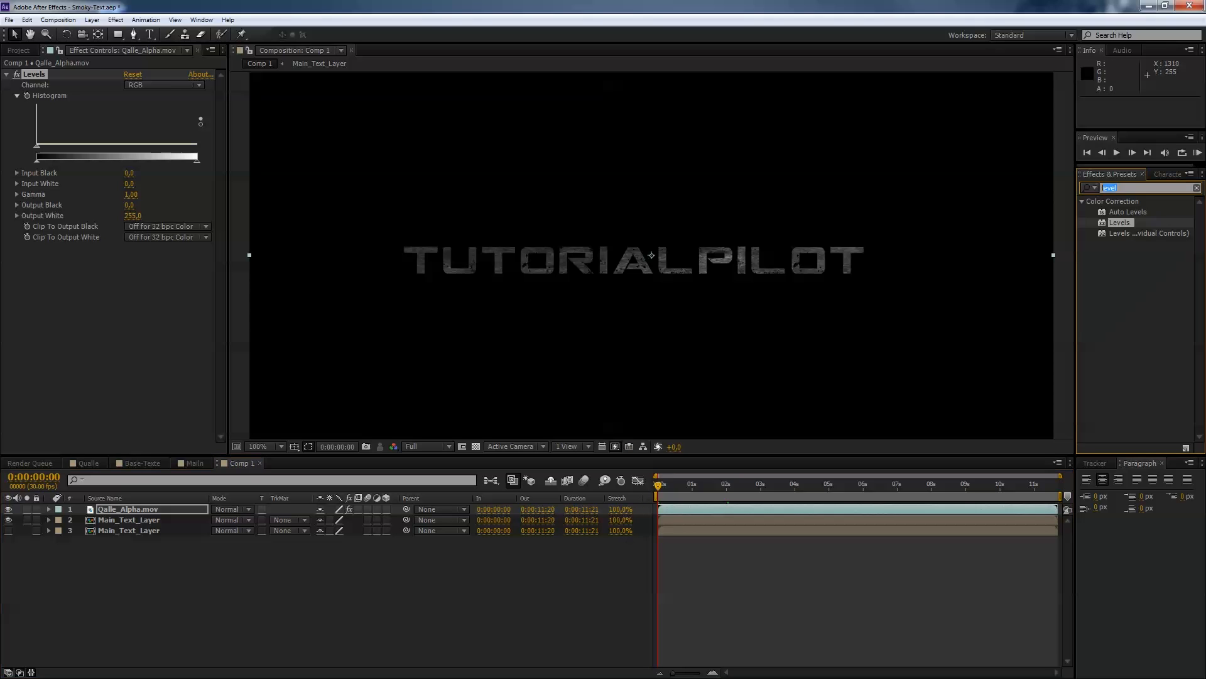
Step: Apply Linear Wipe to the upper Main_Text_Layer copy at 100% Transition Completion
{"action": "type", "text": "li"}
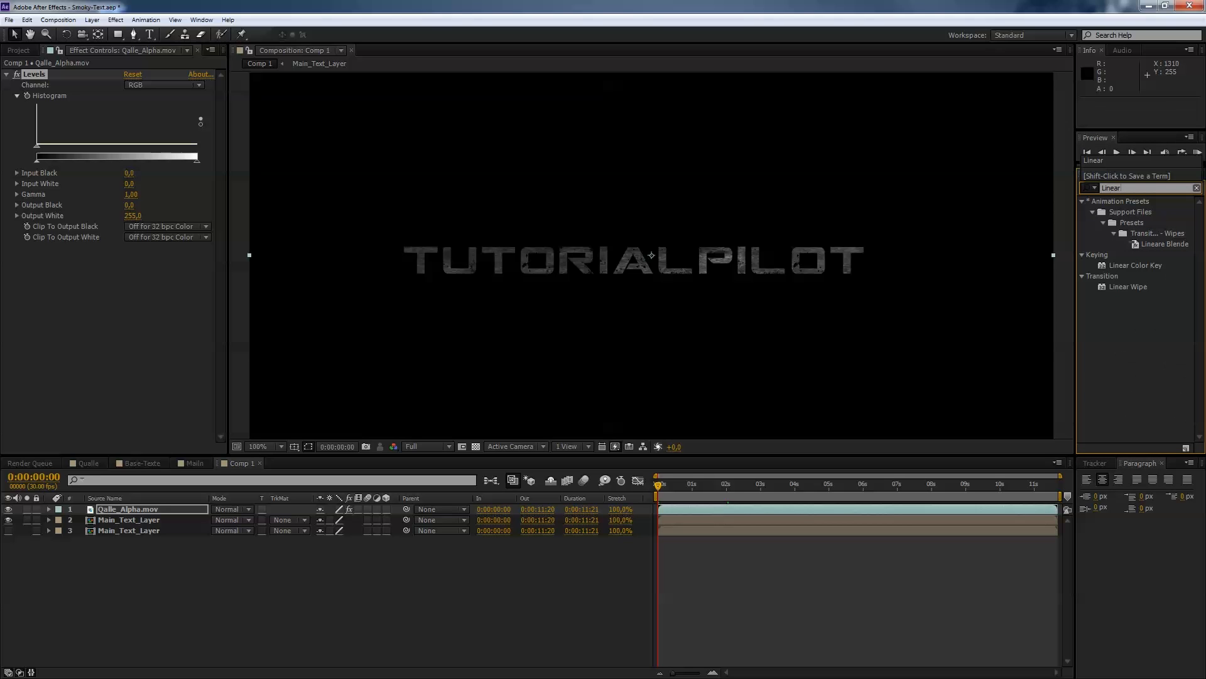
{"action": "left_click", "coordinate": [128, 519]}
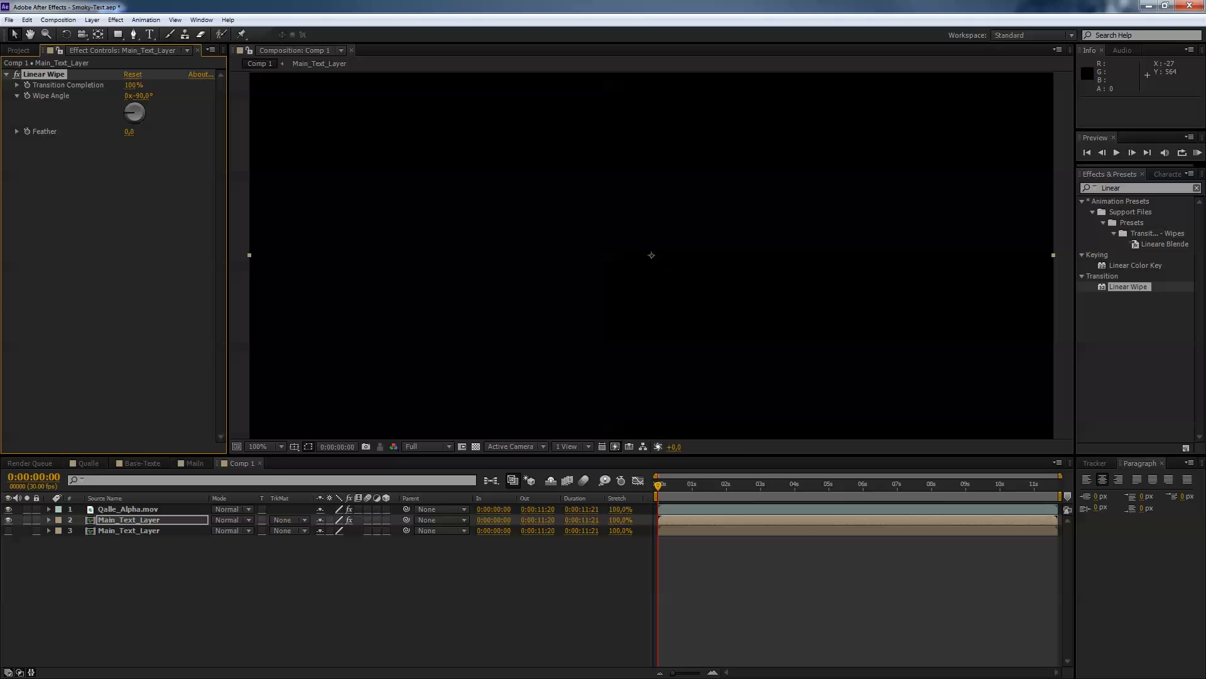
{"action": "left_click", "coordinate": [695, 485]}
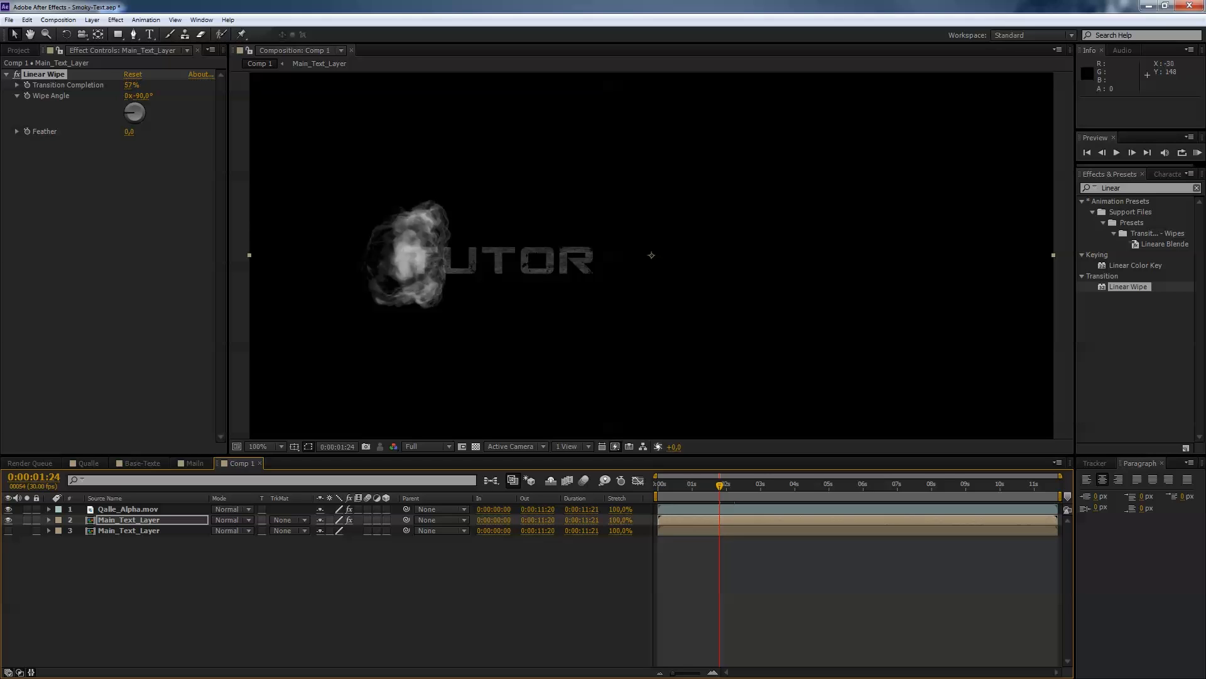
Step: Scrub Transition Completion so the smoke reveals the text, hiding the upper layers
{"action": "left_click", "coordinate": [131, 84]}
{"action": "type", "text": "100"}
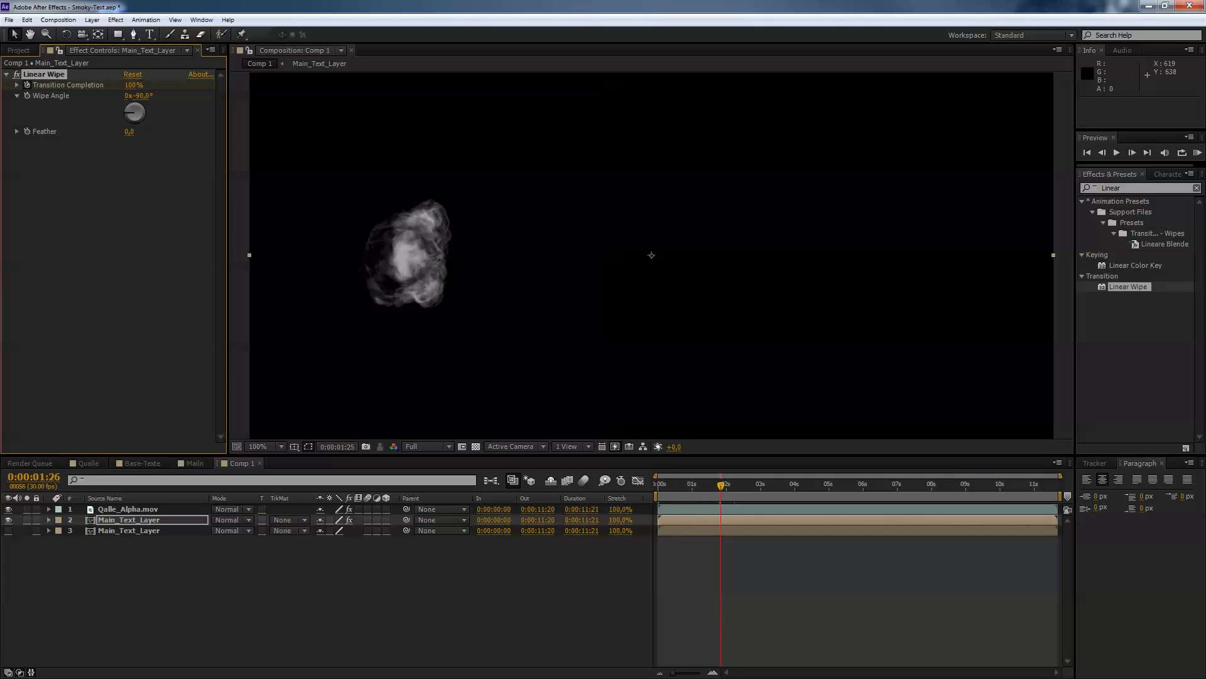
{"action": "left_click_drag", "start_coordinate": [725, 483], "coordinate": [736, 482]}
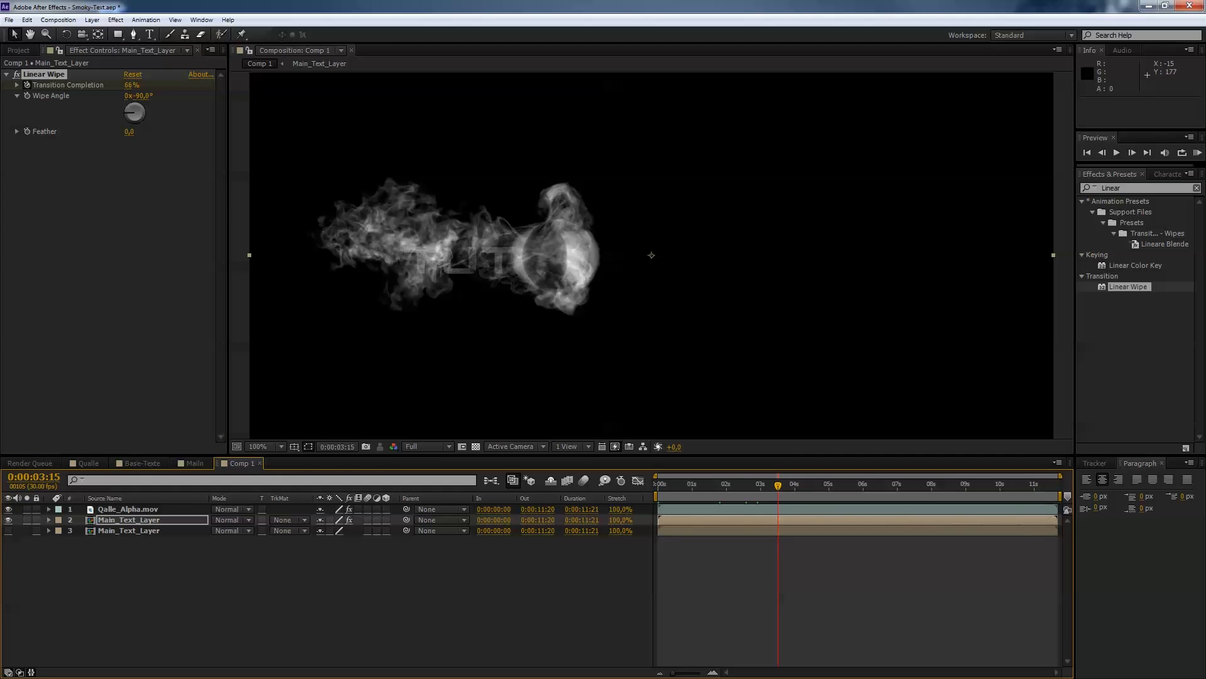
{"action": "left_click_drag", "start_coordinate": [135, 84], "coordinate": [132, 84]}
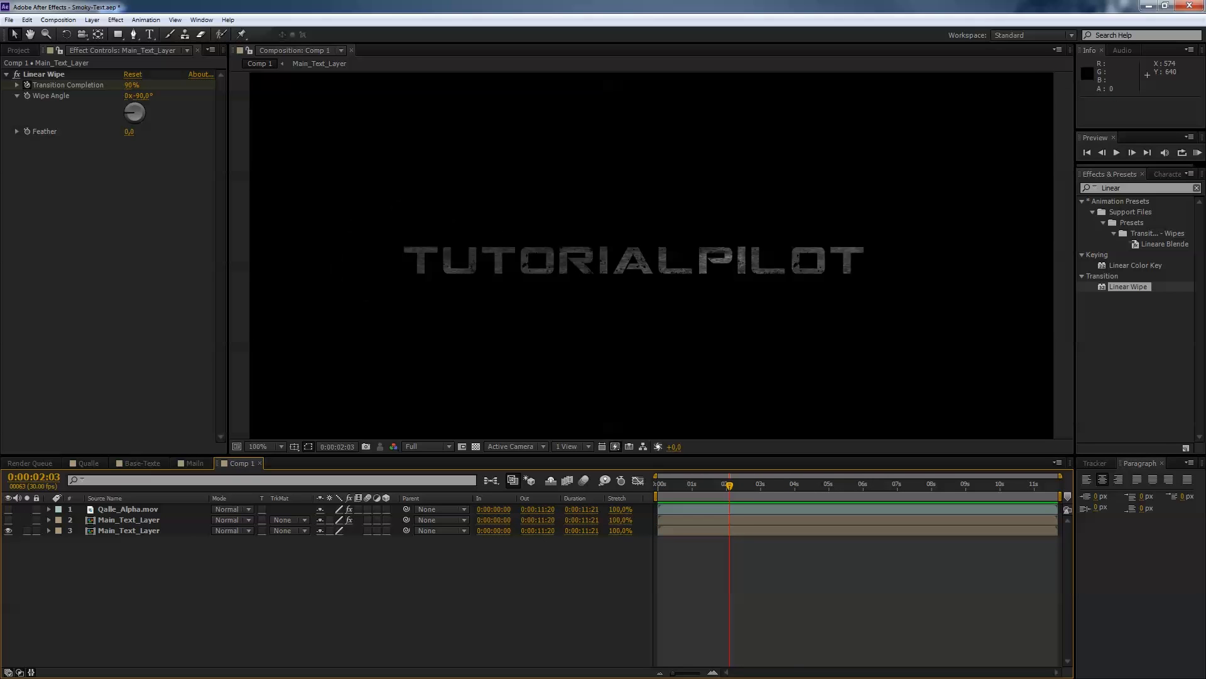
Step: Create a new adjustment layer above the bottom text and rename it Displace
{"action": "left_click", "coordinate": [91, 19]}
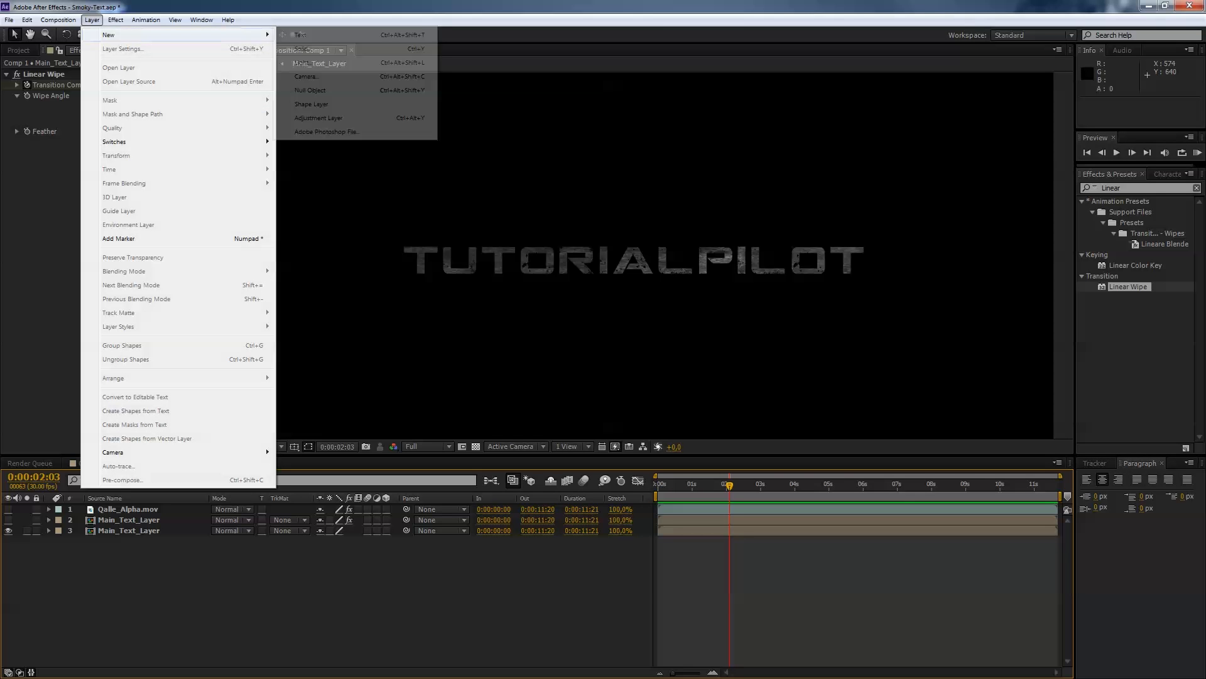
{"action": "left_click", "coordinate": [317, 118]}
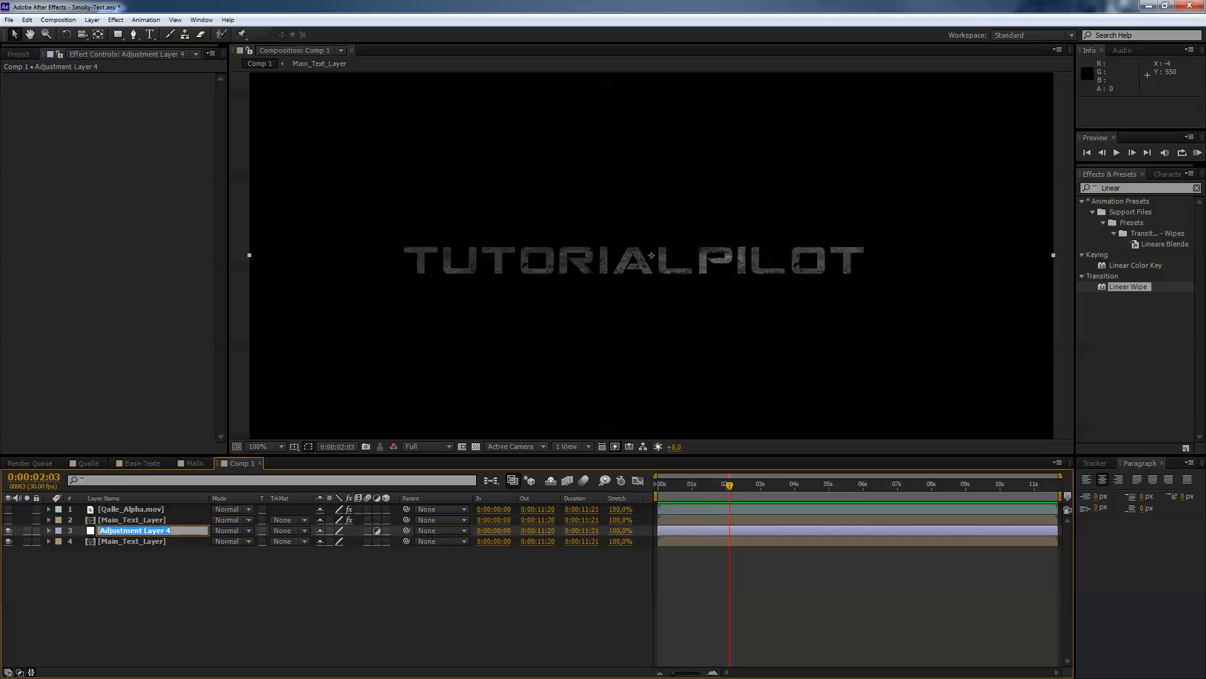
{"action": "type", "text": "Dissplace"}
{"action": "left_click", "coordinate": [1141, 187]}
{"action": "type", "text": "t"}
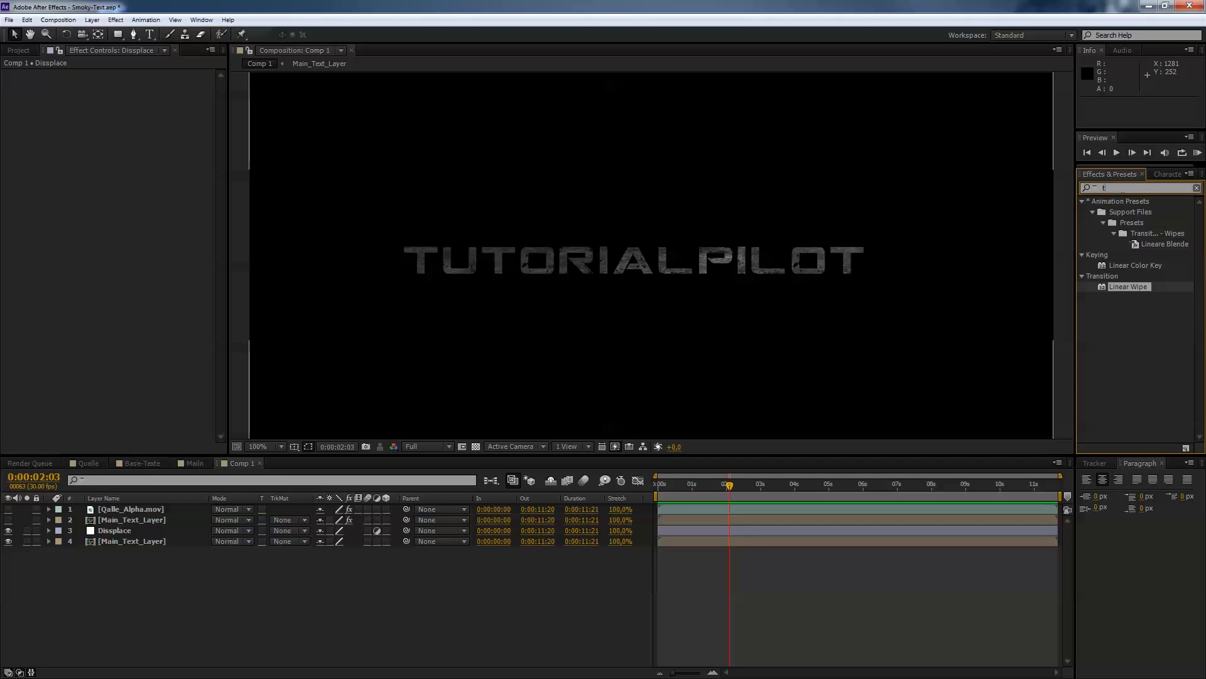
Step: Apply Turbulent Displace to Displace with Size 9 and a raised Amount
{"action": "type", "text": "urbu"}
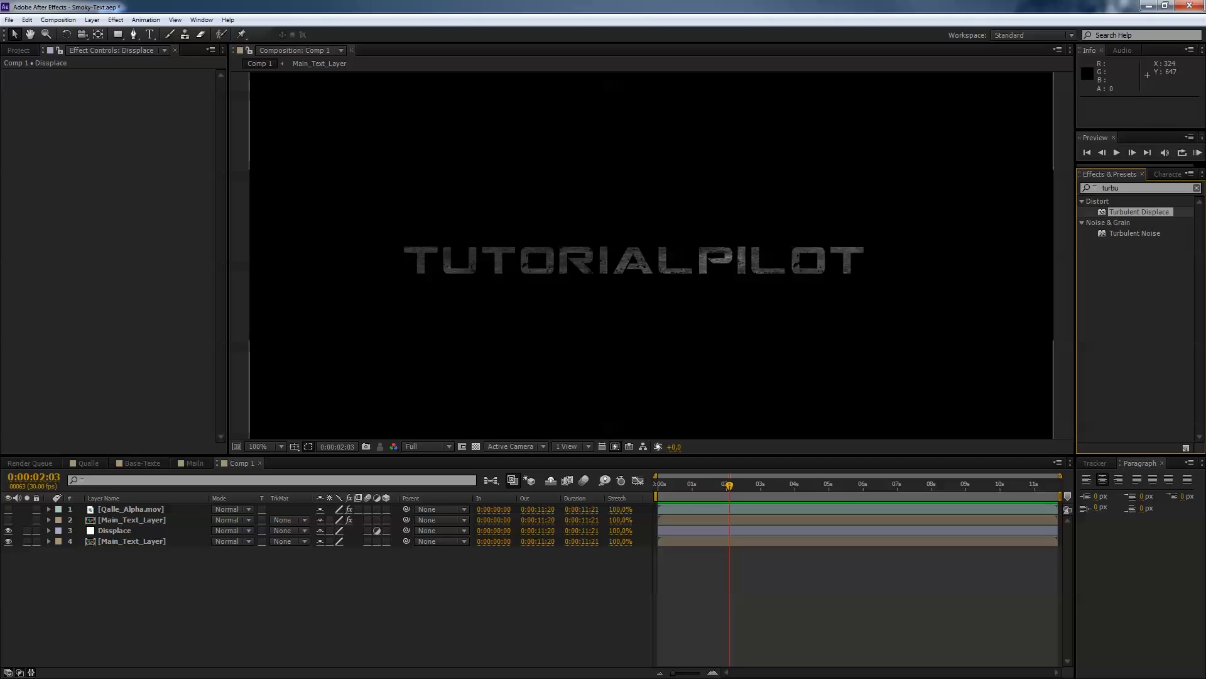
{"action": "left_click", "coordinate": [115, 530]}
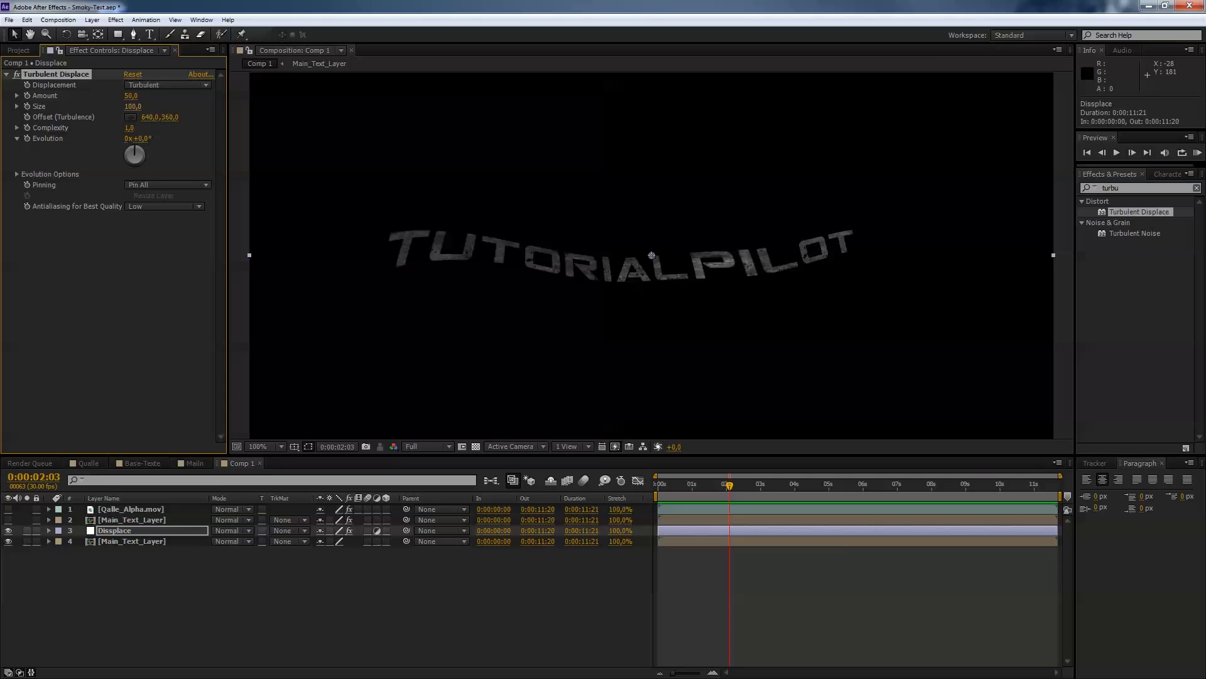
{"action": "type", "text": "9,0"}
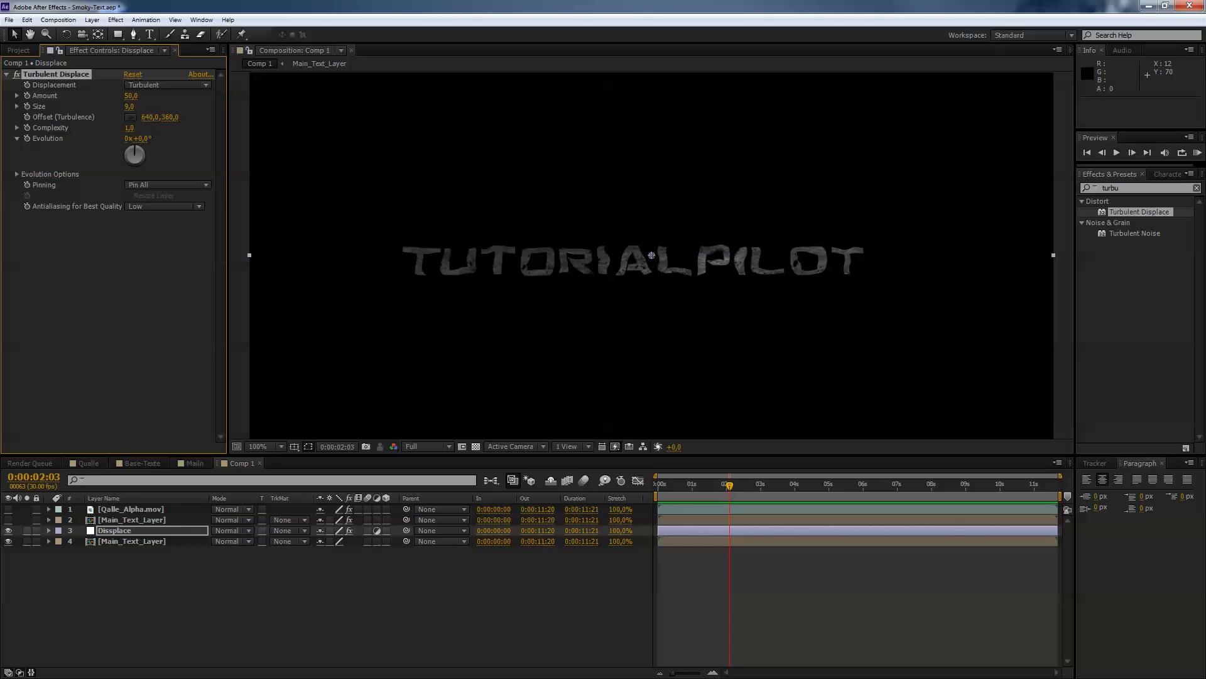
{"action": "left_click_drag", "start_coordinate": [129, 96], "coordinate": [157, 96]}
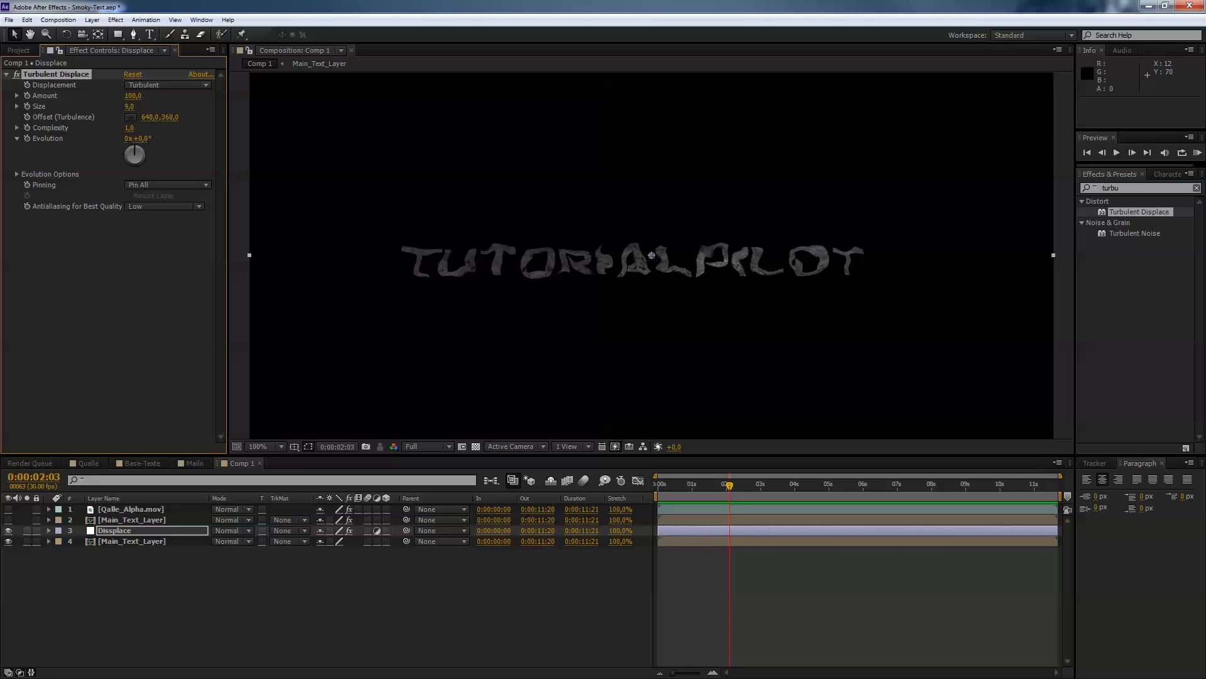
{"action": "left_click_drag", "start_coordinate": [132, 95], "coordinate": [130, 96]}
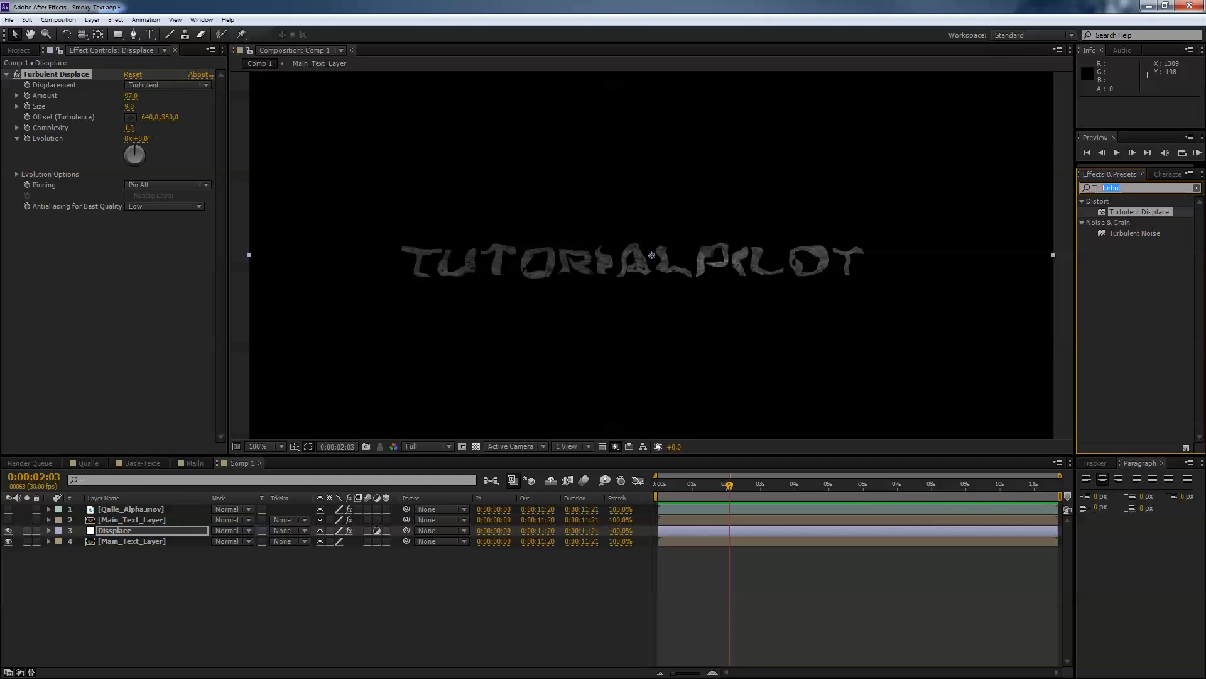
Step: Apply Fast Blur to the Displace layer with Blurriness 8
{"action": "type", "text": "blur"}
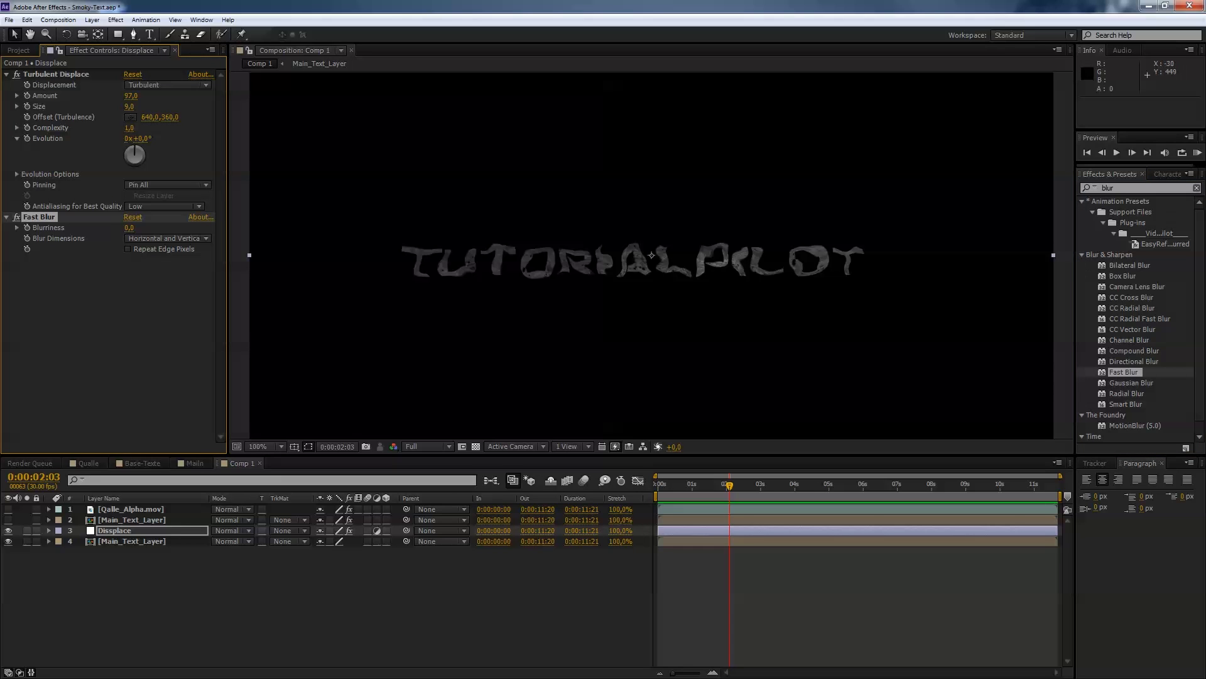
{"action": "left_click", "coordinate": [129, 228]}
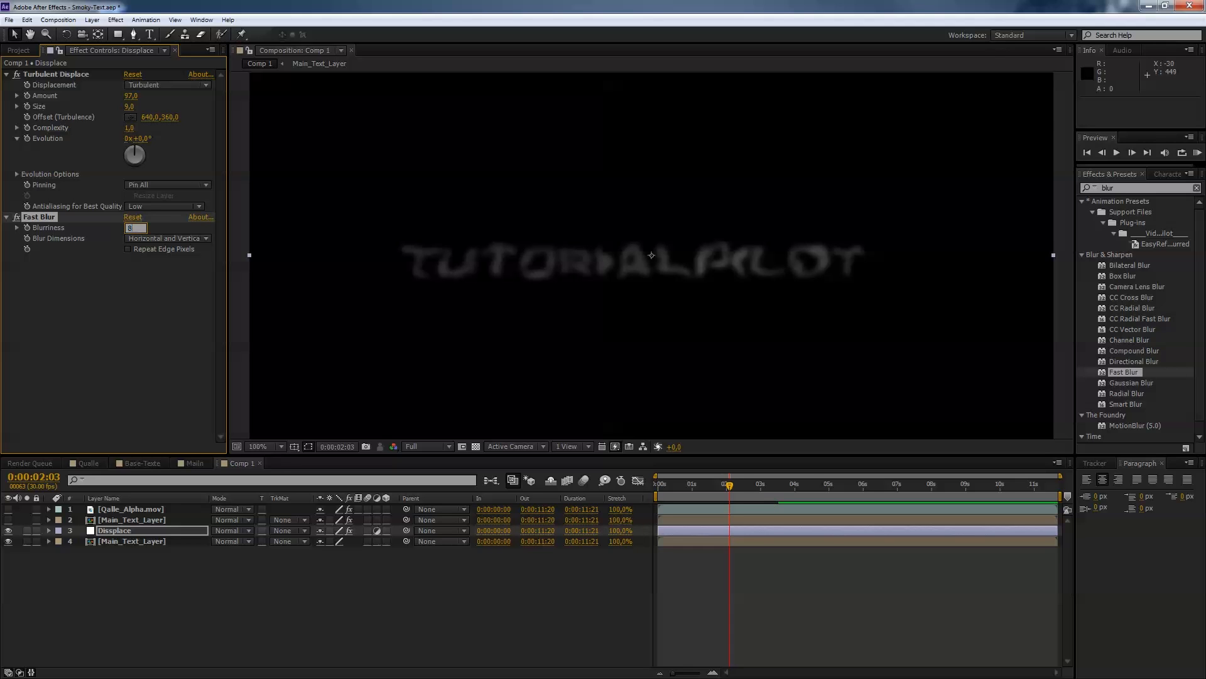
{"action": "left_click", "coordinate": [136, 96]}
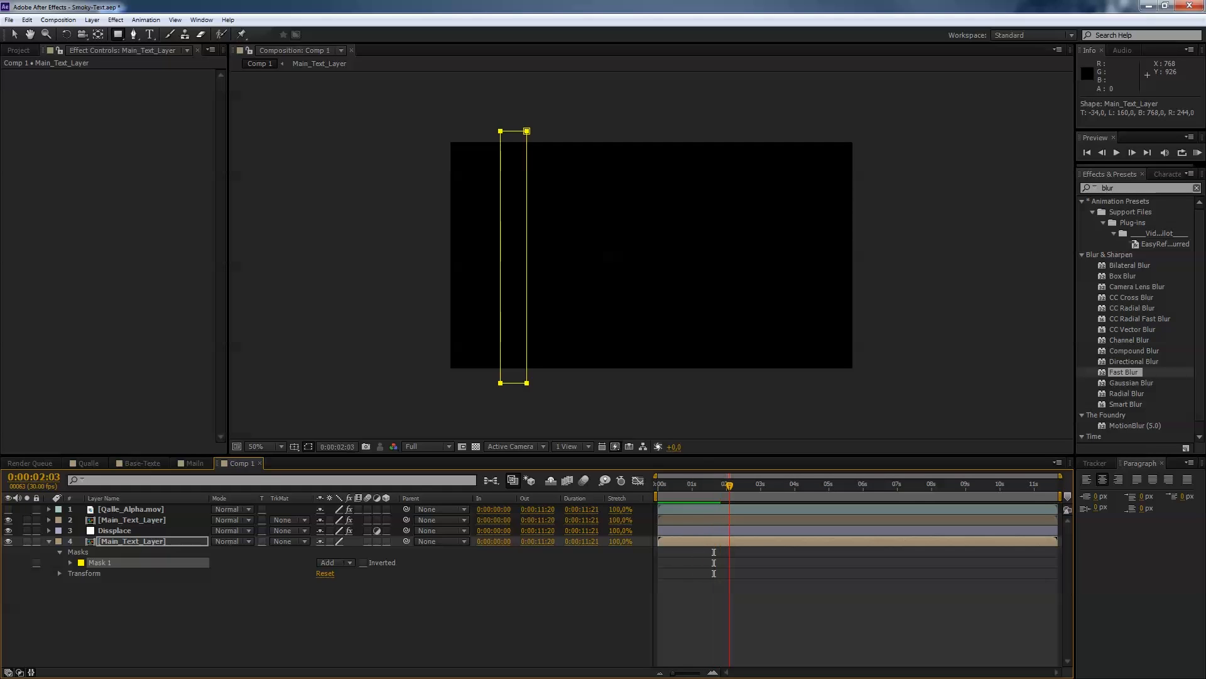
Step: Move to 2 seconds and reveal the strip mask's properties to keyframe Mask Path
{"action": "left_click", "coordinate": [739, 482]}
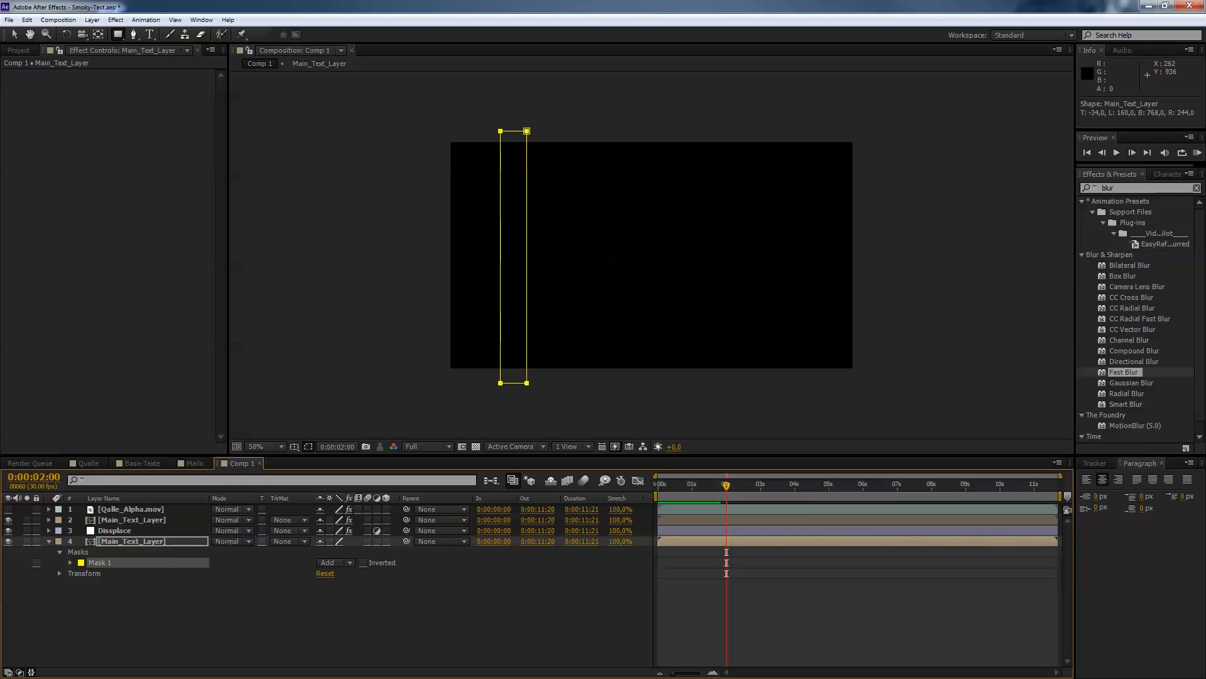
{"action": "left_click", "coordinate": [70, 562]}
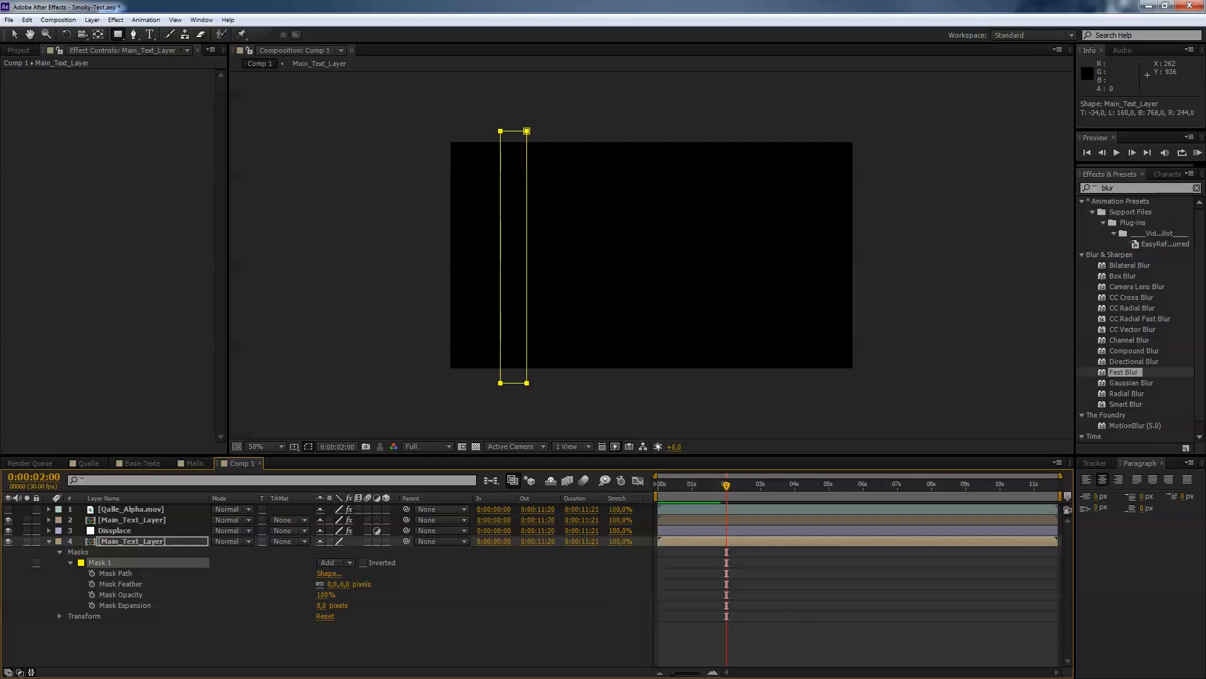
{"action": "left_click", "coordinate": [127, 573]}
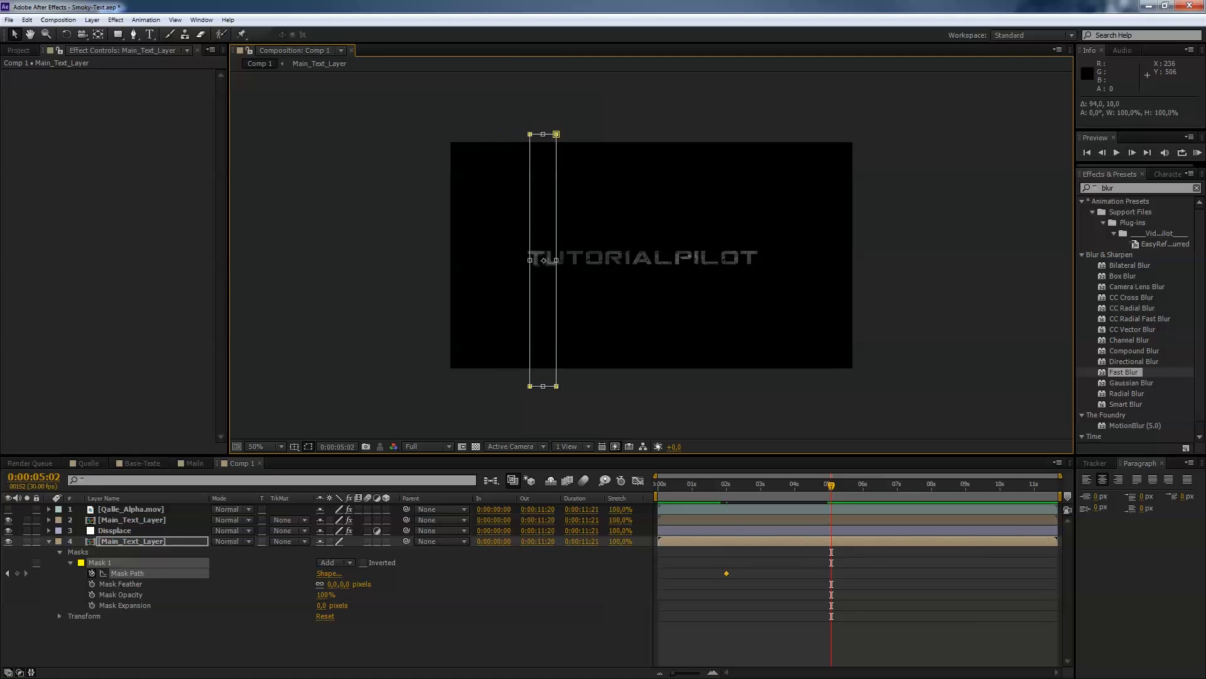
Step: Slide the strip mask to the right end of TUTORIALPILOT for a second Mask Path keyframe
{"action": "left_click_drag", "start_coordinate": [543, 259], "coordinate": [752, 256]}
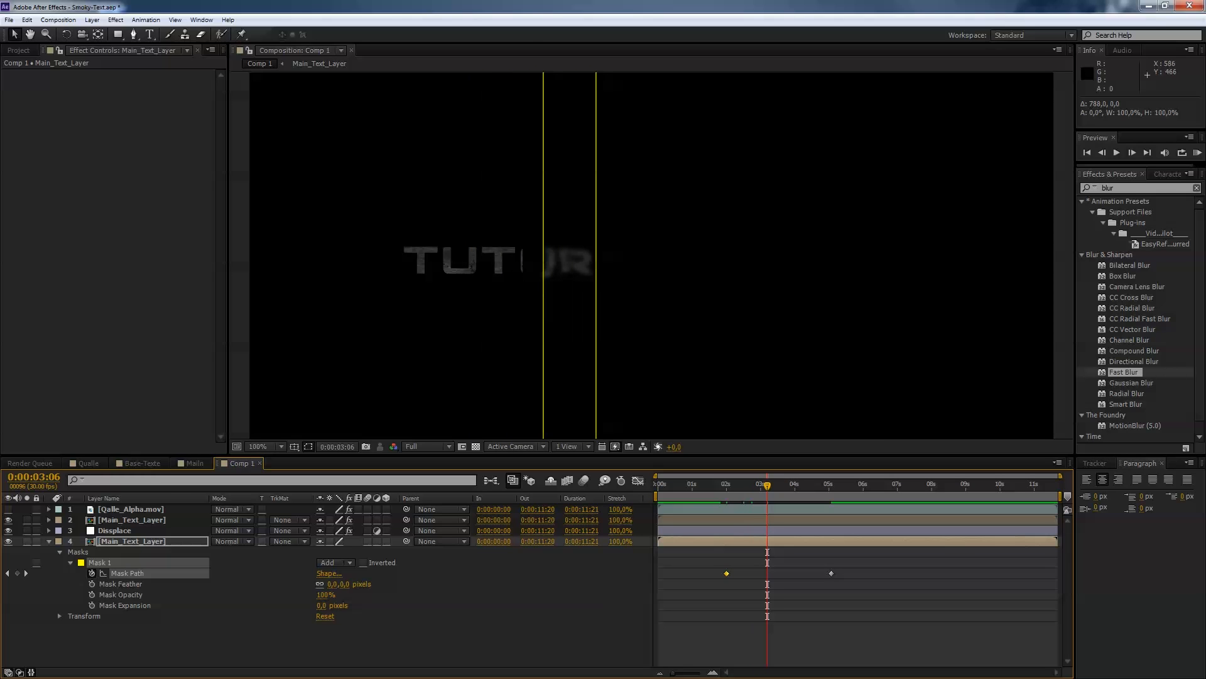
Step: Show the smoke footage again and step through frames, aligning the mask with the smoke ball
{"action": "left_click", "coordinate": [758, 482]}
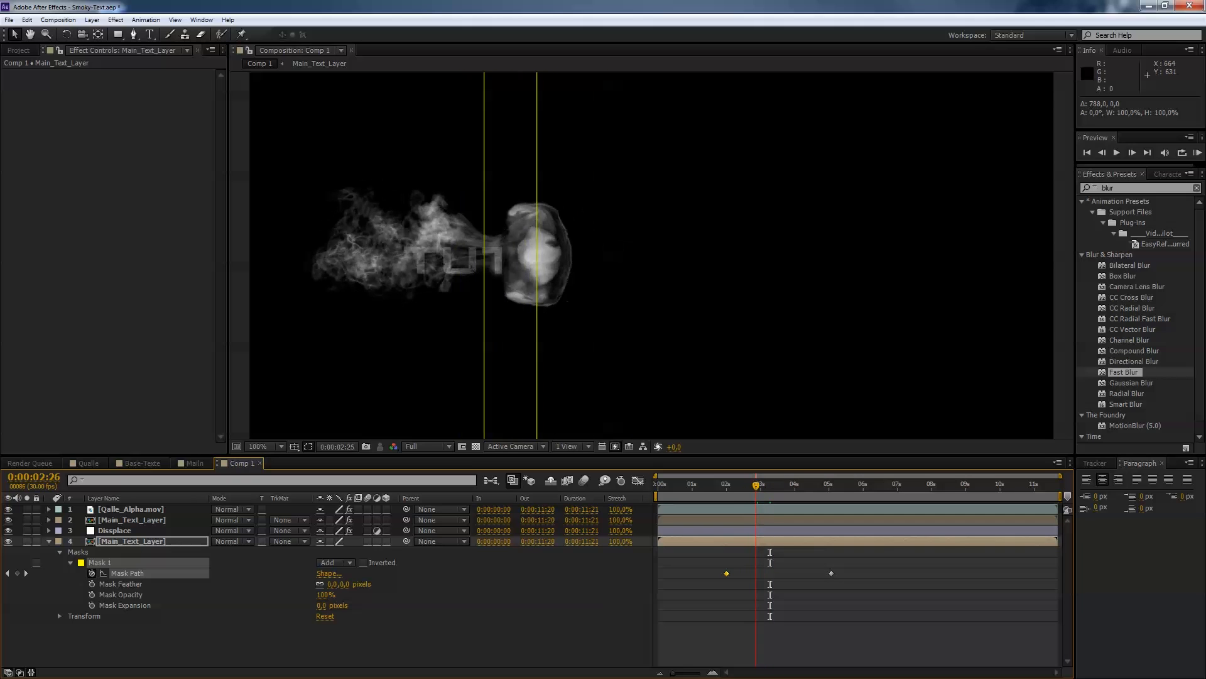
{"action": "left_click", "coordinate": [762, 485]}
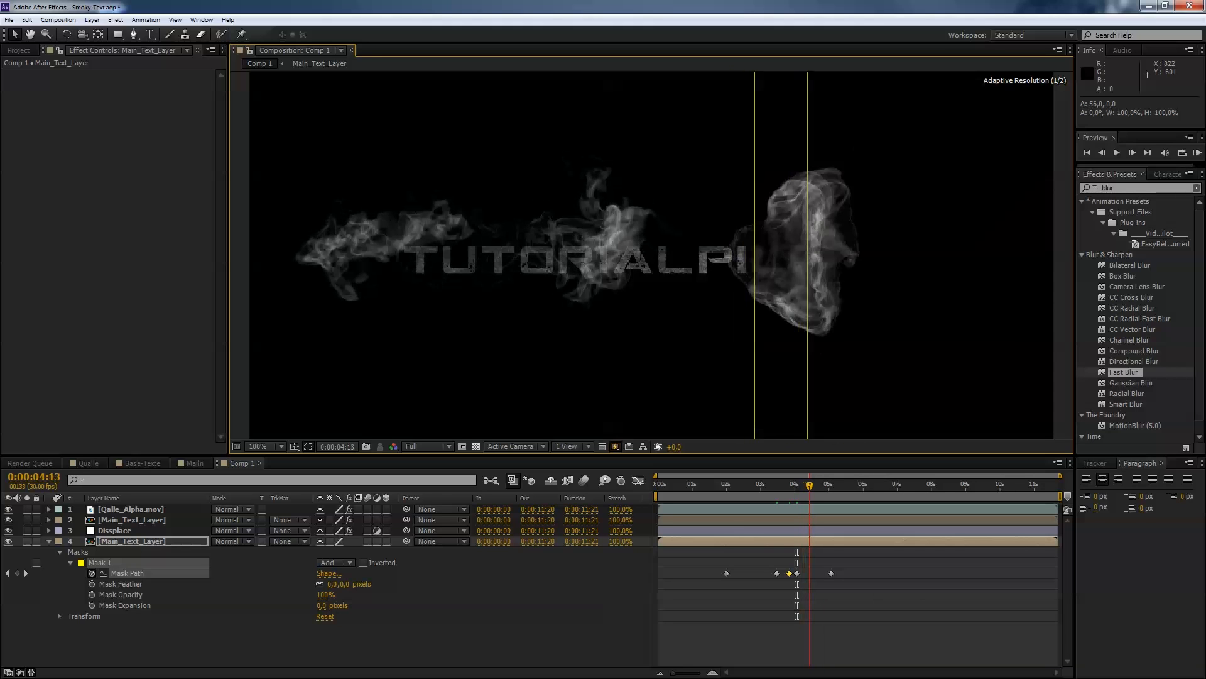
{"action": "left_click", "coordinate": [812, 482]}
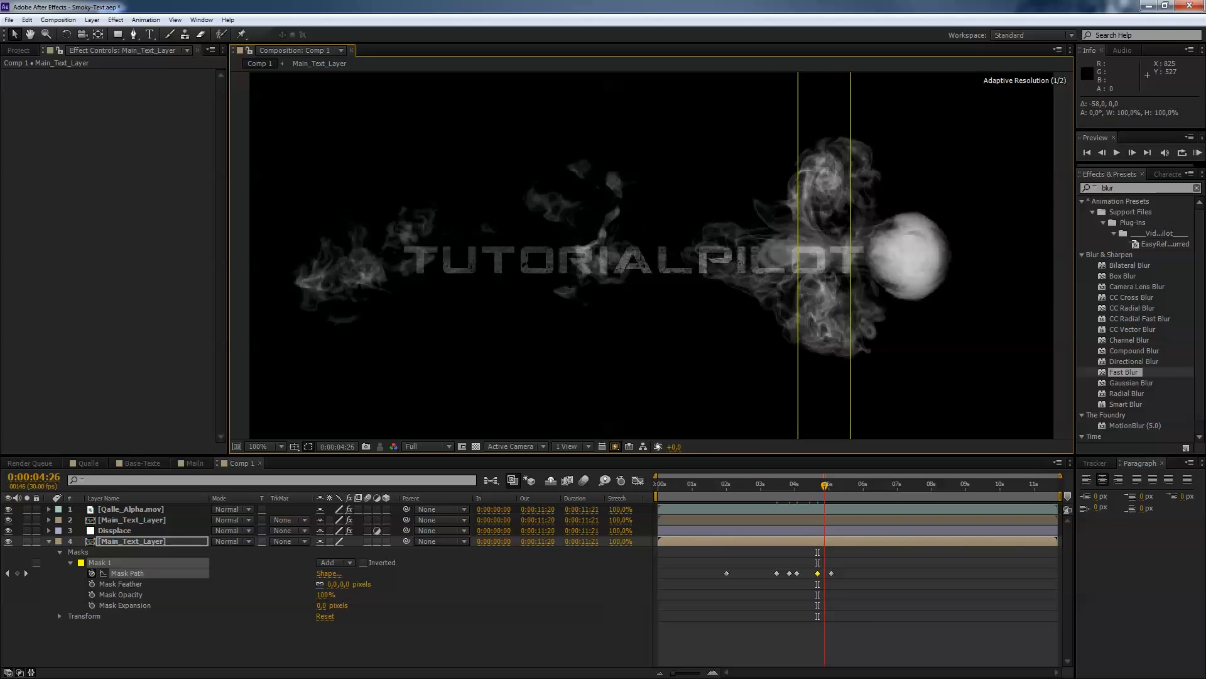
{"action": "left_click", "coordinate": [827, 483]}
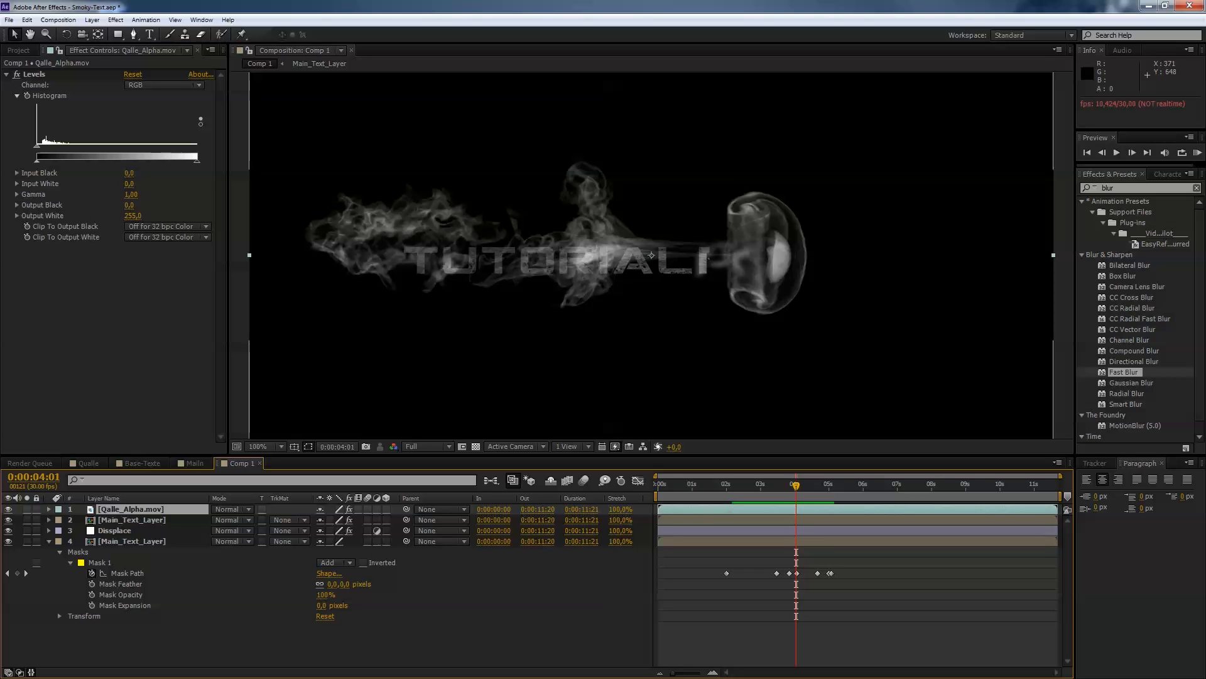
Step: Raise the wipe's transition completion and give the strip mask a 47-pixel feather
{"action": "left_click", "coordinate": [130, 519]}
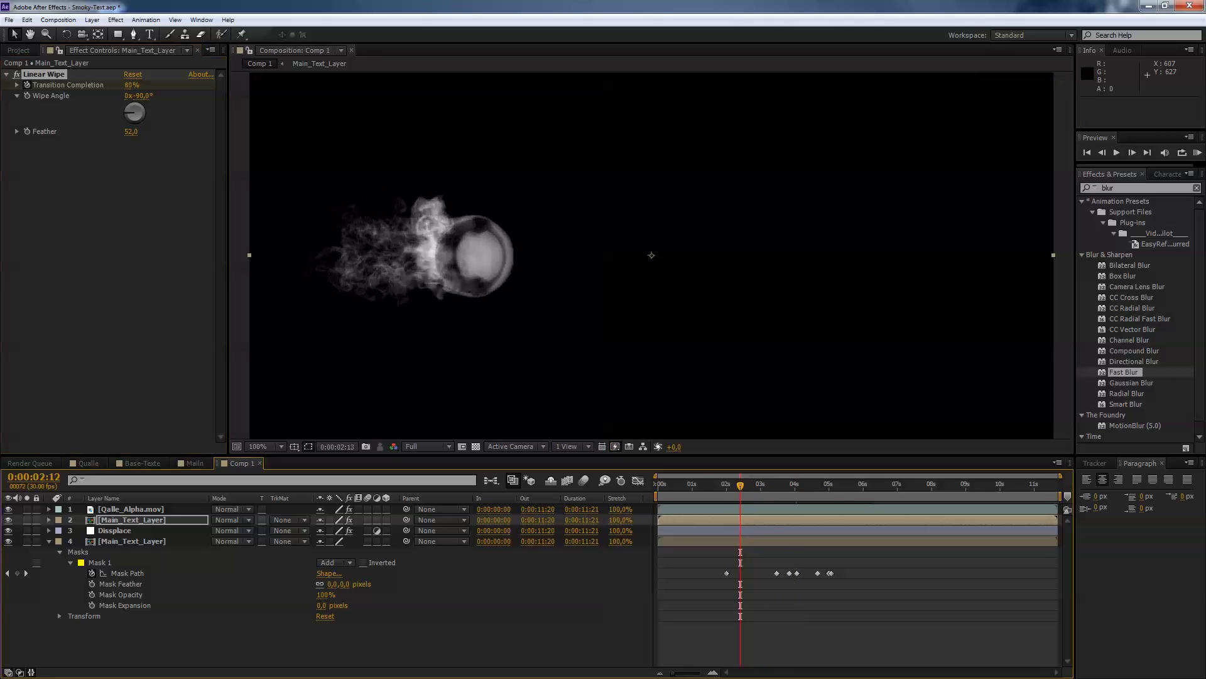
{"action": "left_click", "coordinate": [1147, 152]}
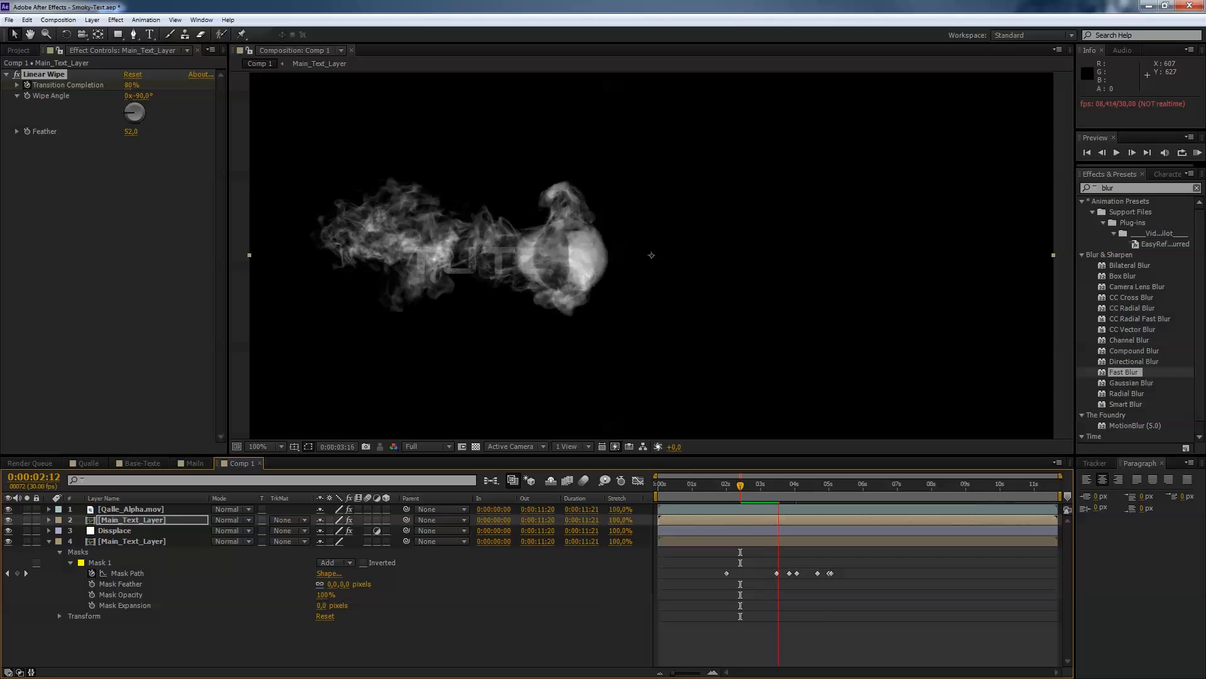
{"action": "left_click", "coordinate": [778, 483]}
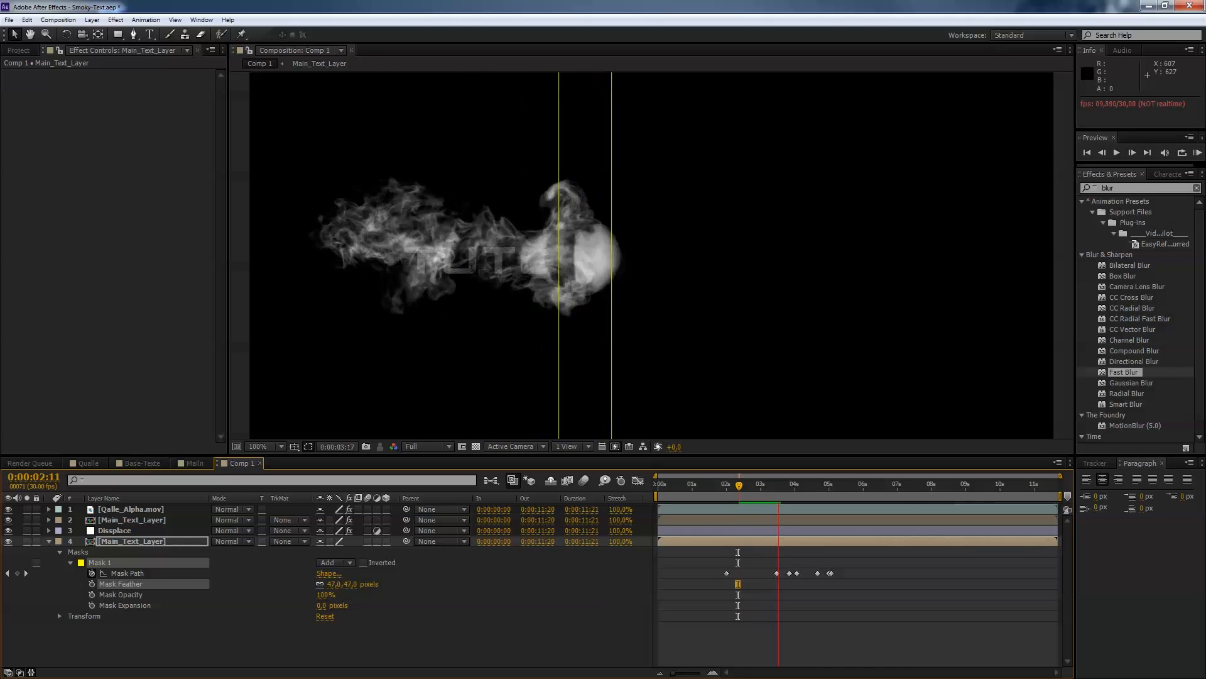
{"action": "left_click", "coordinate": [800, 485]}
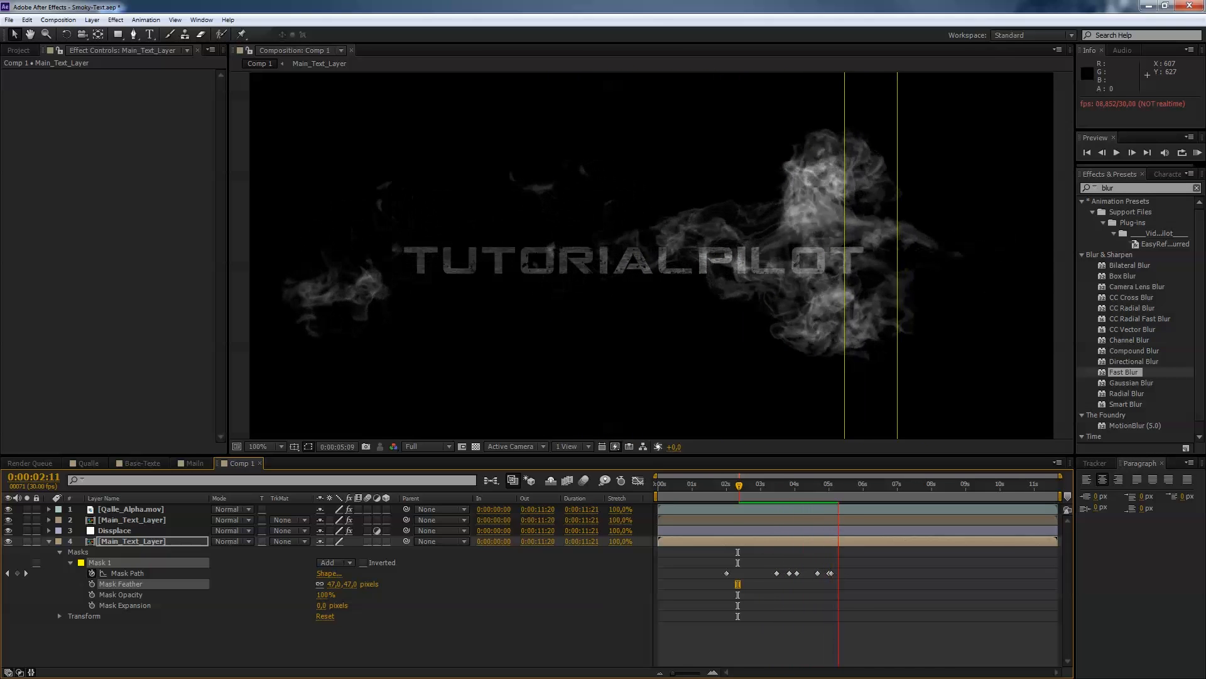
{"action": "left_click", "coordinate": [829, 483]}
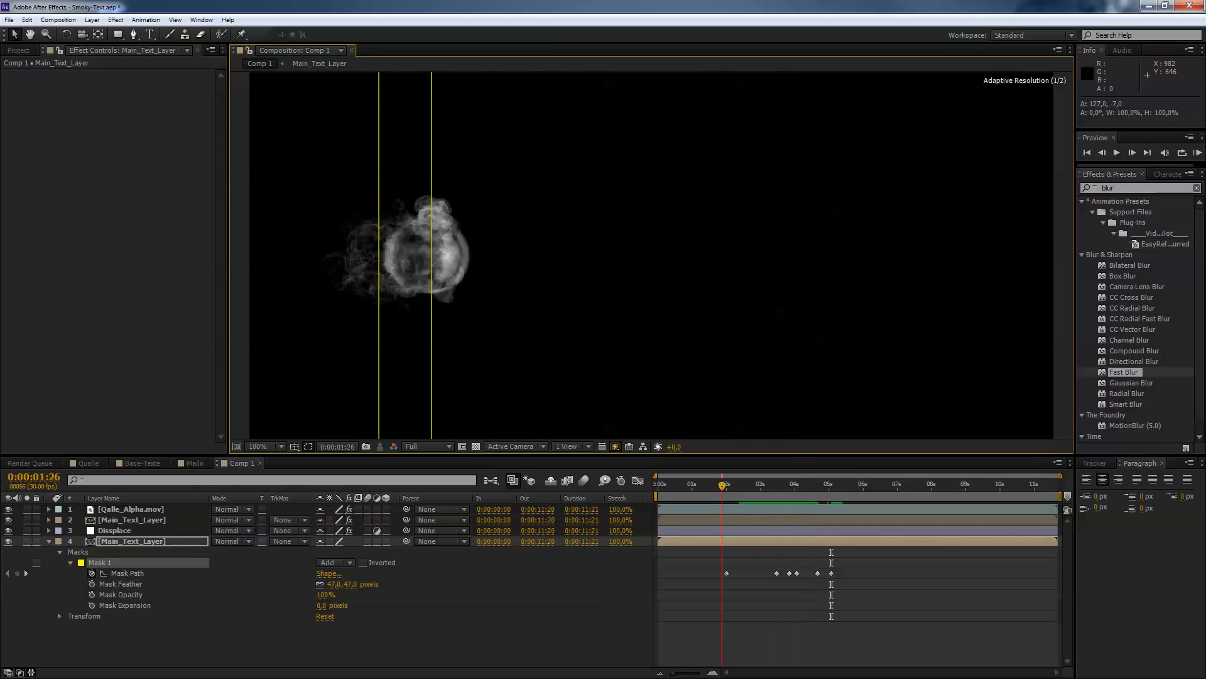
{"action": "left_click", "coordinate": [783, 484]}
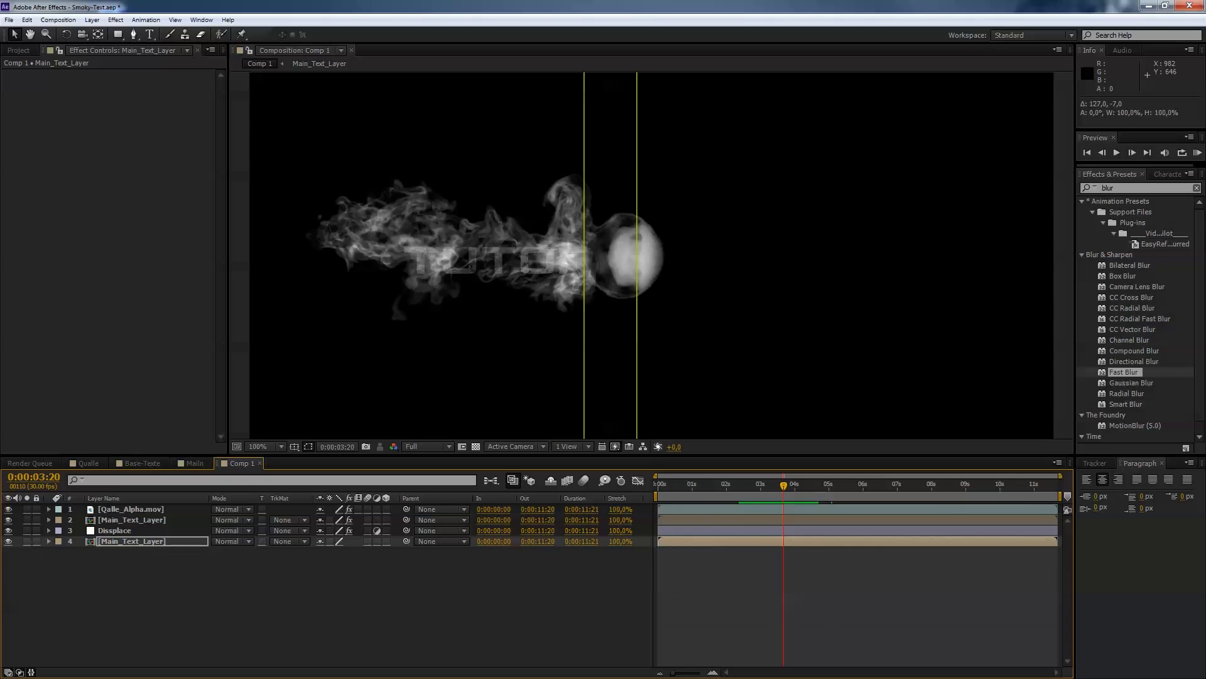
Step: Create a new adjustment layer via Layer > New and rename it Light
{"action": "left_click", "coordinate": [132, 519]}
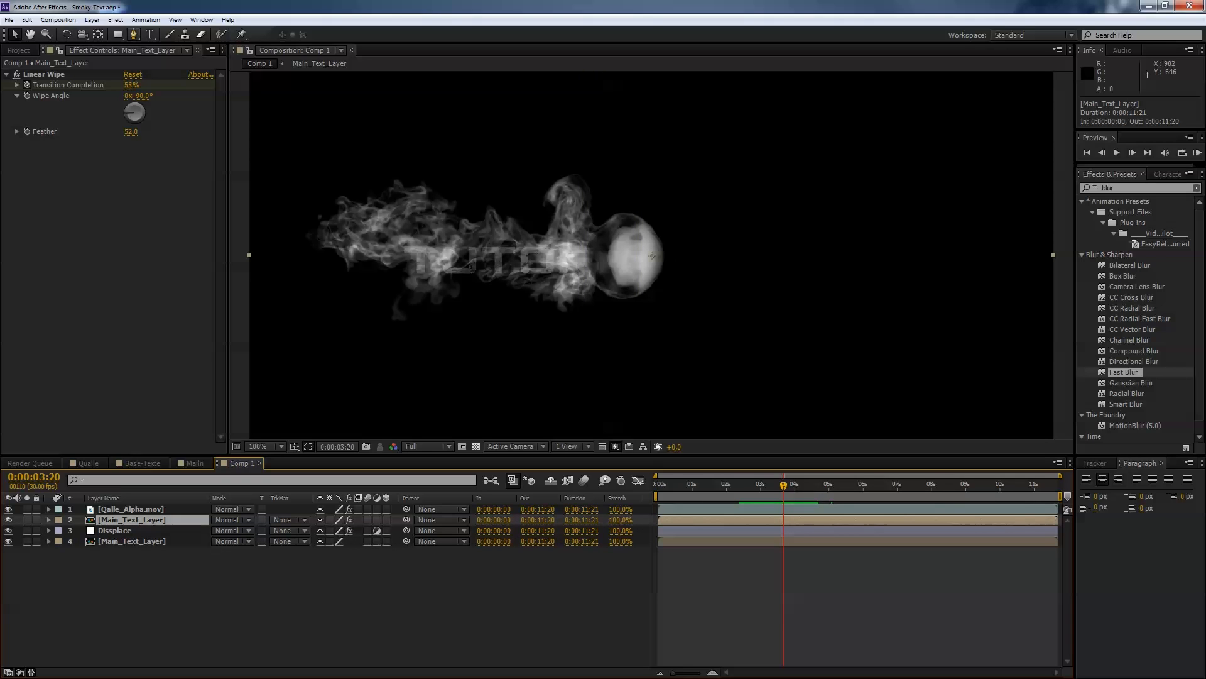
{"action": "left_click", "coordinate": [90, 19]}
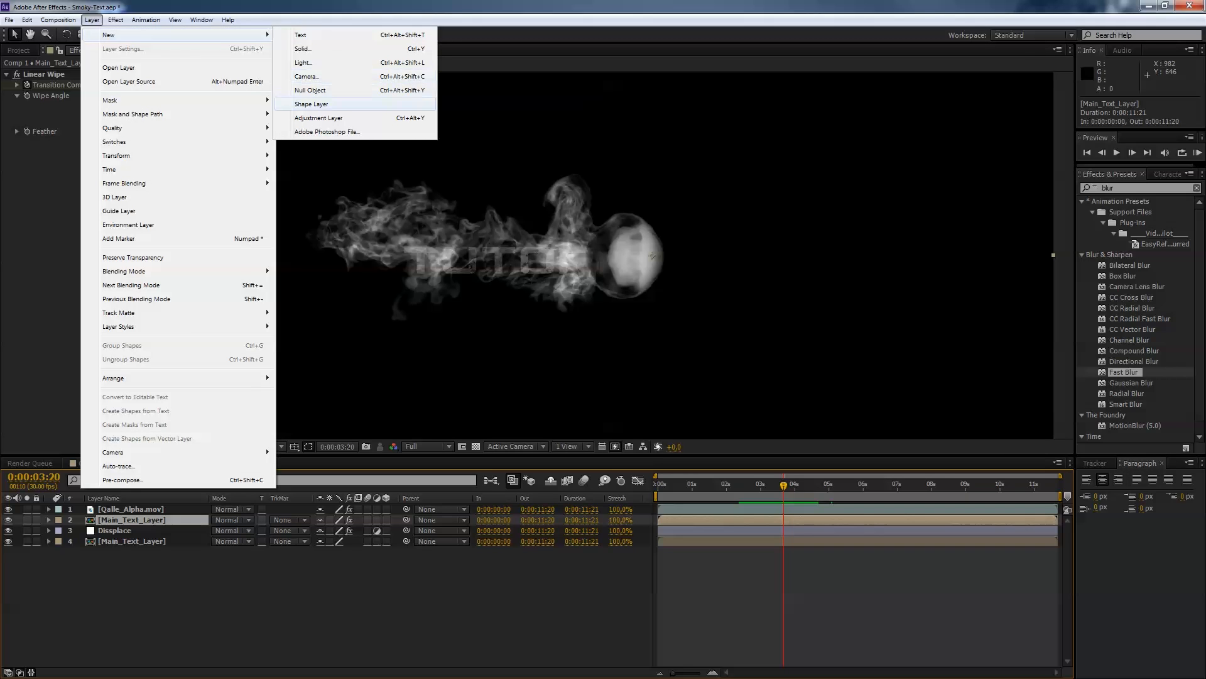
{"action": "left_click", "coordinate": [318, 118]}
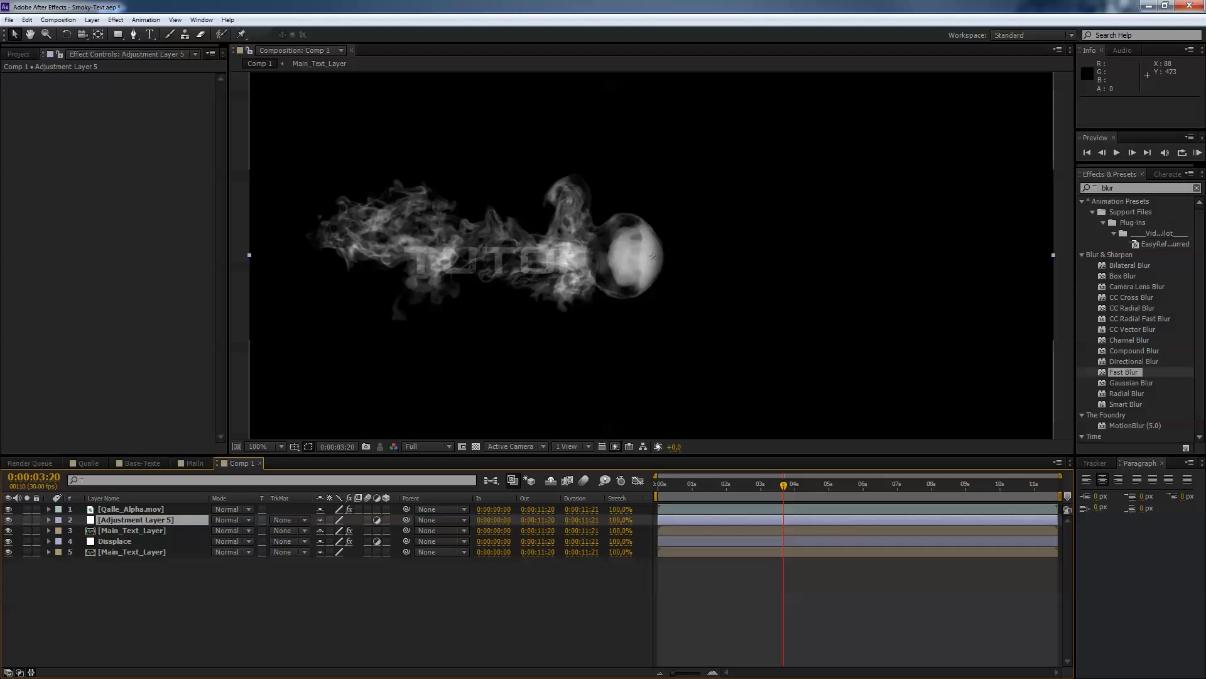
{"action": "double_click", "coordinate": [134, 519]}
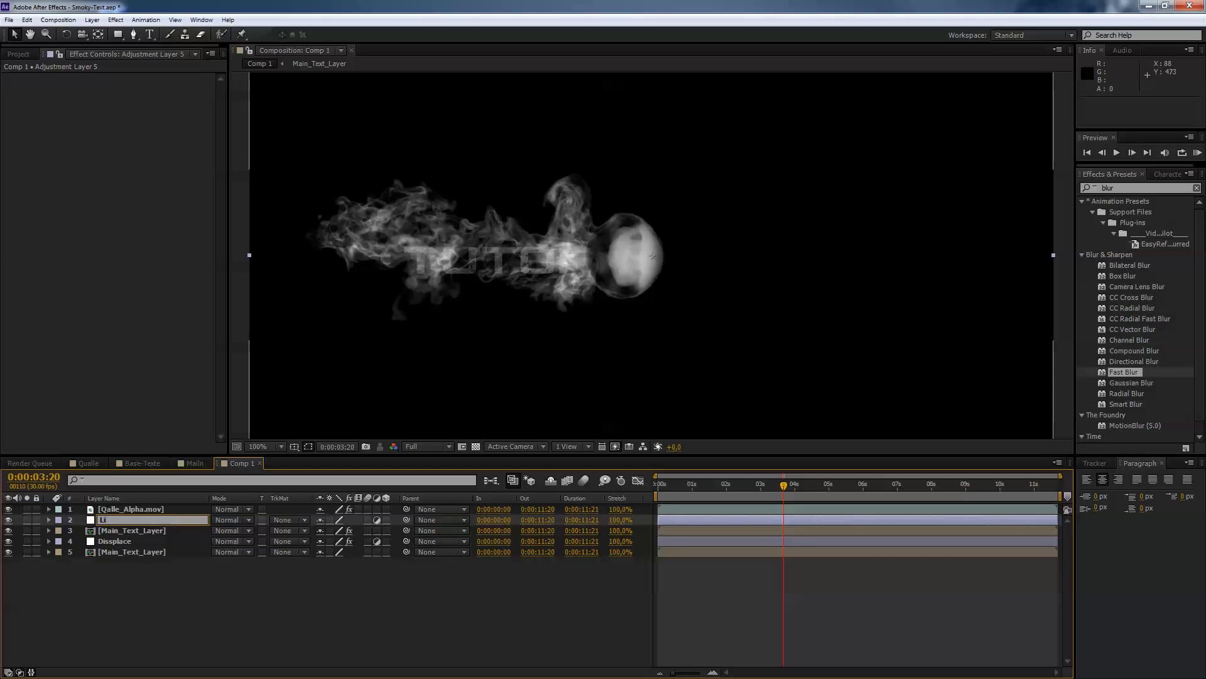
{"action": "type", "text": "Light"}
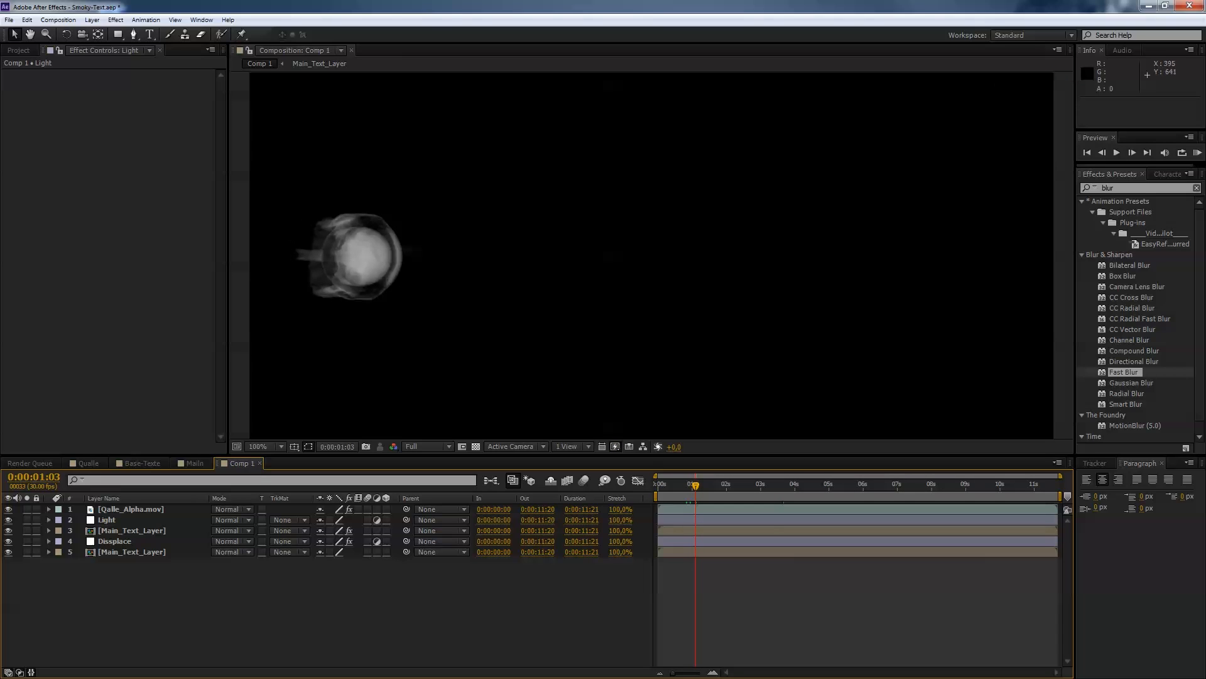
Step: Apply CC Light Rays to the Light layer and place its centre on the bubble
{"action": "left_click", "coordinate": [1139, 187]}
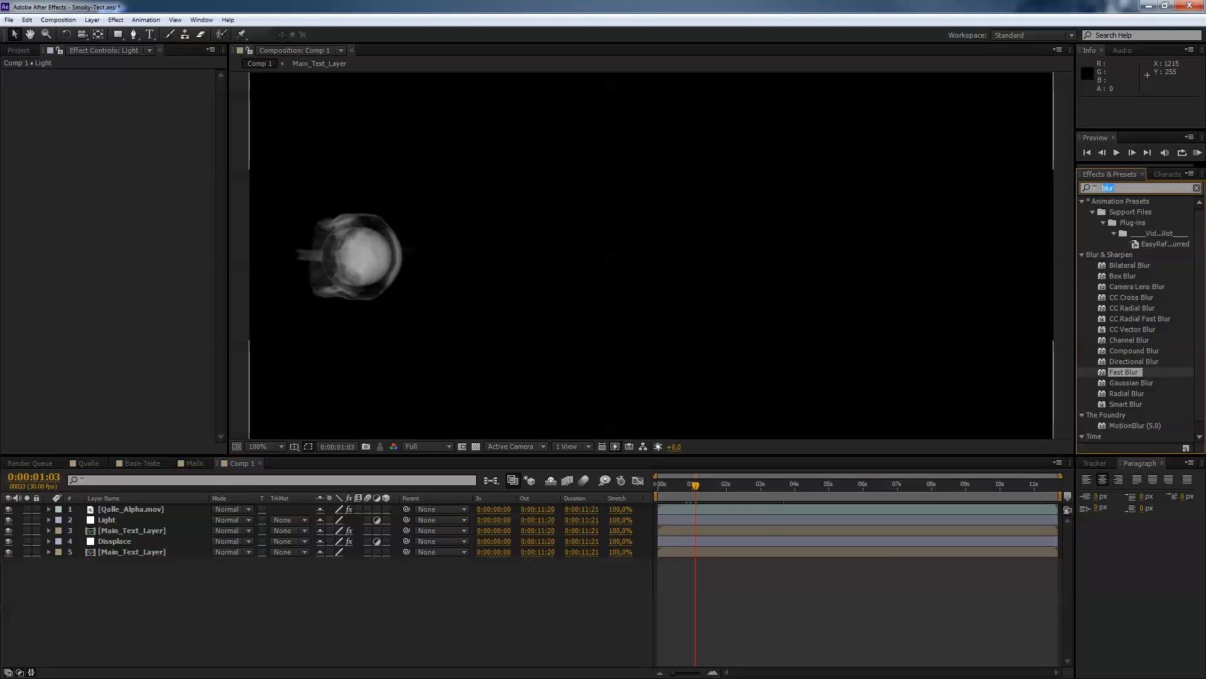
{"action": "type", "text": "cc light"}
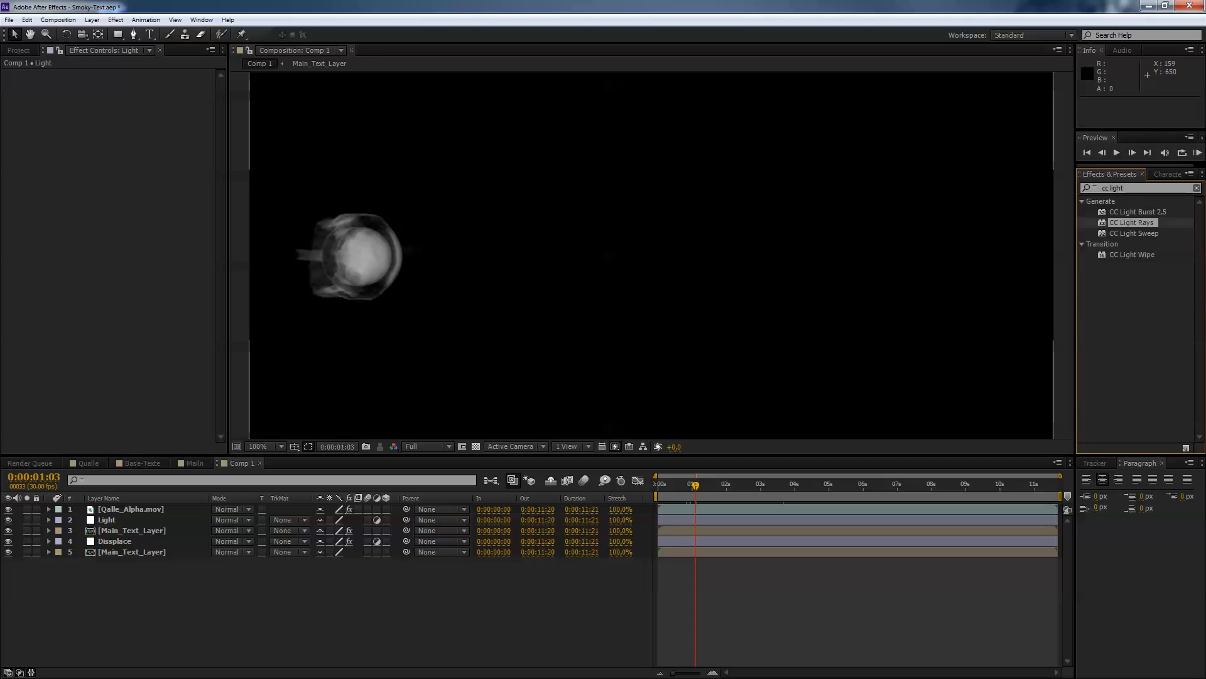
{"action": "left_click", "coordinate": [108, 519]}
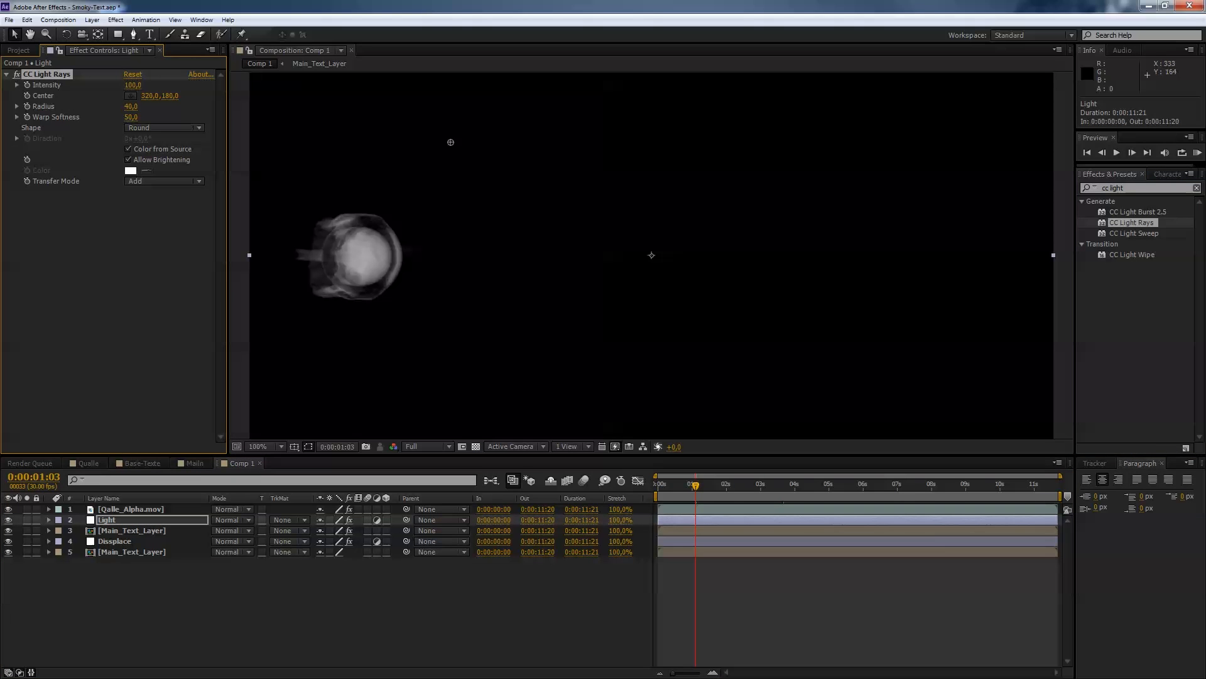
{"action": "left_click_drag", "start_coordinate": [450, 141], "coordinate": [354, 247]}
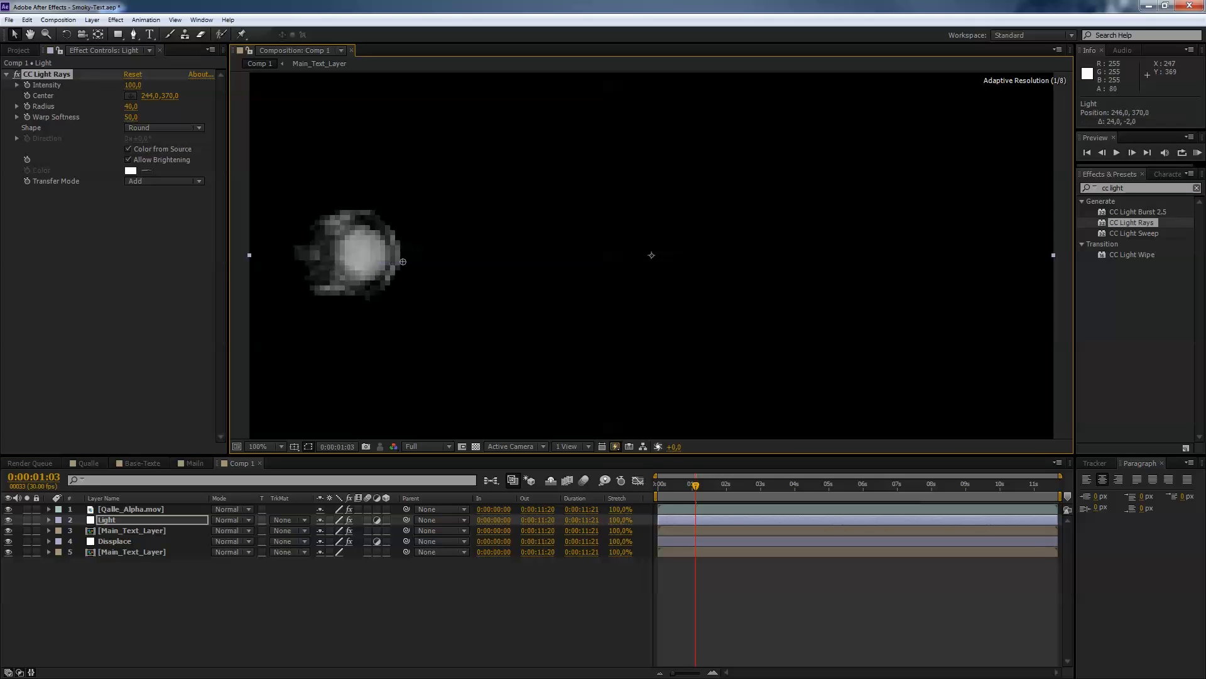
{"action": "left_click_drag", "start_coordinate": [402, 261], "coordinate": [380, 254]}
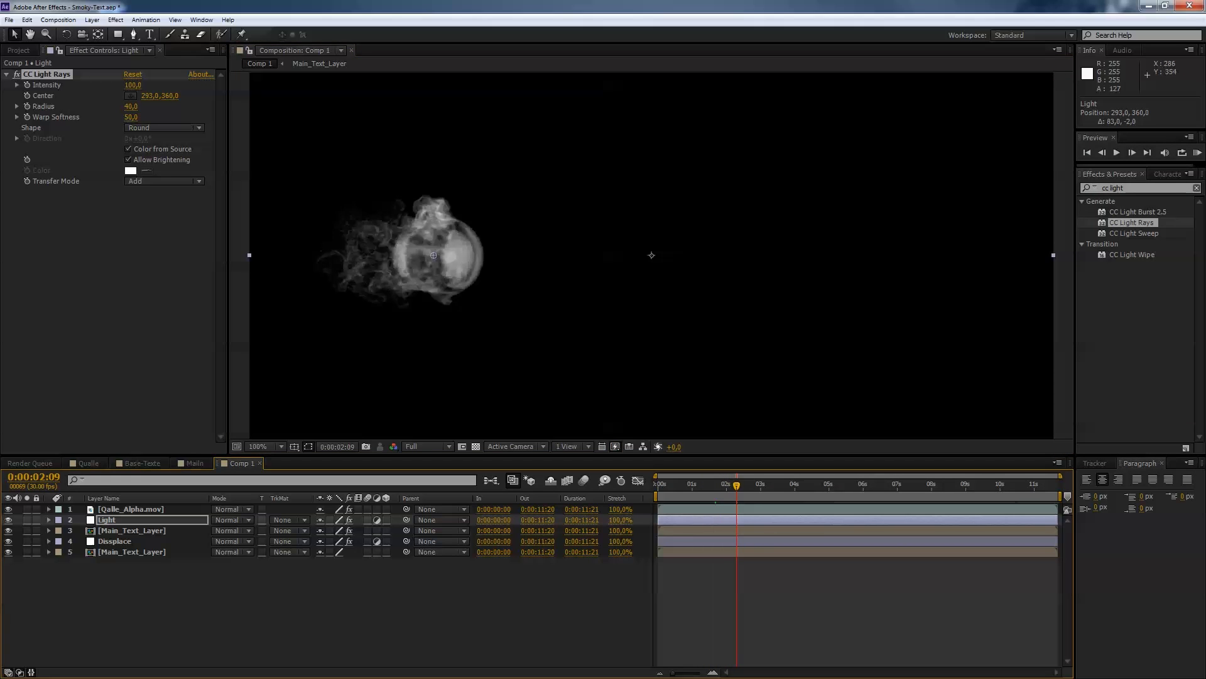
{"action": "left_click_drag", "start_coordinate": [434, 256], "coordinate": [454, 256]}
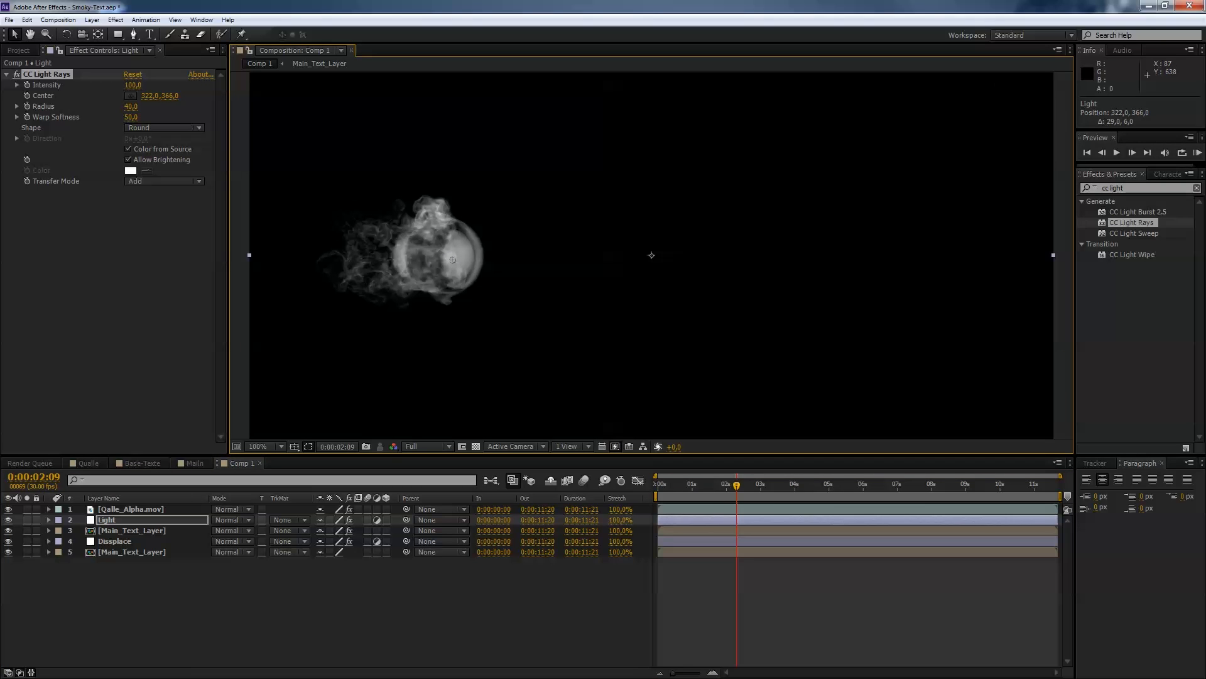
Step: Raise the rays' intensity, adjust radius and softness, and return to the reveal's start
{"action": "left_click_drag", "start_coordinate": [132, 84], "coordinate": [153, 84]}
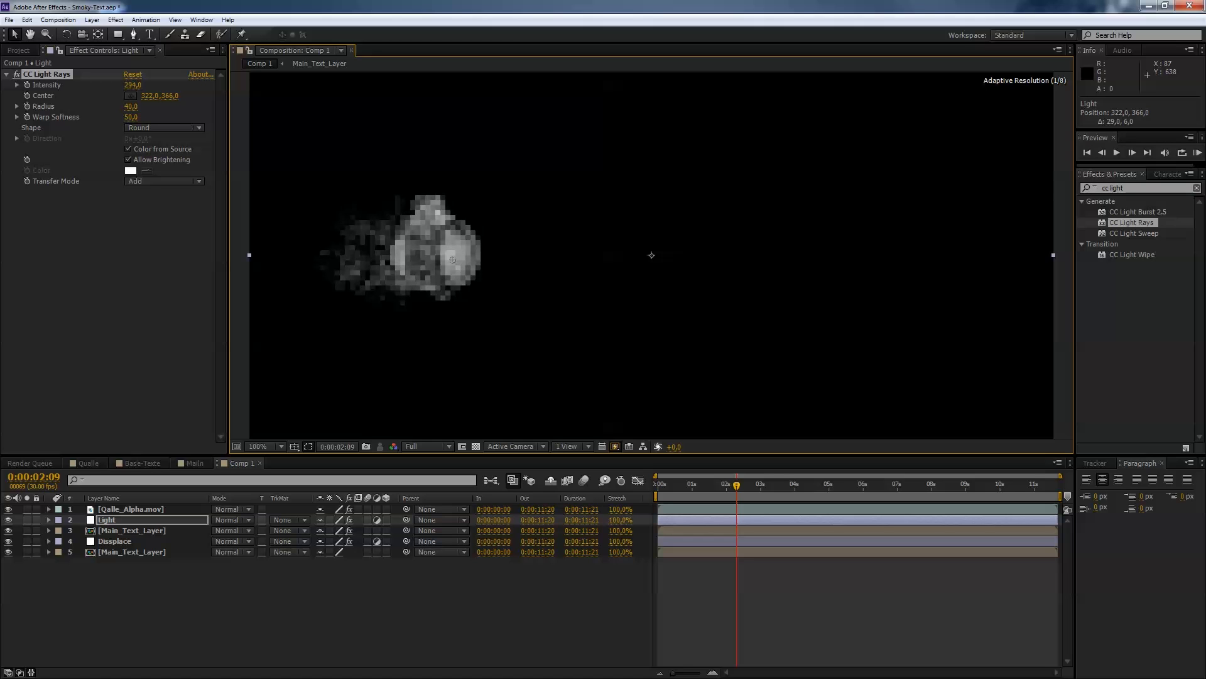
{"action": "left_click_drag", "start_coordinate": [451, 259], "coordinate": [464, 255]}
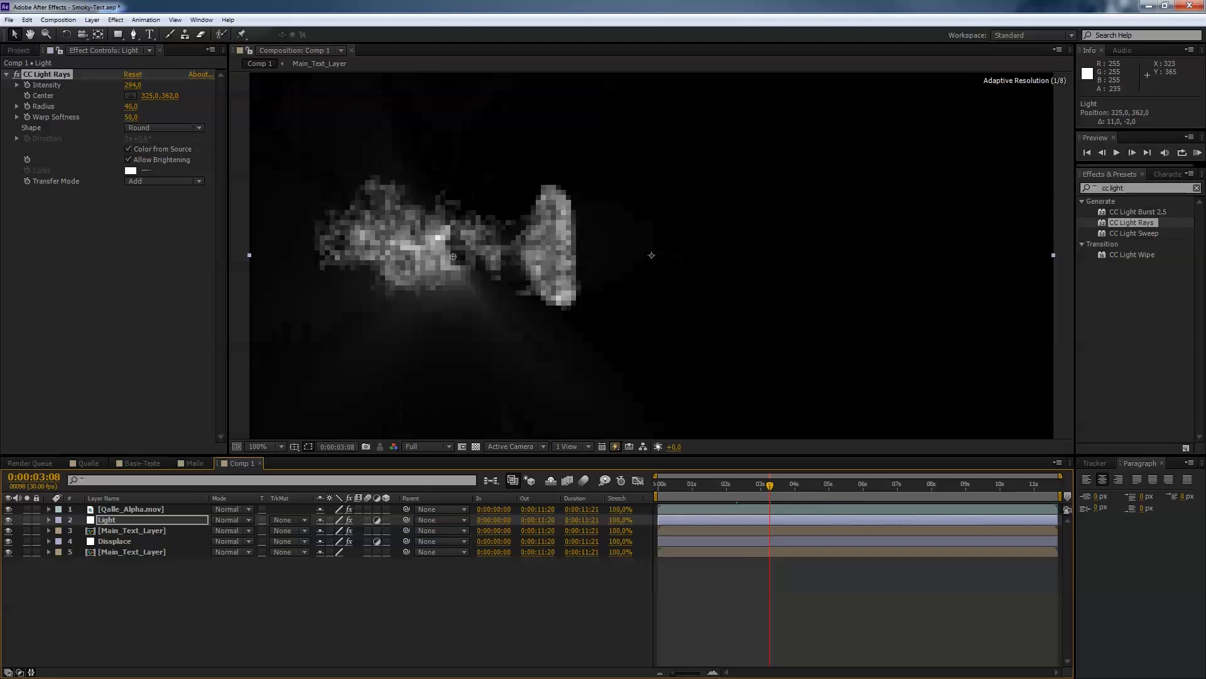
{"action": "left_click_drag", "start_coordinate": [453, 256], "coordinate": [475, 252]}
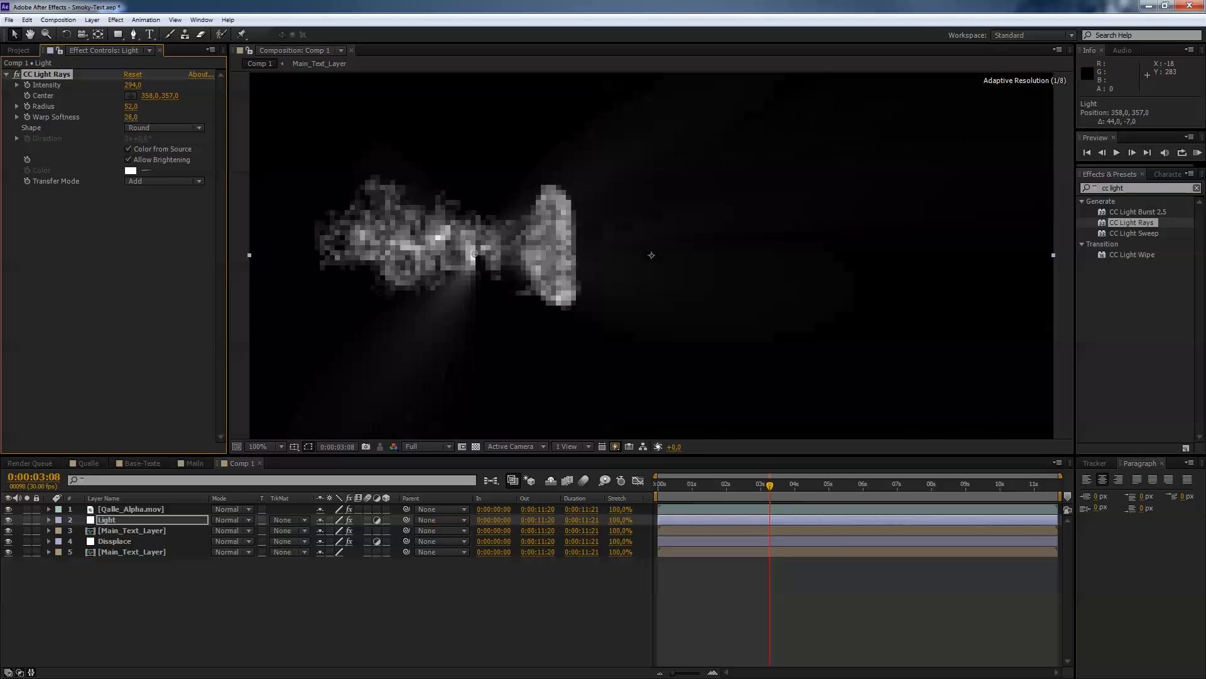
{"action": "left_click", "coordinate": [131, 117]}
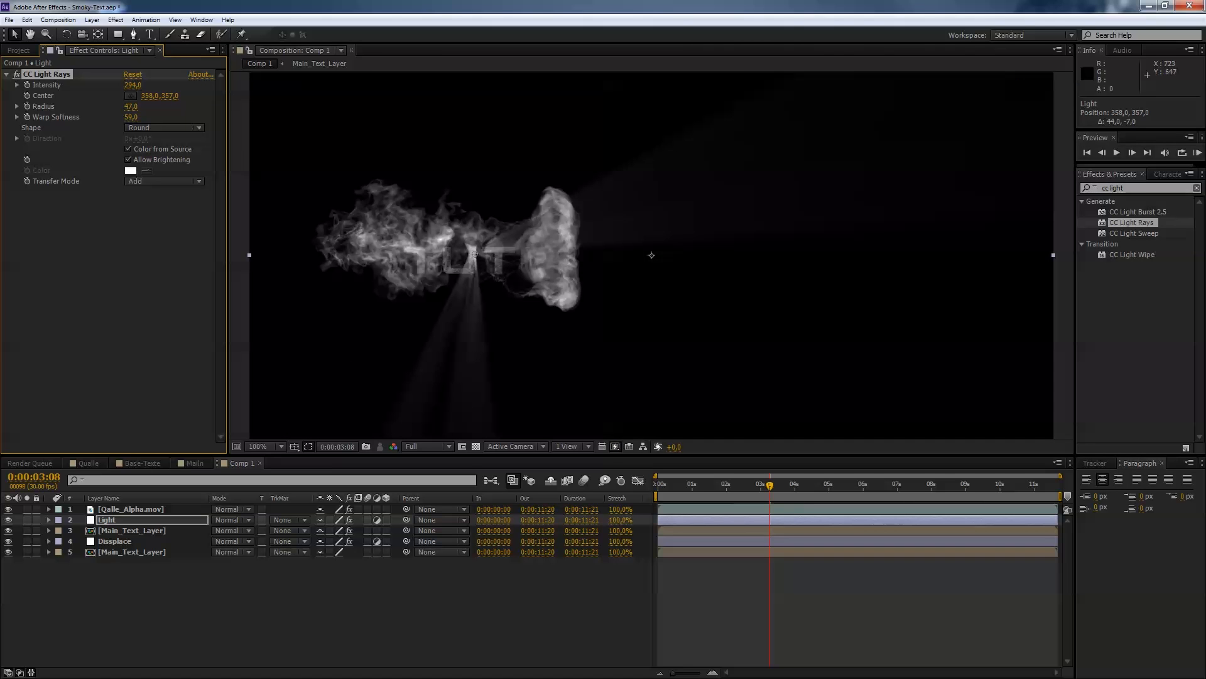
{"action": "left_click", "coordinate": [725, 483]}
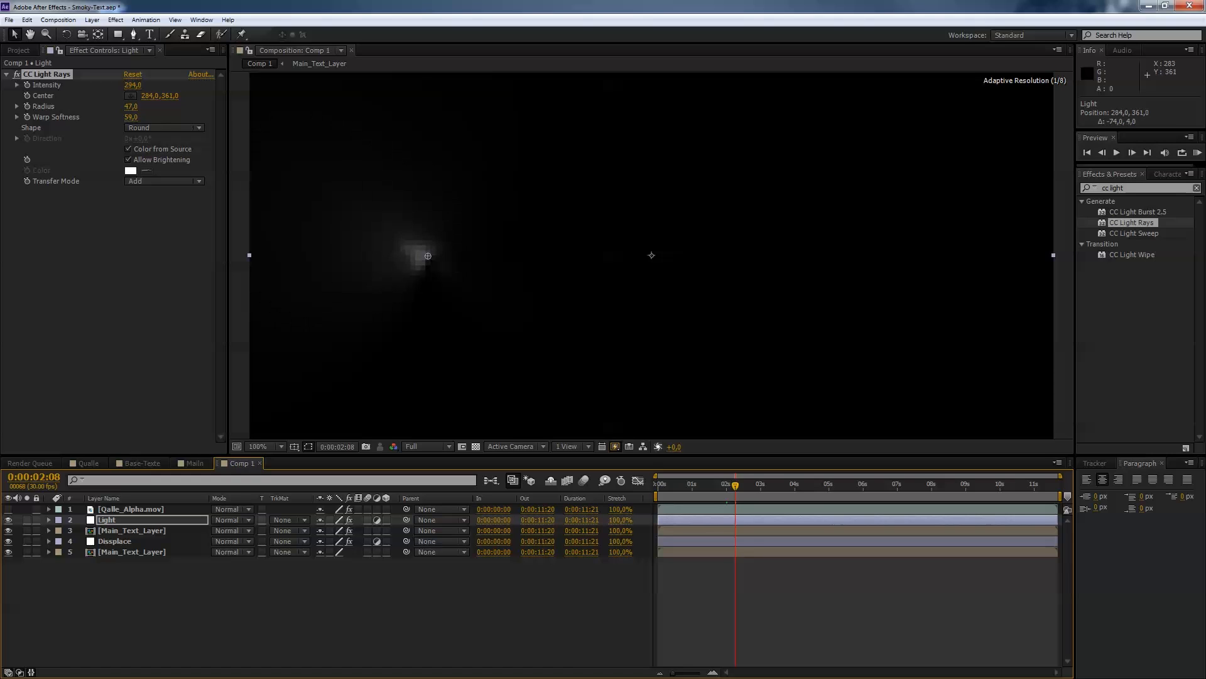
{"action": "left_click", "coordinate": [723, 482]}
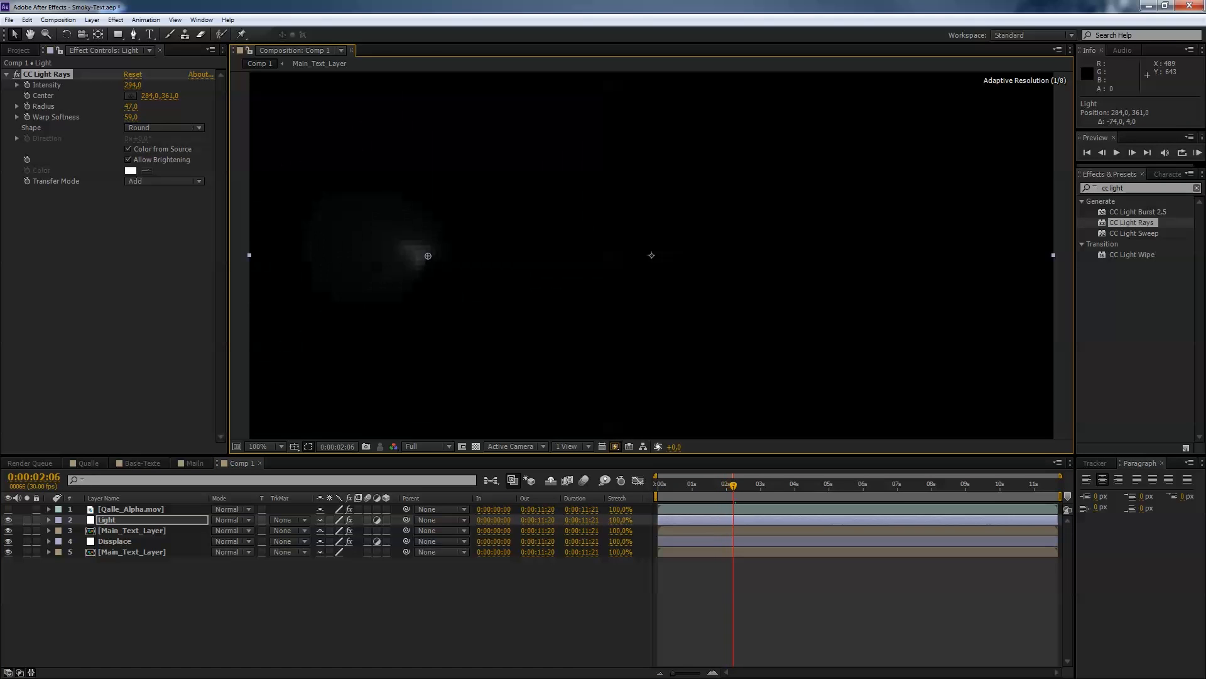
Step: Keyframe the rays' Center following the bubble across the text and past the last letter
{"action": "left_click", "coordinate": [736, 484]}
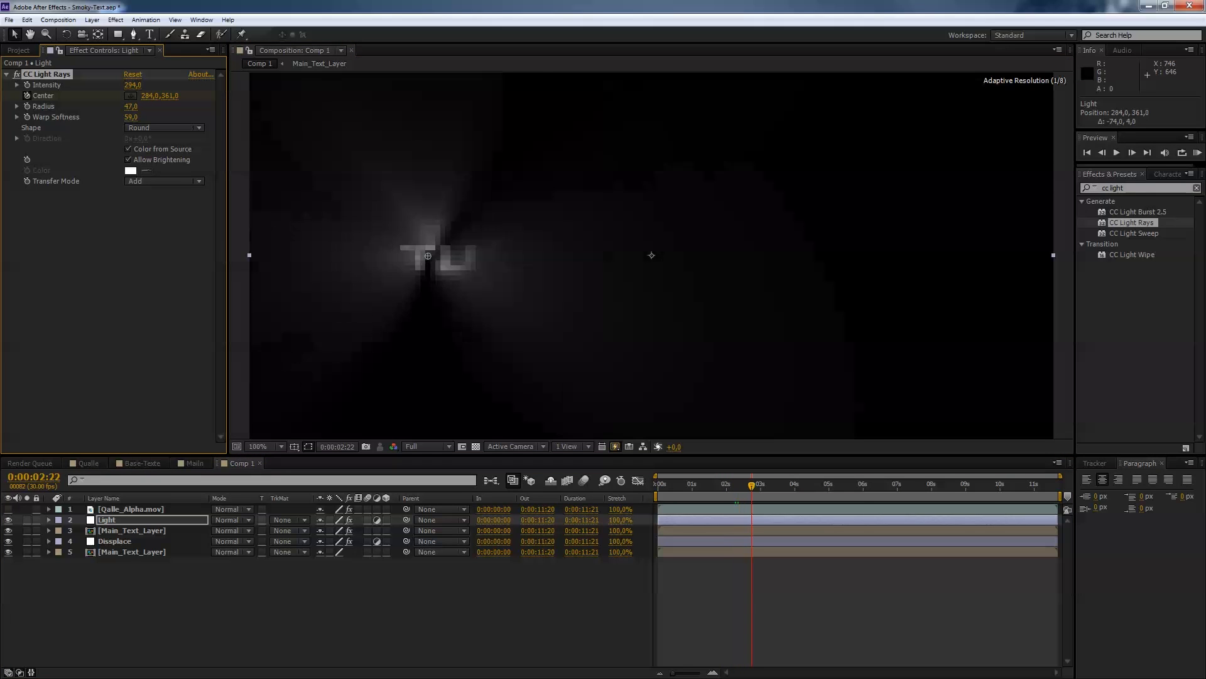
{"action": "left_click", "coordinate": [758, 483]}
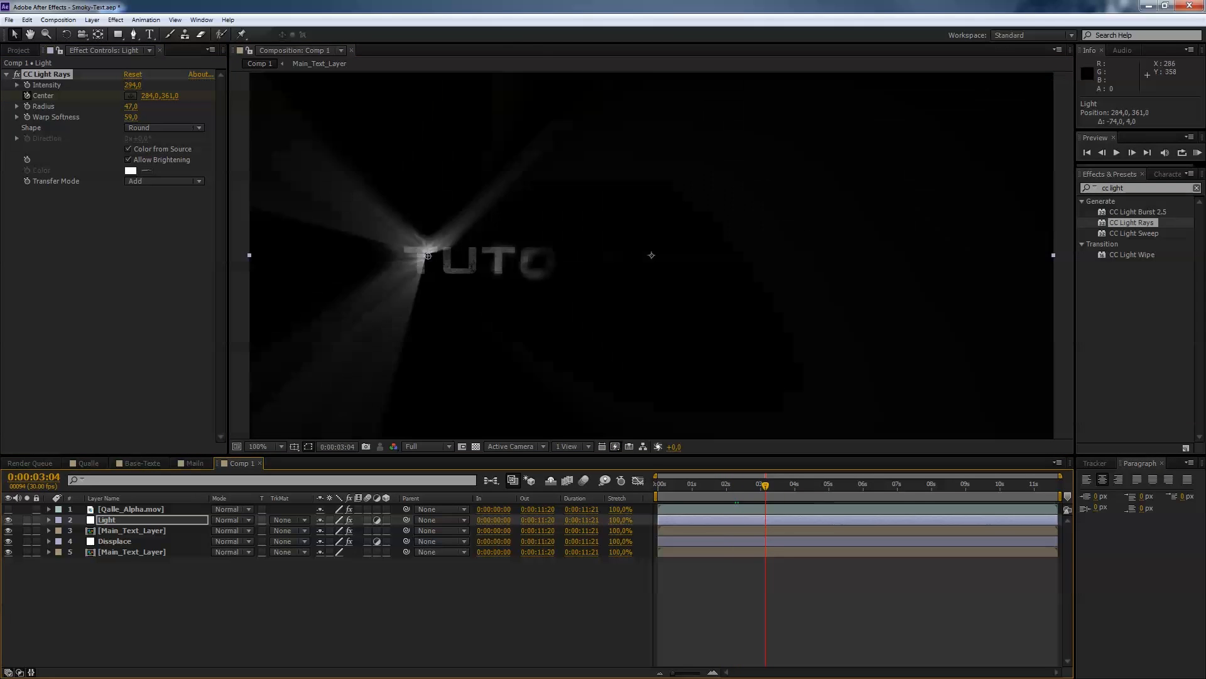
{"action": "left_click_drag", "start_coordinate": [427, 254], "coordinate": [548, 266]}
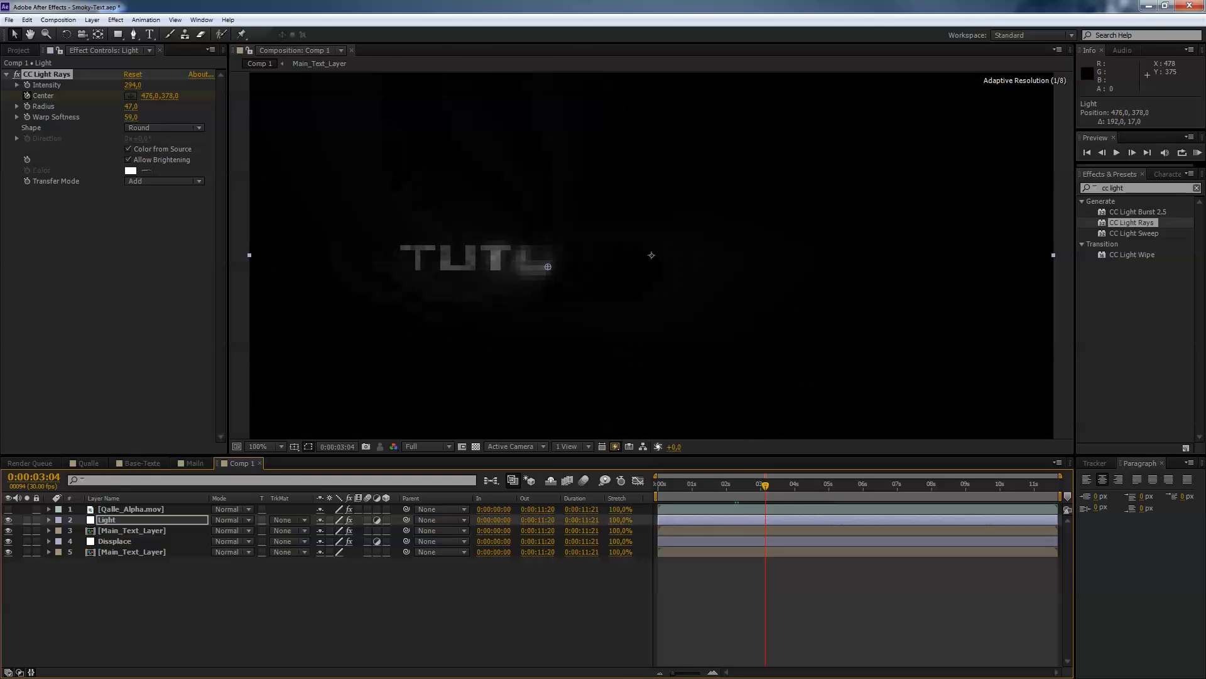
{"action": "left_click_drag", "start_coordinate": [549, 266], "coordinate": [543, 263]}
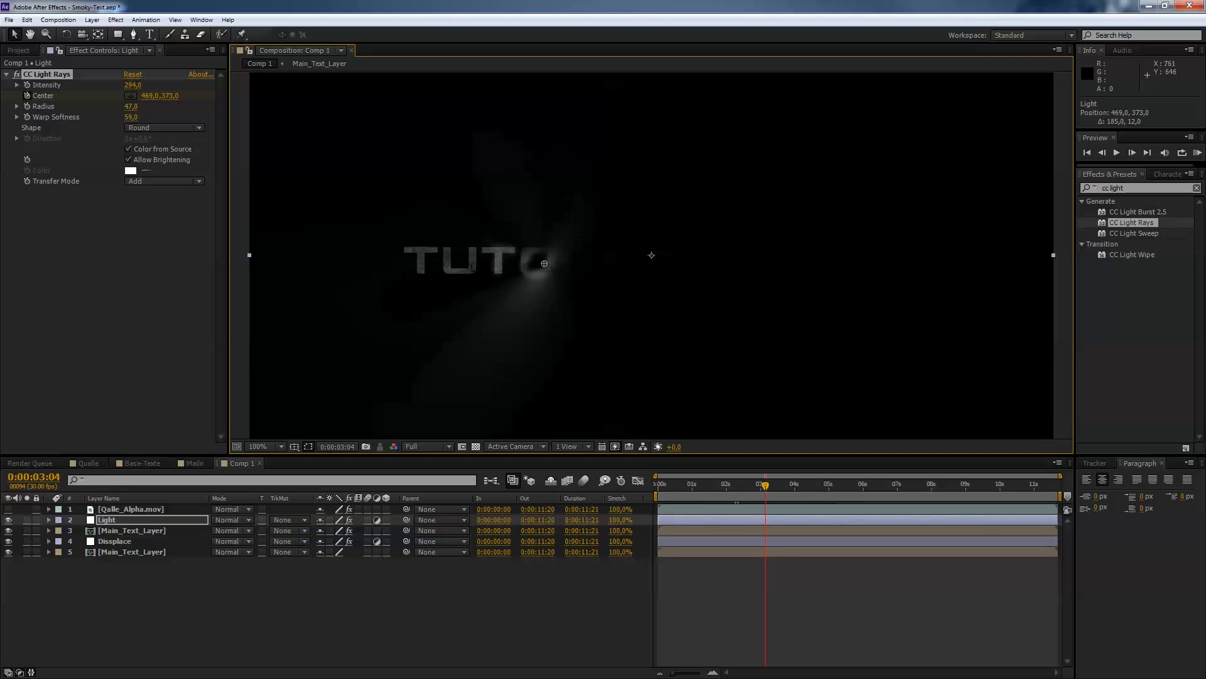
{"action": "left_click", "coordinate": [821, 483]}
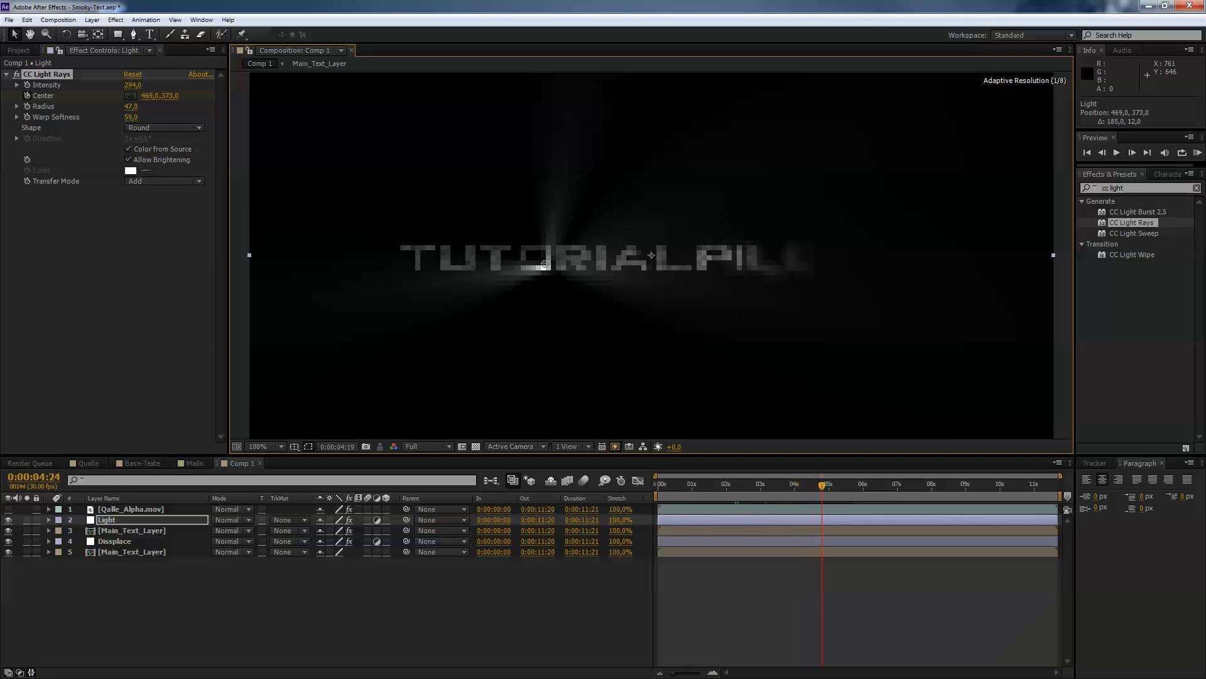
{"action": "left_click_drag", "start_coordinate": [543, 264], "coordinate": [762, 267]}
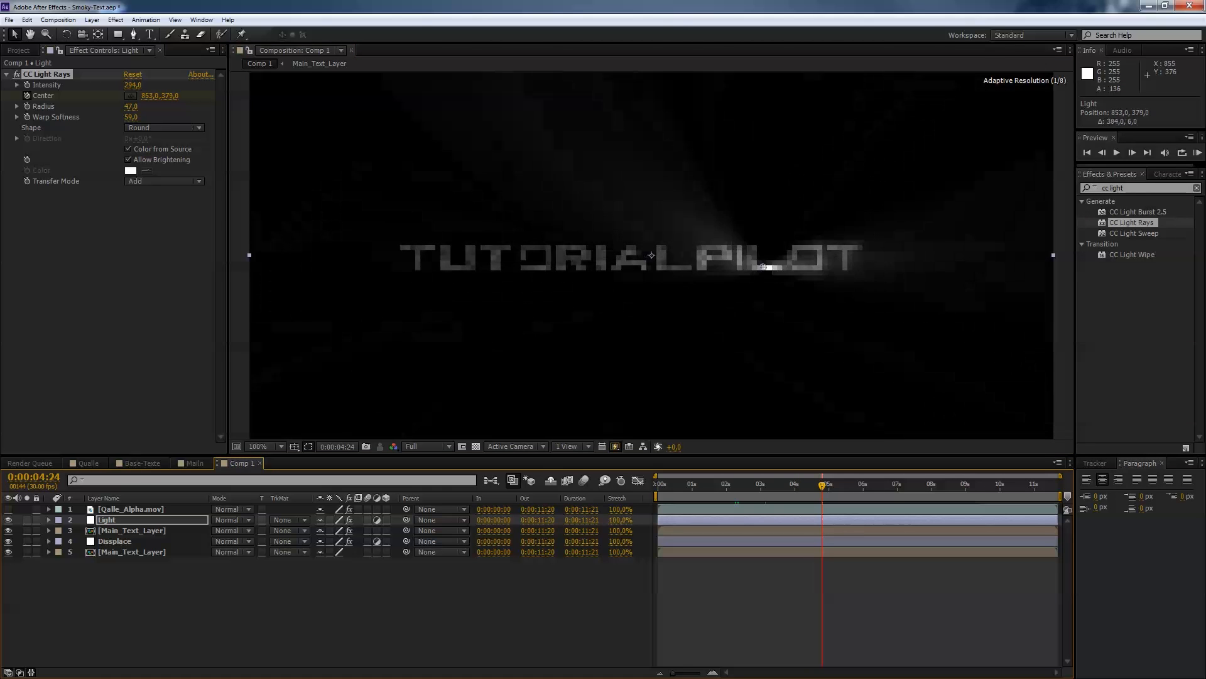
{"action": "left_click_drag", "start_coordinate": [649, 255], "coordinate": [852, 259]}
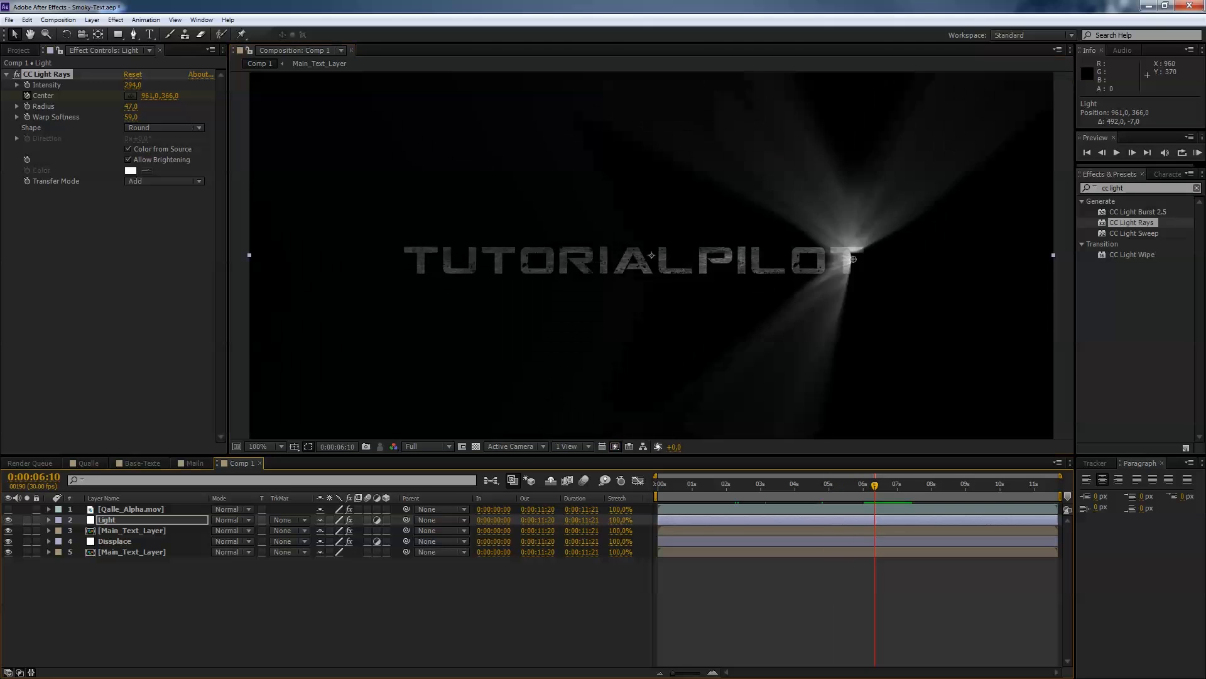
{"action": "left_click_drag", "start_coordinate": [852, 259], "coordinate": [862, 254]}
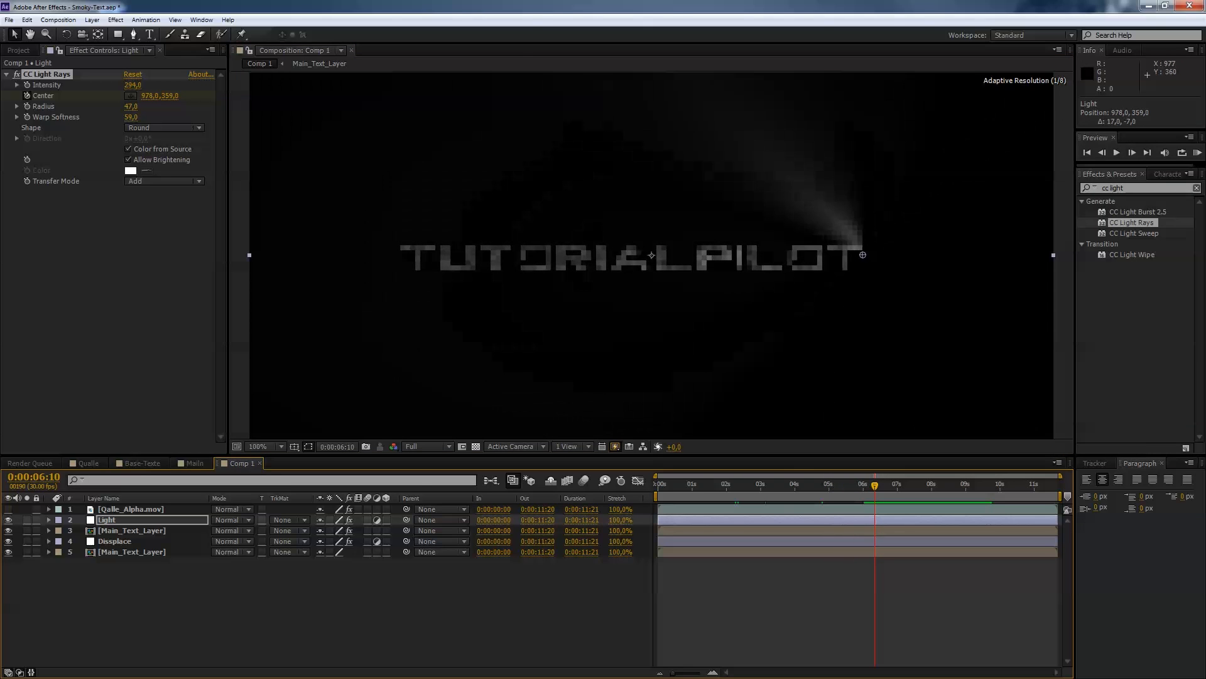
{"action": "left_click_drag", "start_coordinate": [863, 255], "coordinate": [886, 260]}
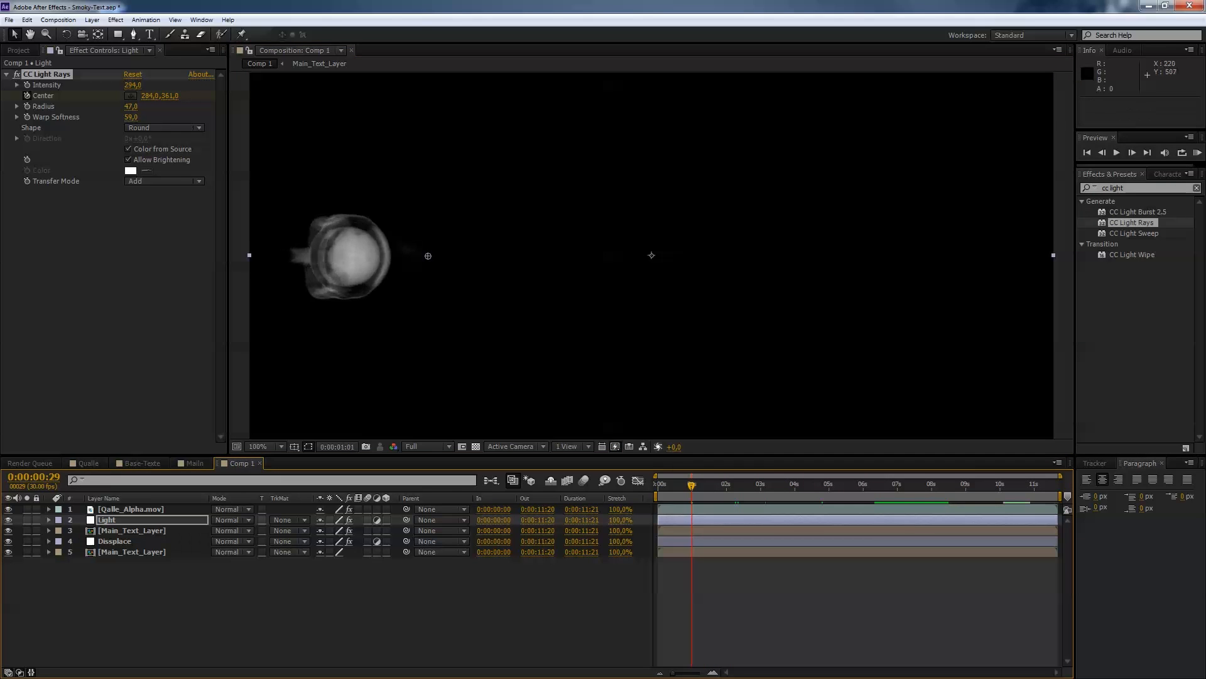
Step: Preview the light-ray reveal several times, then stop playback
{"action": "left_click", "coordinate": [1116, 152]}
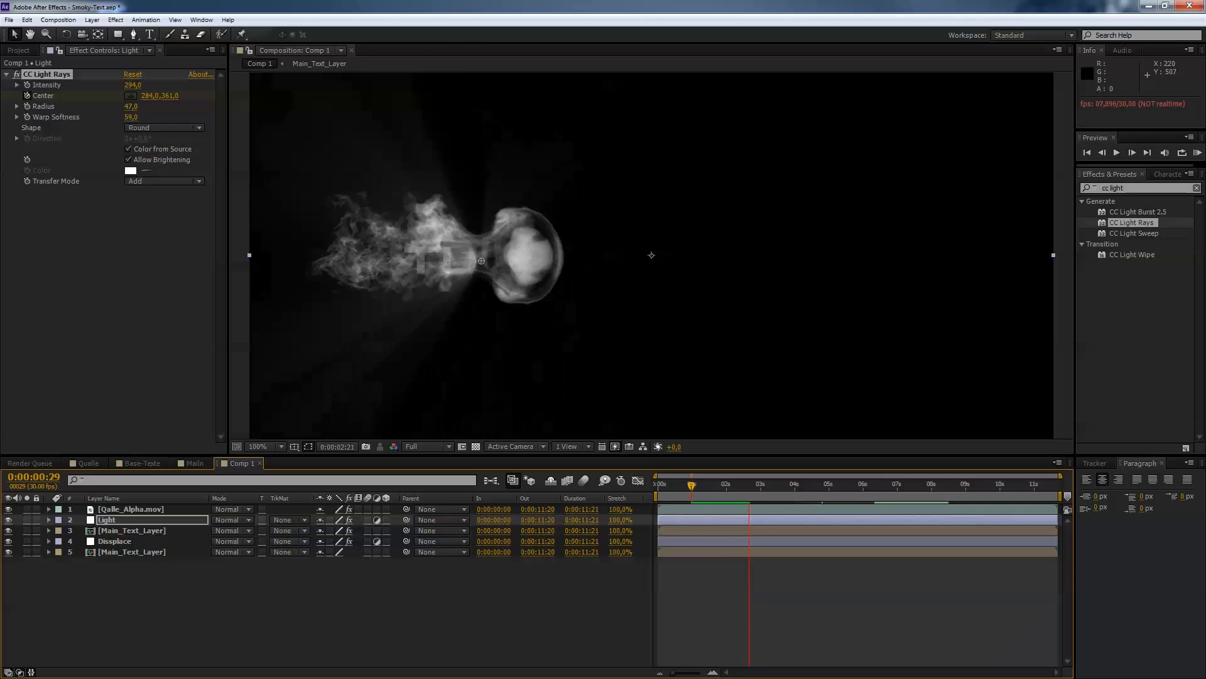
{"action": "left_click", "coordinate": [739, 485]}
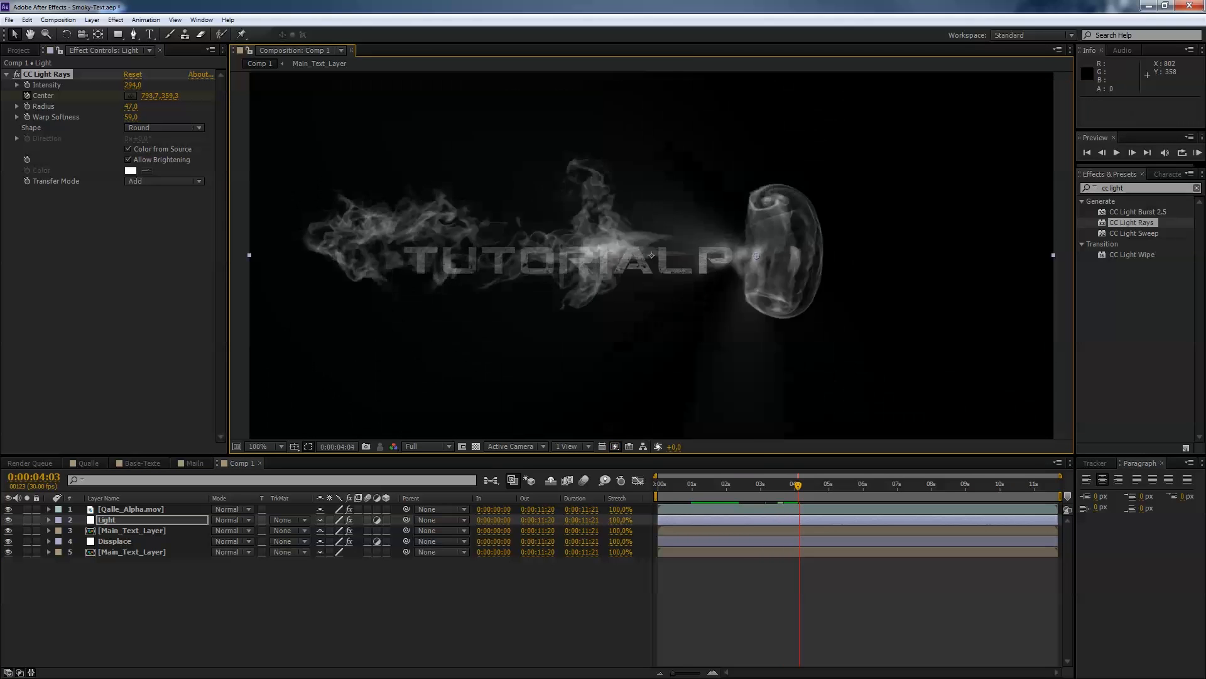
{"action": "left_click", "coordinate": [1116, 151]}
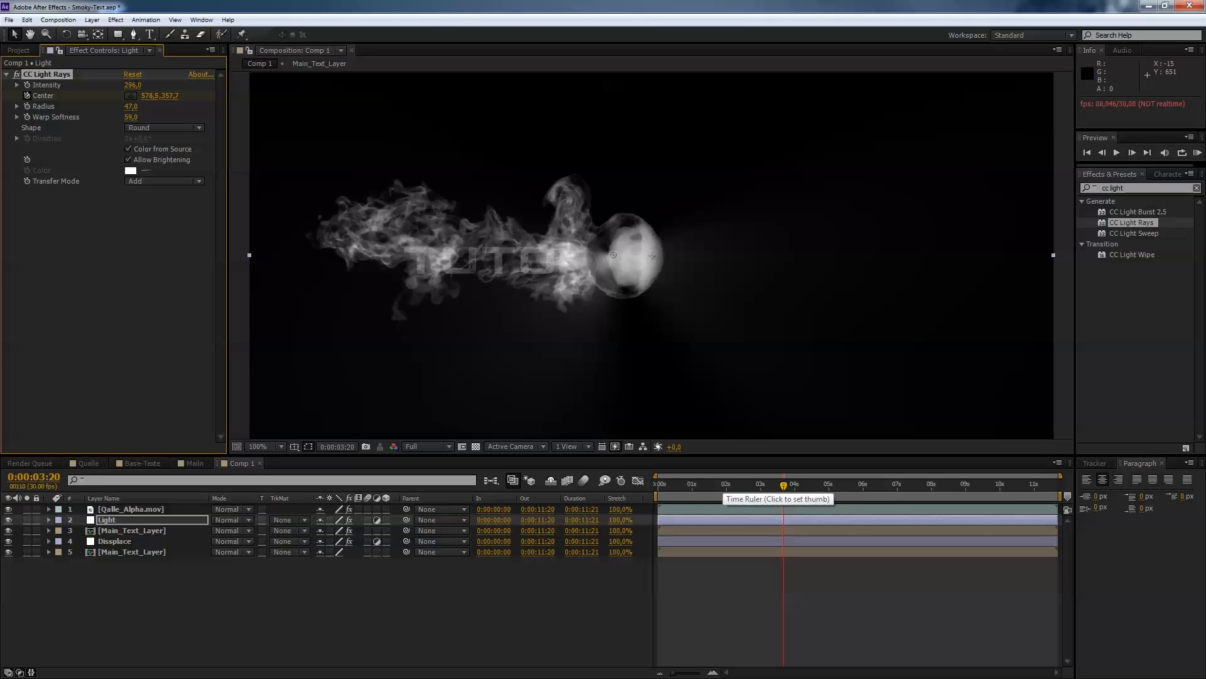
{"action": "left_click", "coordinate": [132, 552]}
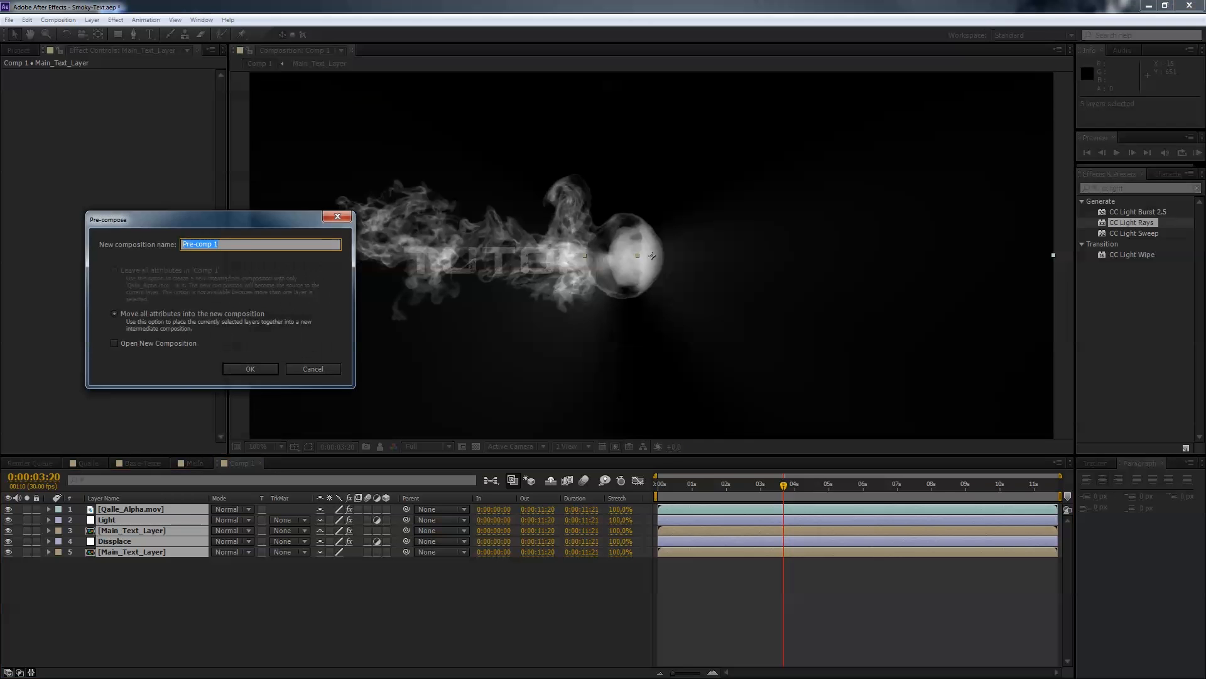
Step: Name the precomp Main_Bubble, confirm it, and show the Project panel items
{"action": "type", "text": "Man"}
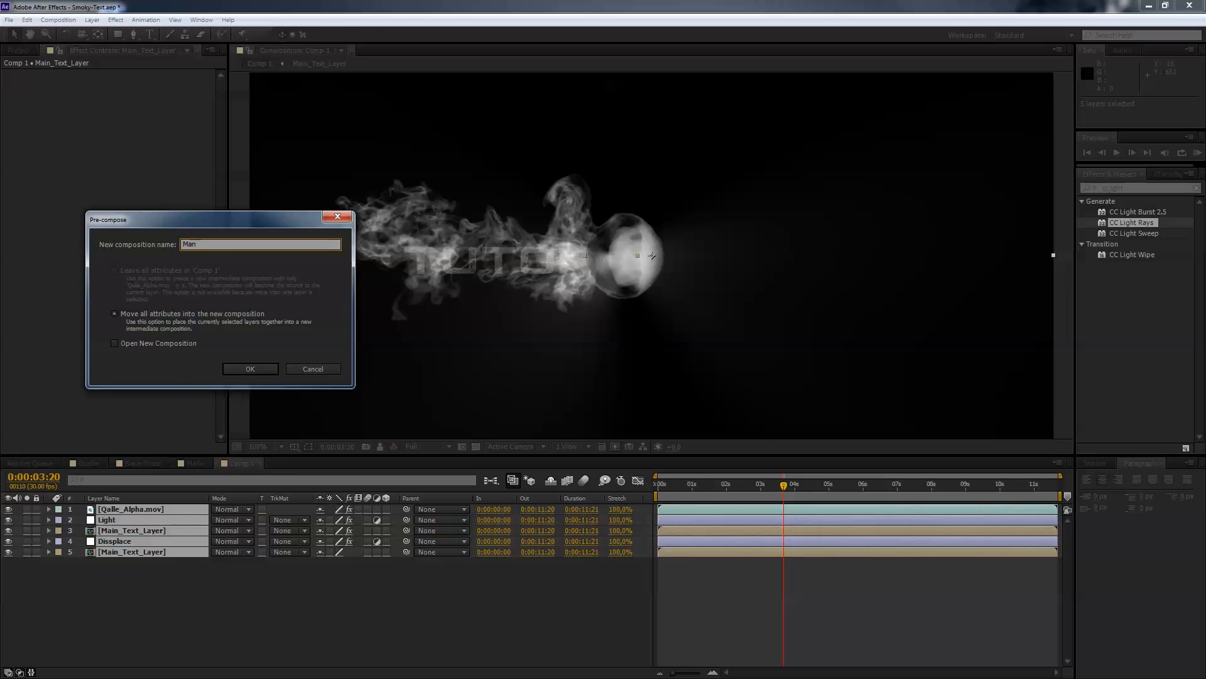
{"action": "type", "text": "Main_Bubb"}
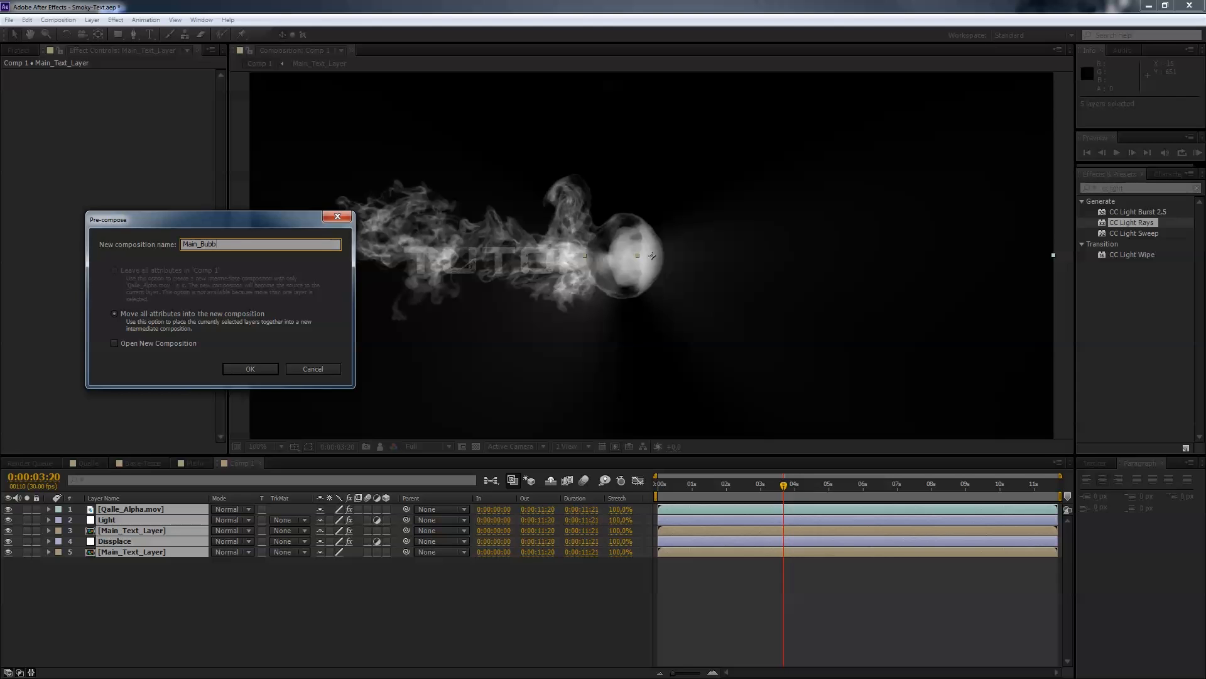
{"action": "left_click", "coordinate": [248, 368]}
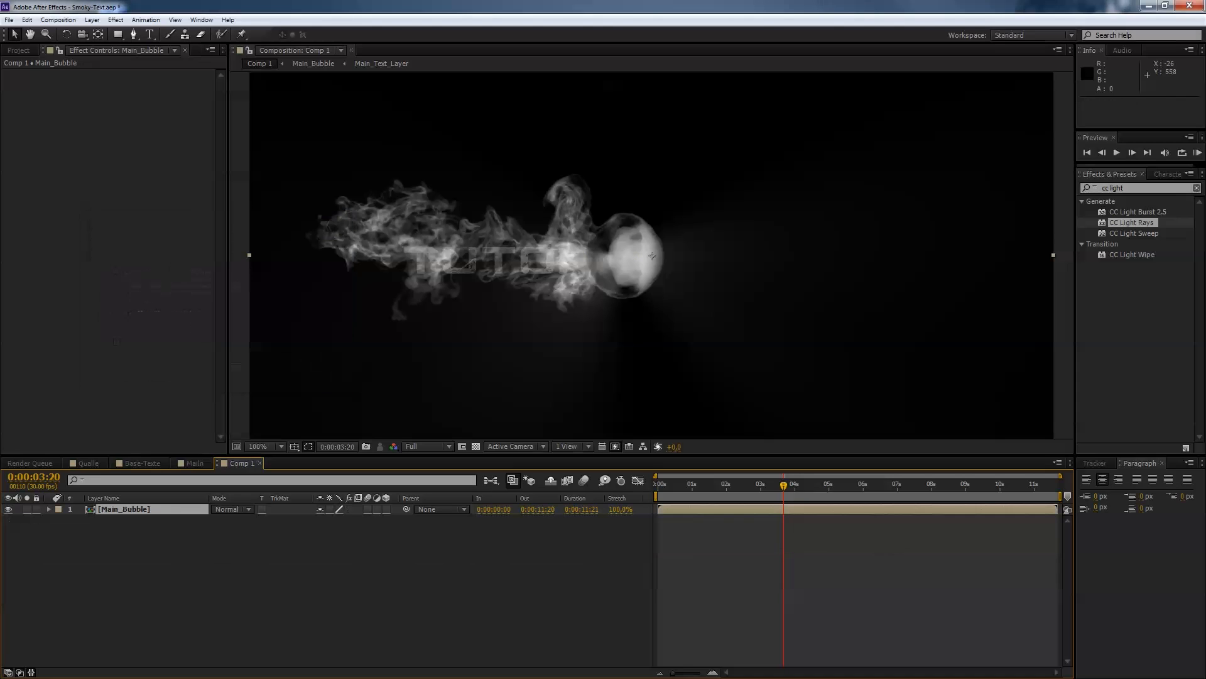
{"action": "mouse_move", "coordinate": [652, 255]}
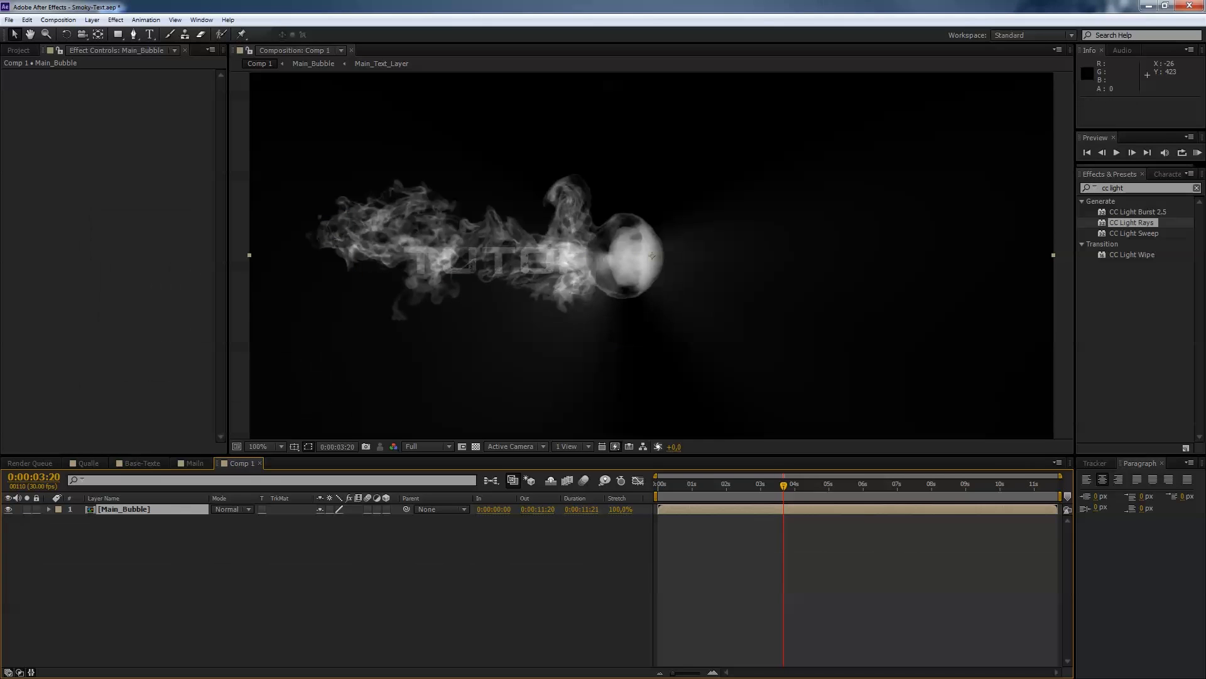
{"action": "left_click", "coordinate": [19, 50]}
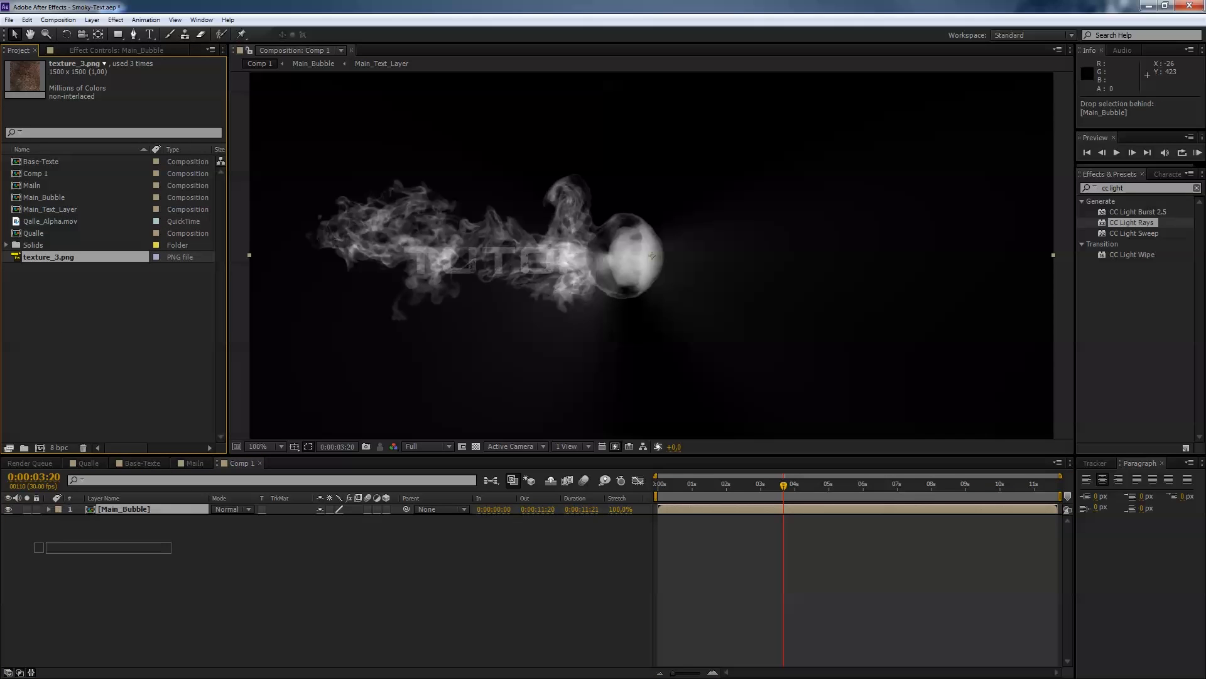
Step: Place texture_3.png beneath Main_Bubble and apply Curves and Tint to it
{"action": "left_click_drag", "start_coordinate": [48, 256], "coordinate": [123, 519]}
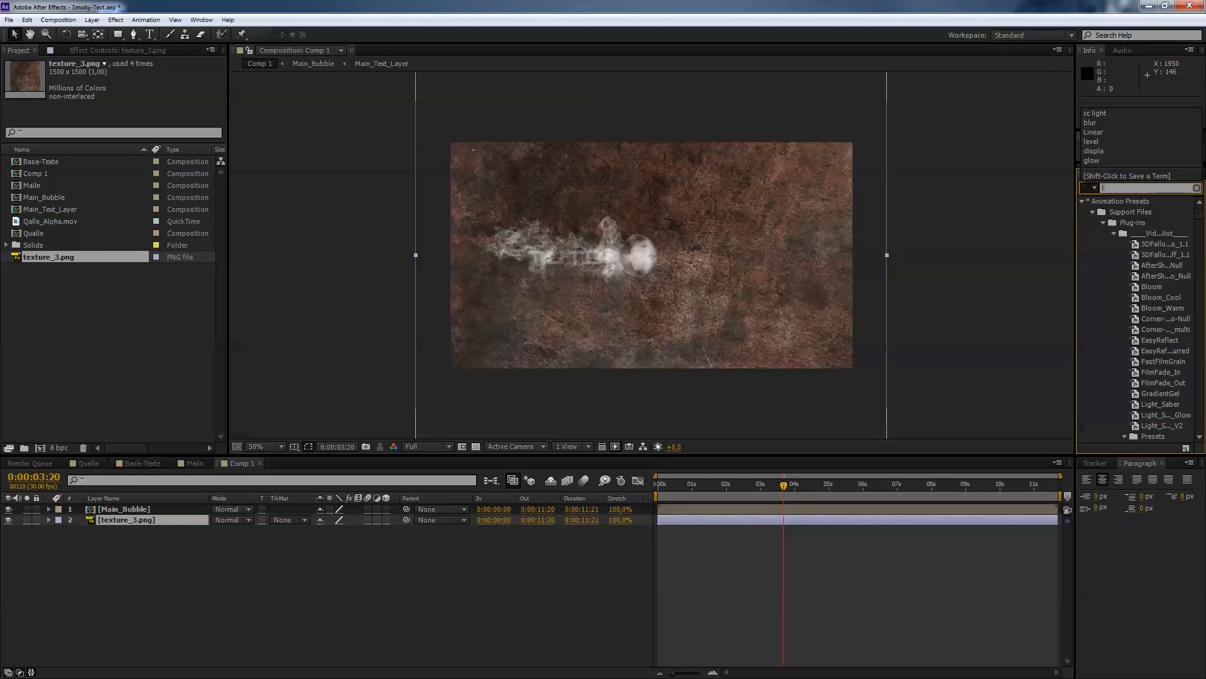
{"action": "type", "text": "cur"}
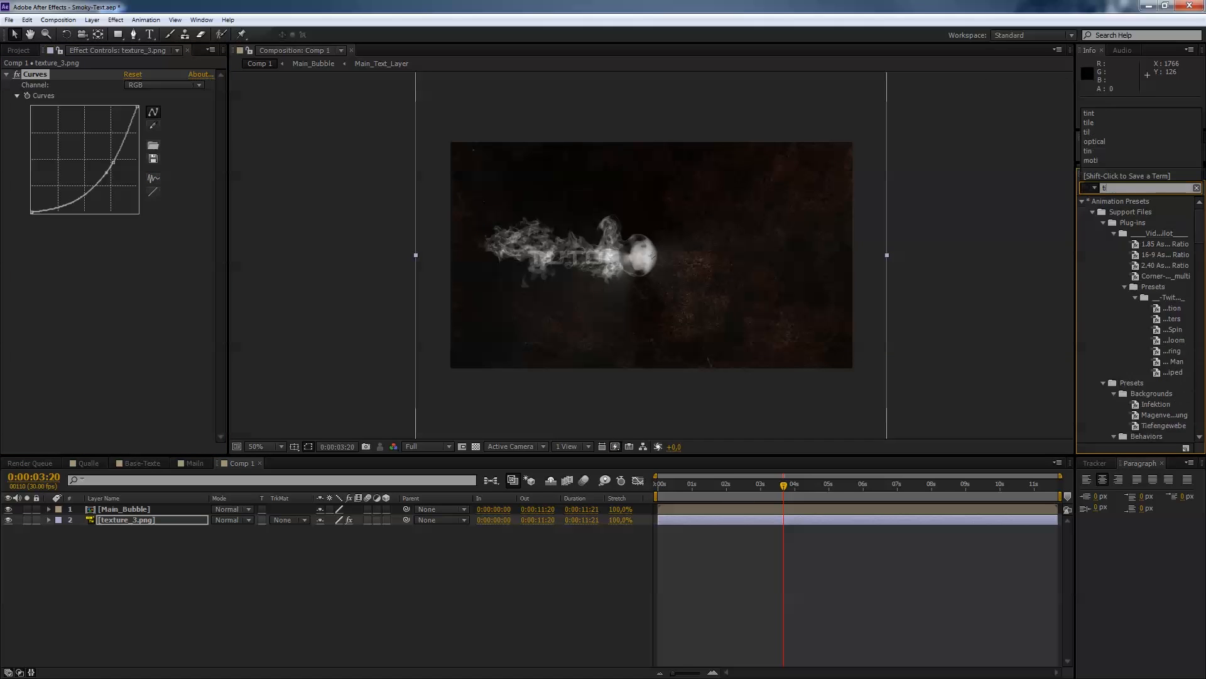
{"action": "type", "text": "tin"}
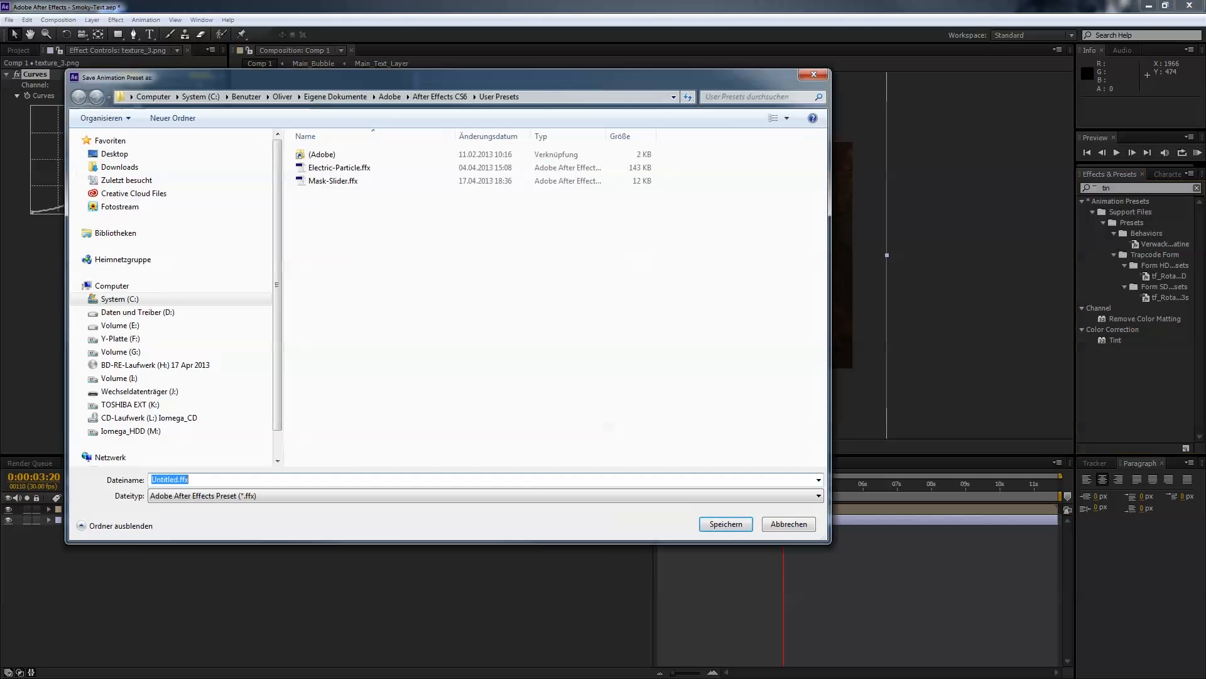
{"action": "left_click", "coordinate": [788, 524]}
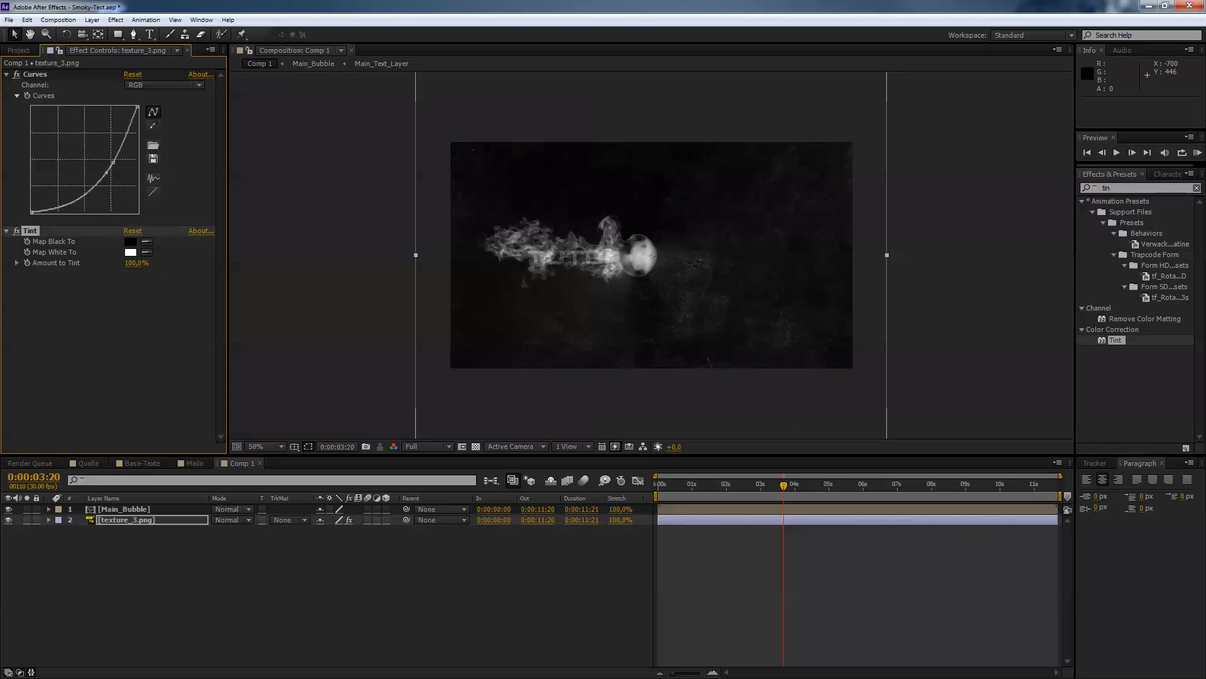
Step: Set the texture's Map White To colour to green, then select Main_Bubble
{"action": "left_click", "coordinate": [129, 251]}
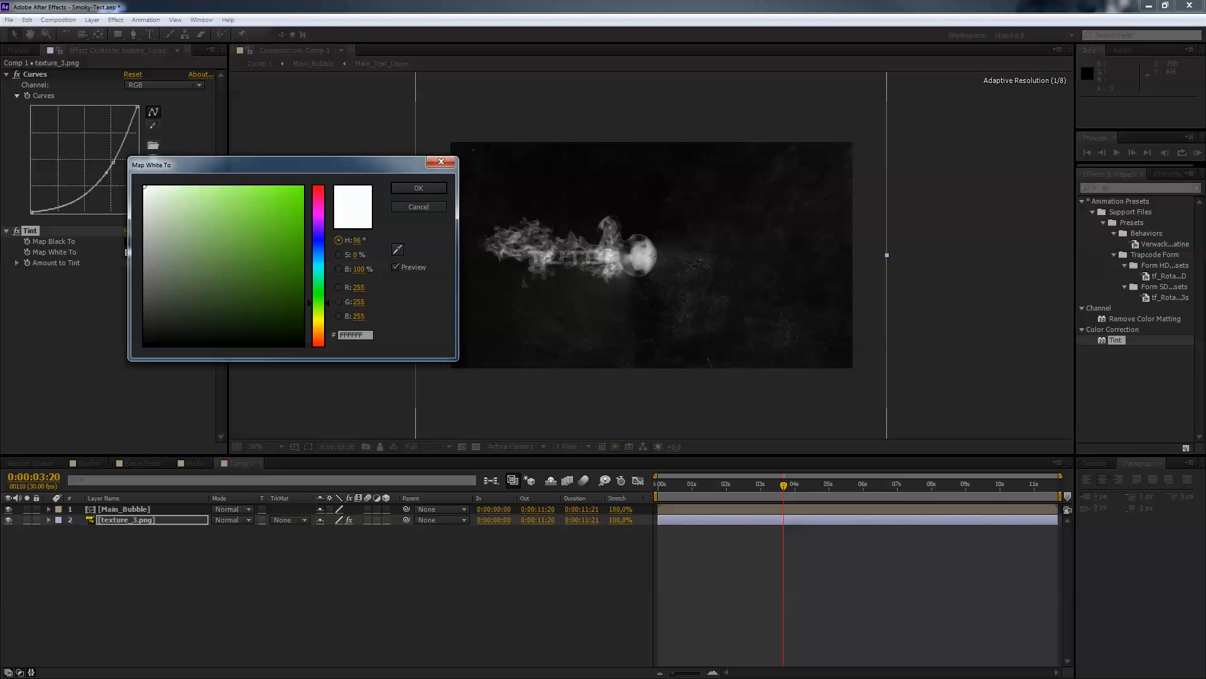
{"action": "left_click", "coordinate": [249, 235]}
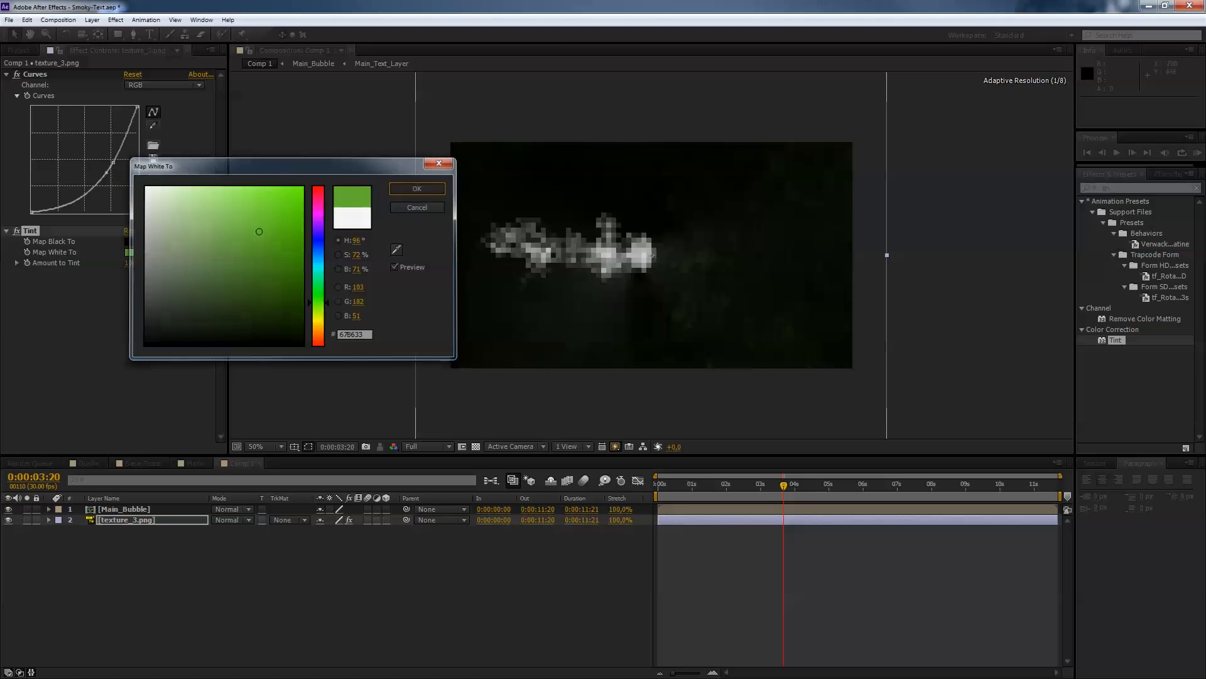
{"action": "left_click", "coordinate": [416, 188]}
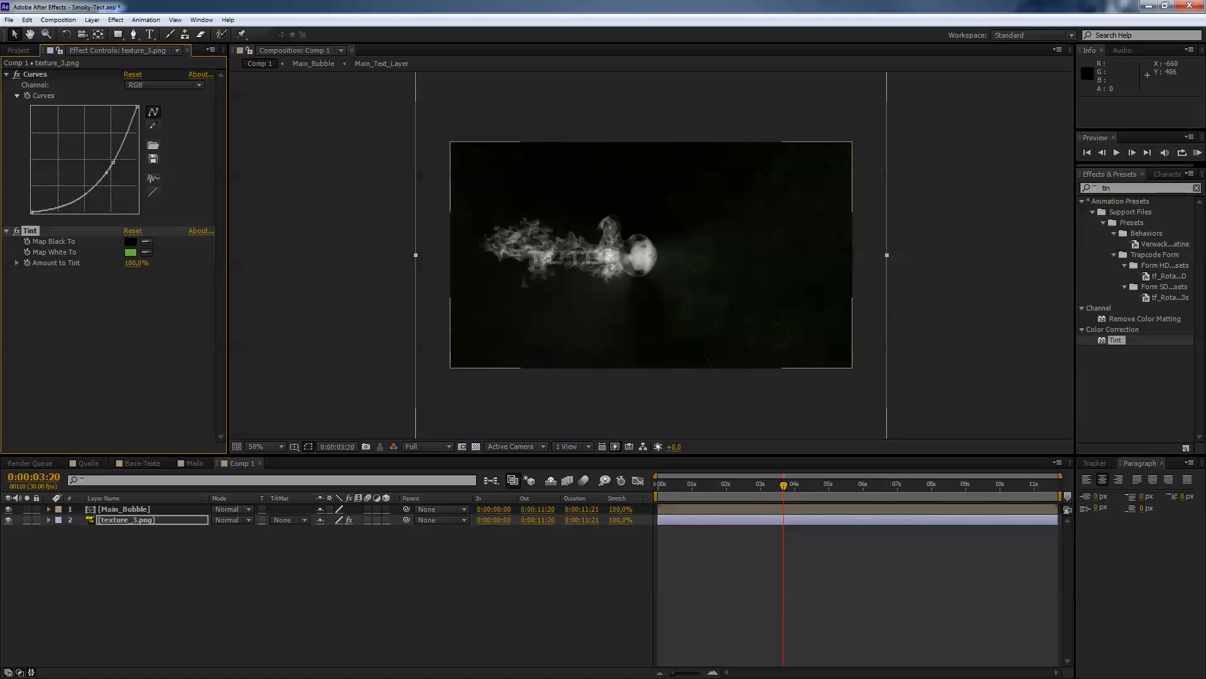
{"action": "left_click", "coordinate": [122, 509]}
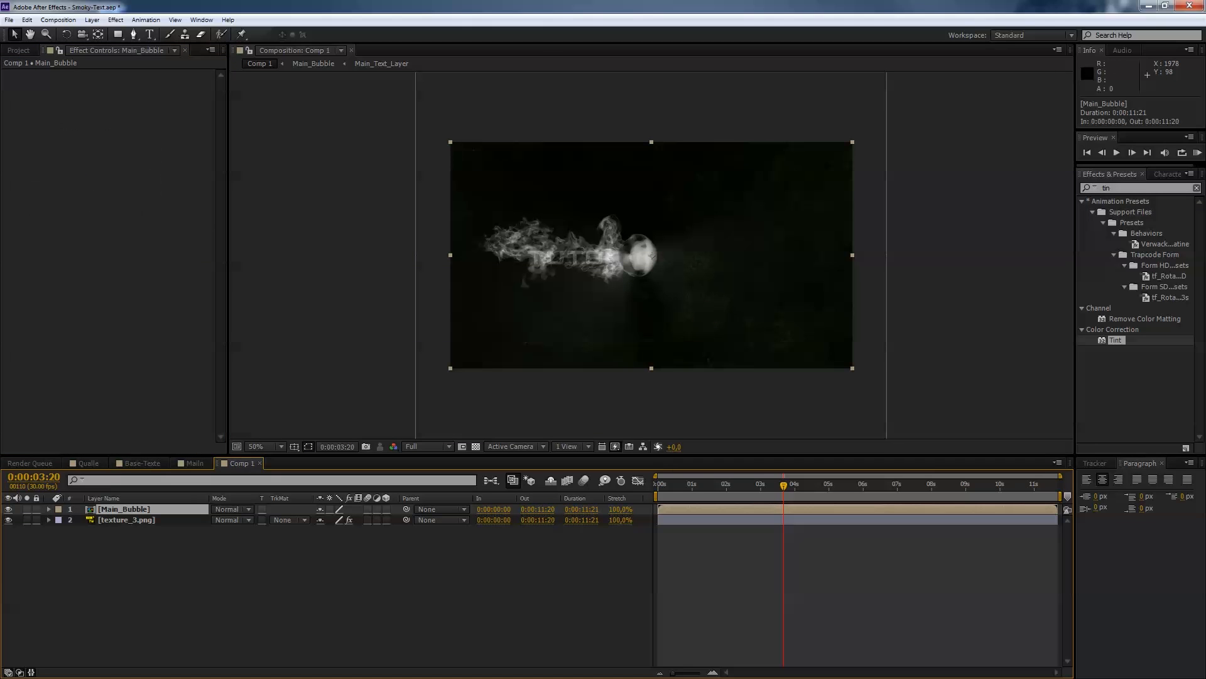
Step: Tint Main_Bubble's bright tones green and add a Glow effect
{"action": "left_click", "coordinate": [130, 95]}
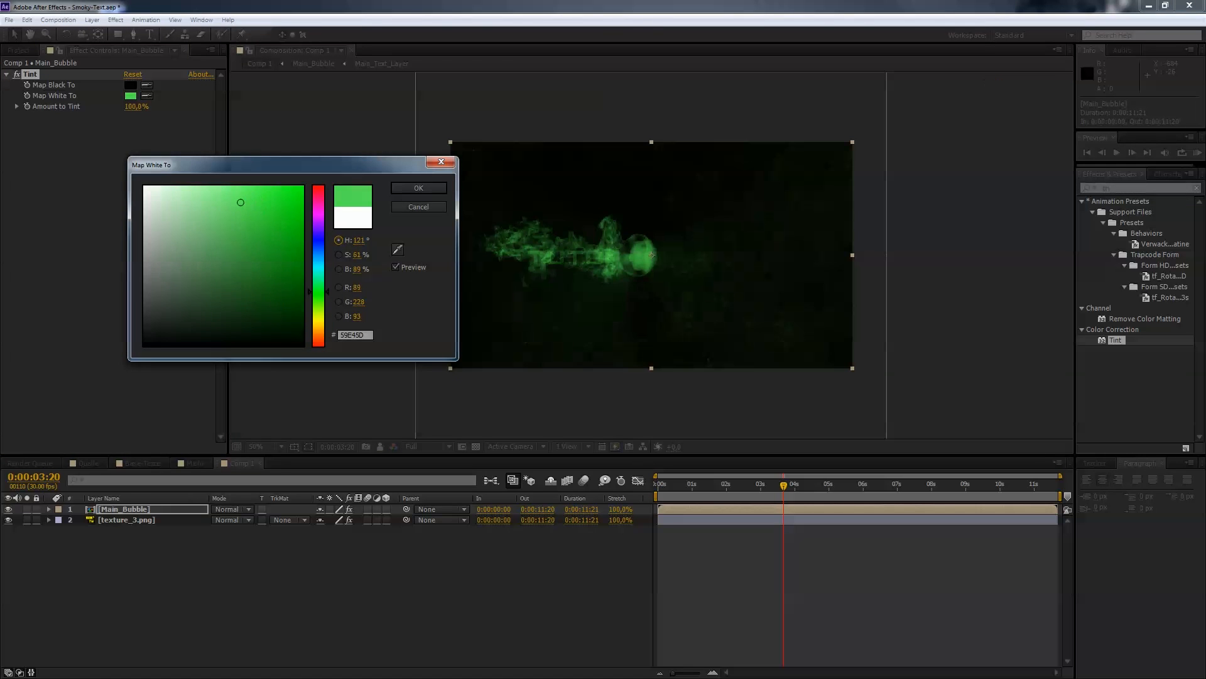
{"action": "left_click", "coordinate": [418, 187]}
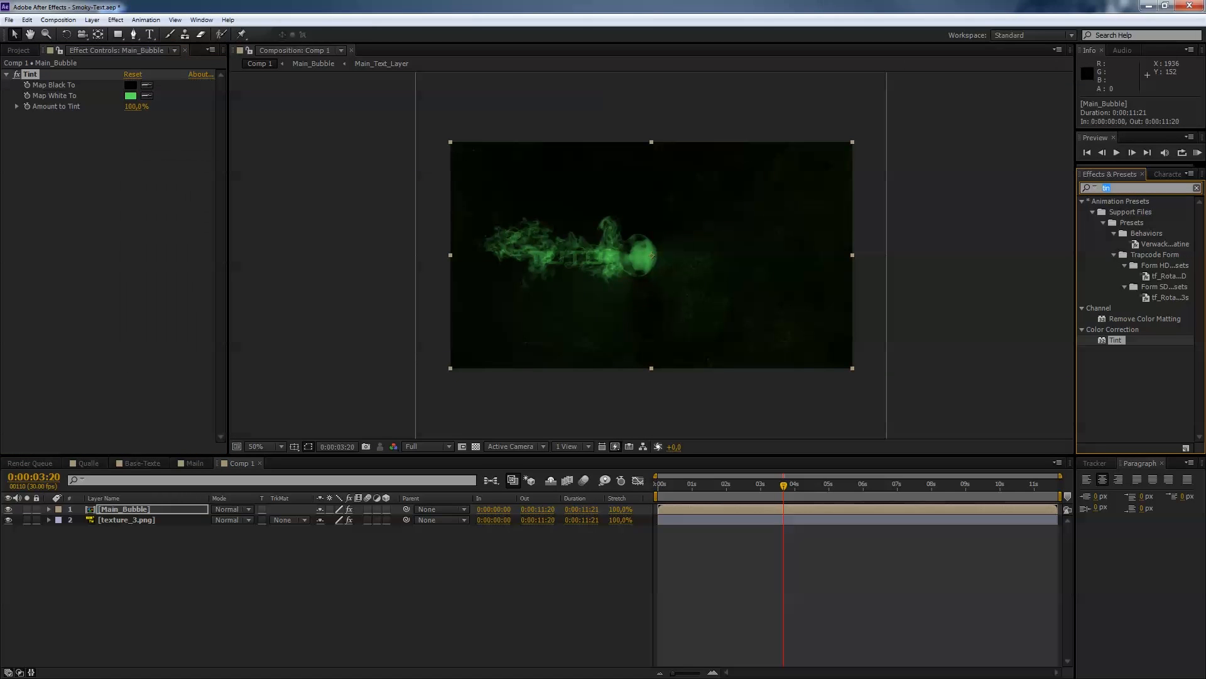
{"action": "type", "text": "blur"}
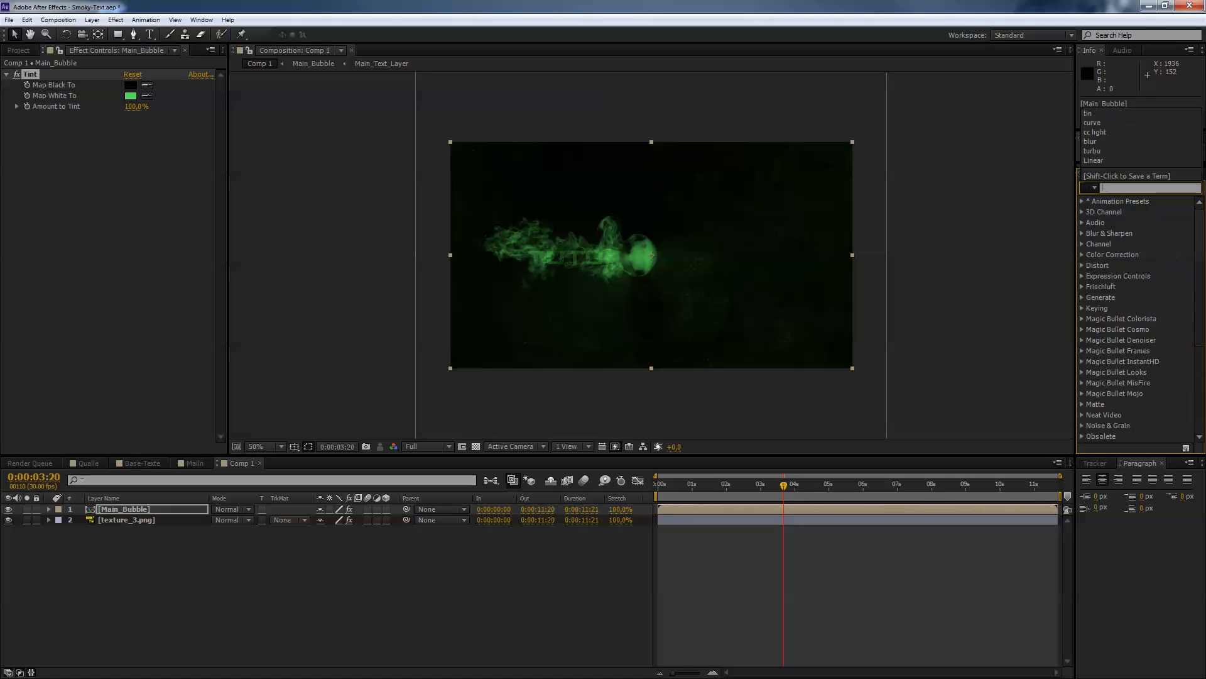
{"action": "type", "text": "glow"}
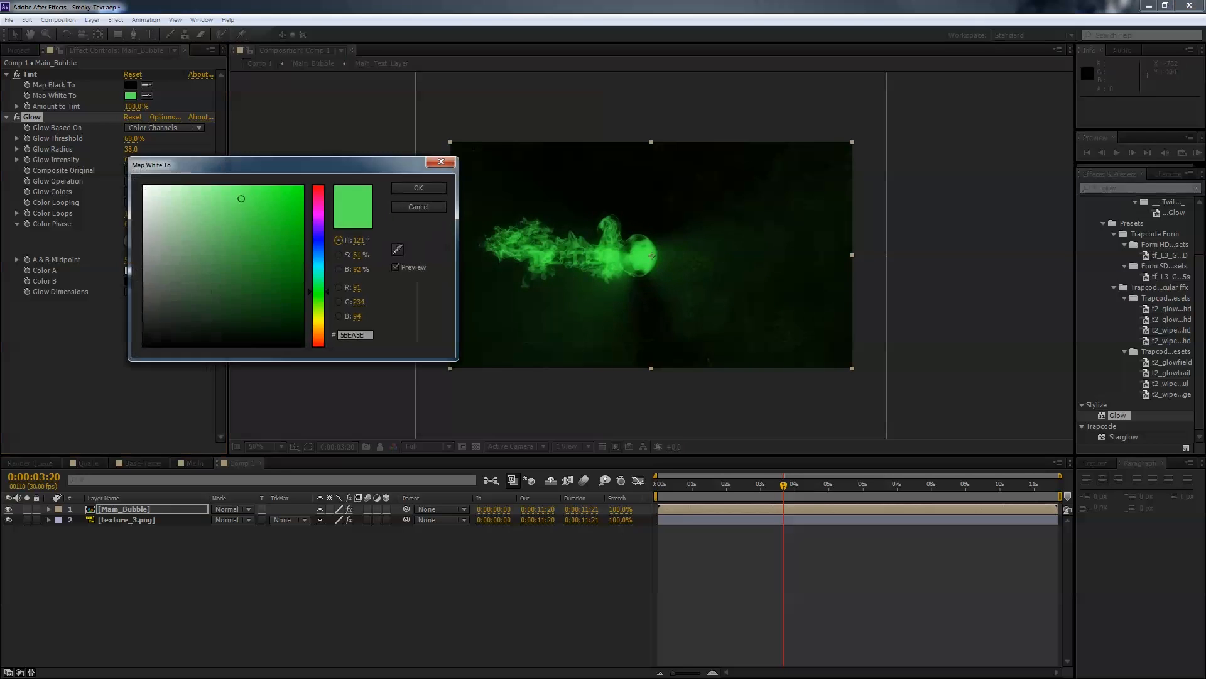
Step: Soften the bubble's tint to a paler green and confirm it
{"action": "left_click", "coordinate": [187, 212]}
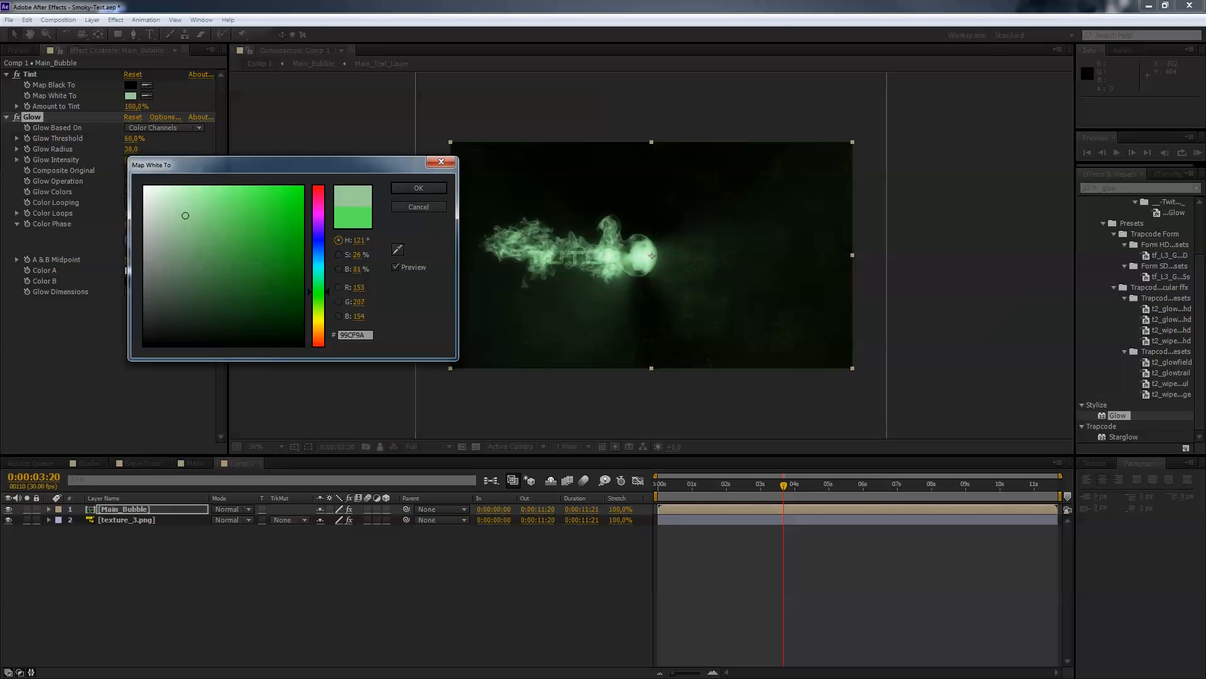
{"action": "left_click", "coordinate": [191, 215]}
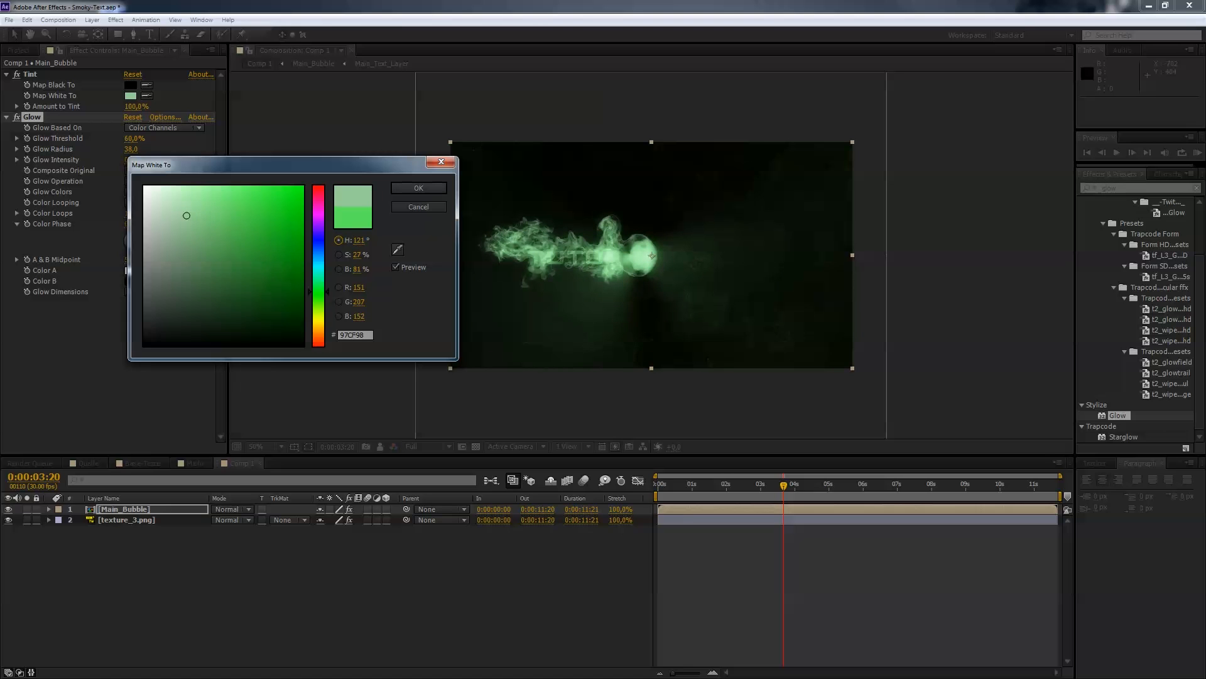
{"action": "left_click", "coordinate": [417, 187]}
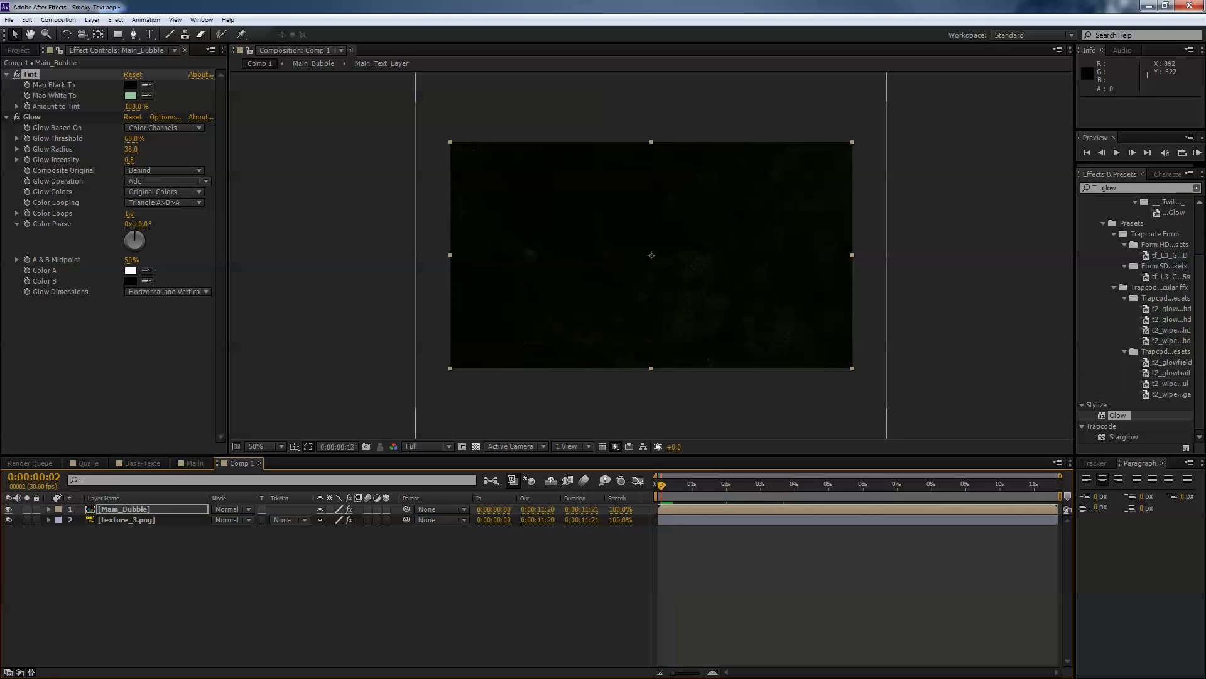
{"action": "left_click", "coordinate": [746, 483]}
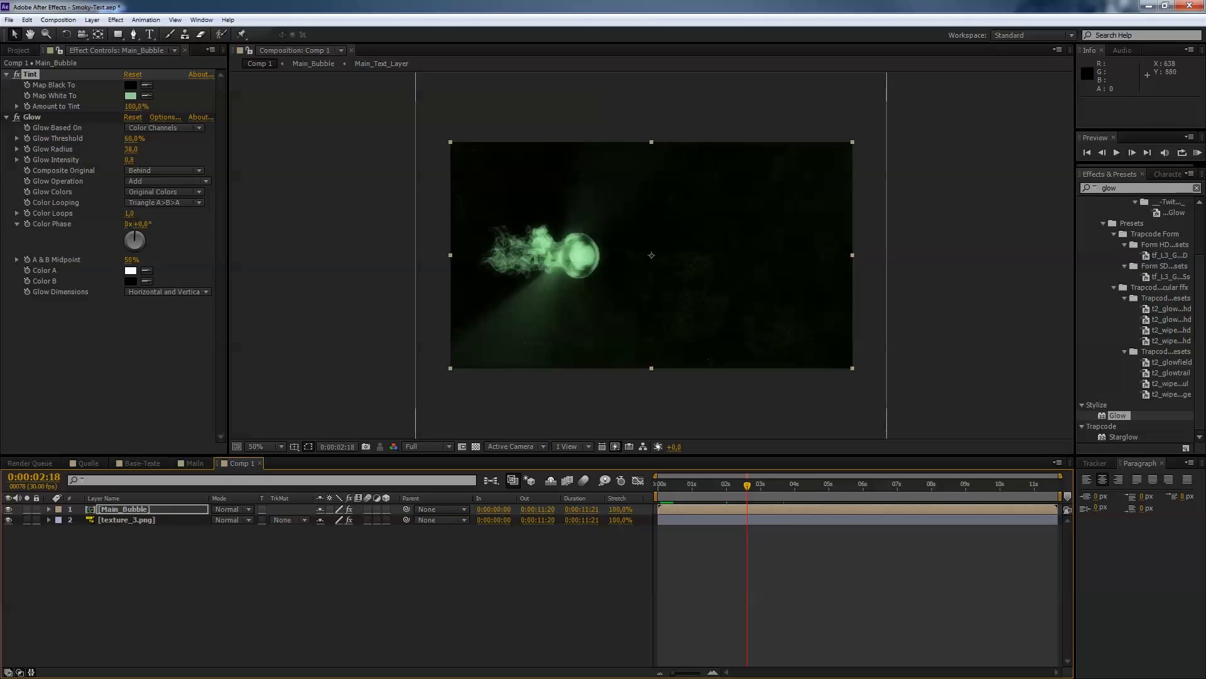
Step: Apply Displacement Map to the texture_3.png layer
{"action": "left_click", "coordinate": [126, 519]}
{"action": "type", "text": "displa"}
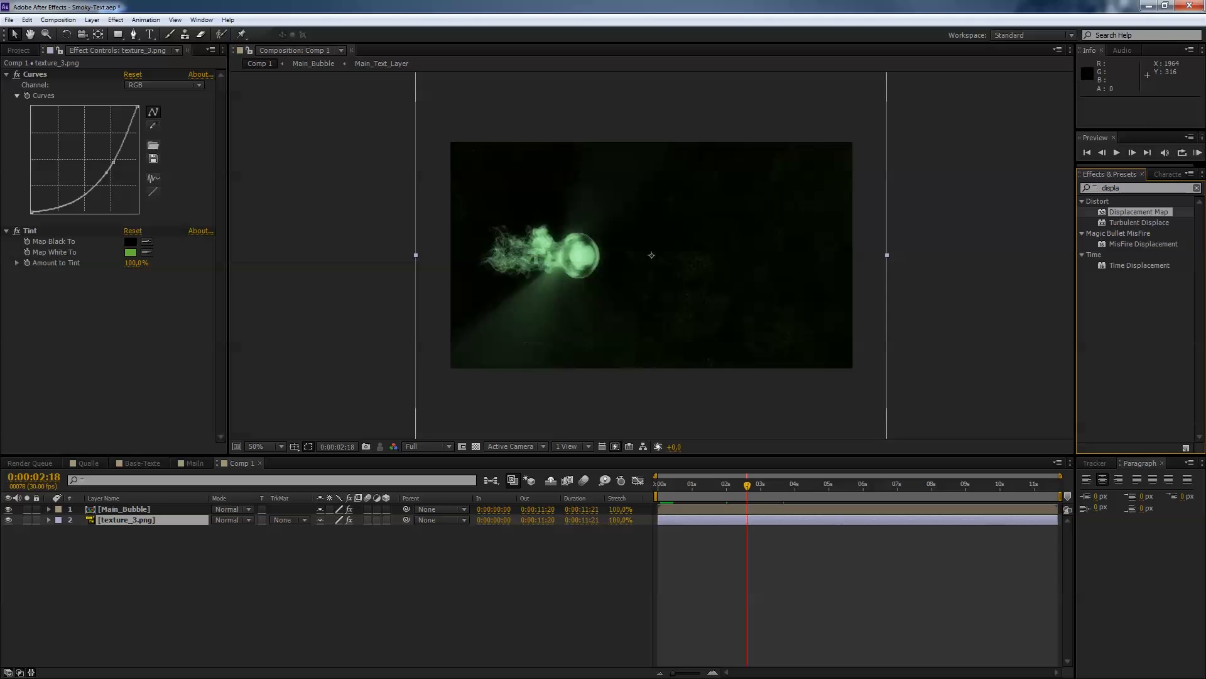
{"action": "double_click", "coordinate": [1142, 211]}
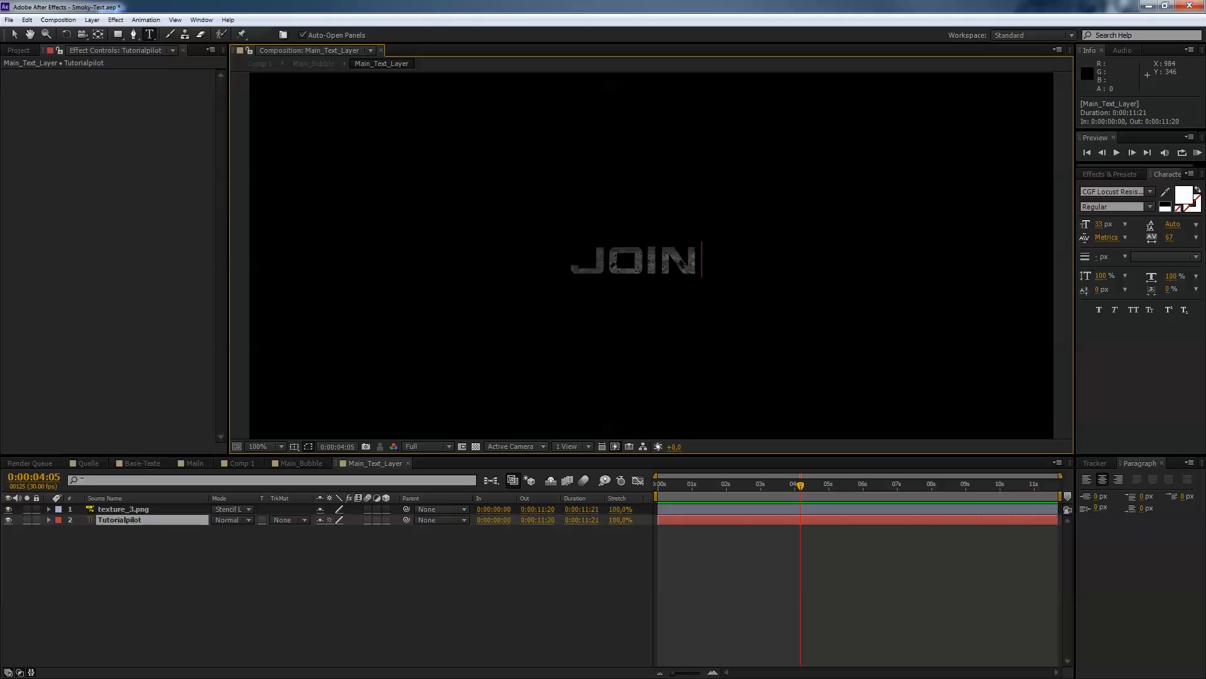
Step: Retype the text layer to read JOIN US ON FB and view it revealed in Comp 1
{"action": "type", "text": "U"}
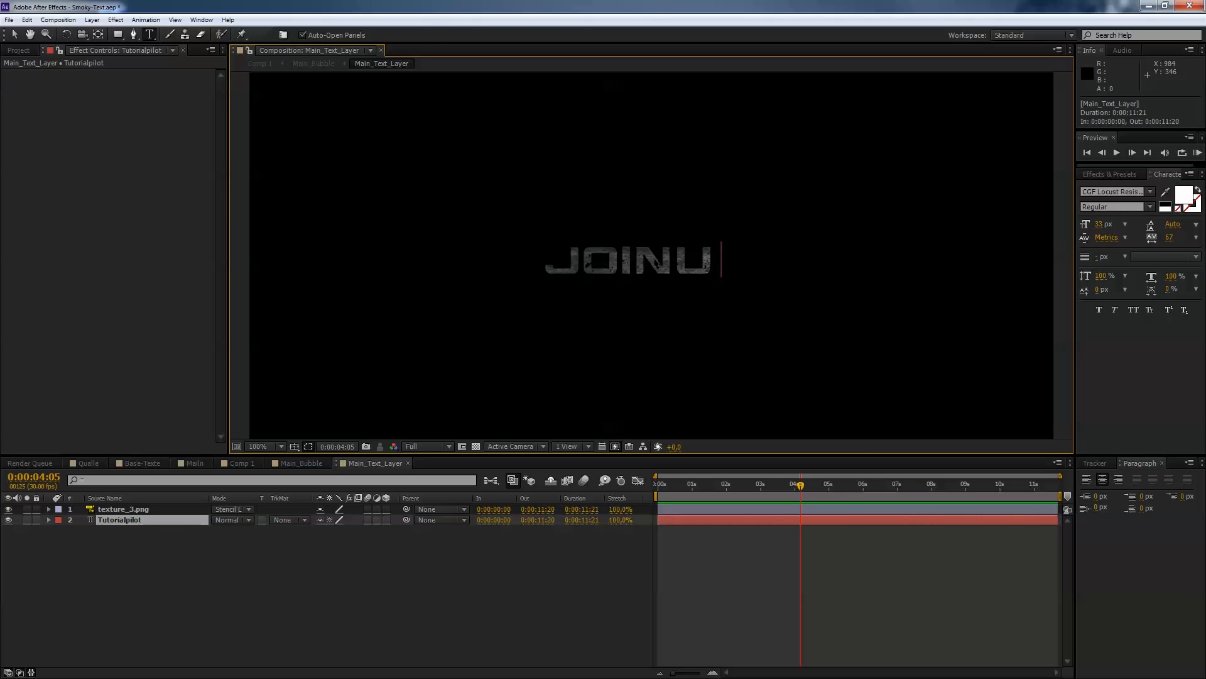
{"action": "type", "text": "\" \""}
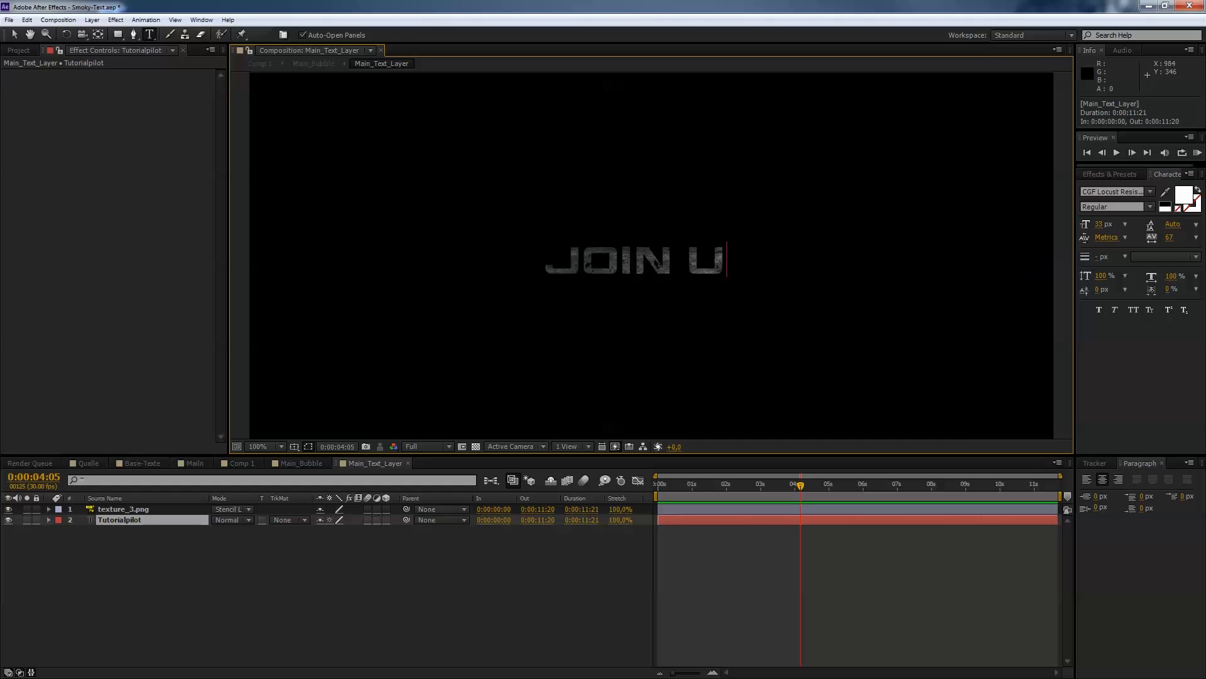
{"action": "type", "text": "S"}
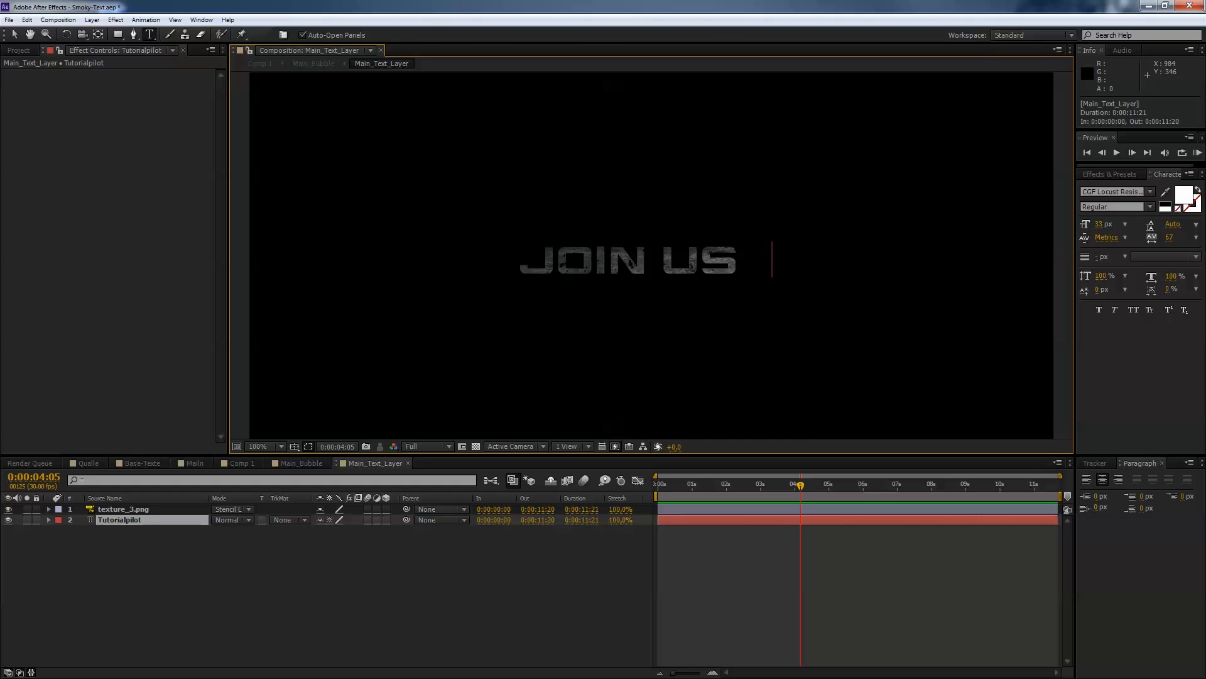
{"action": "type", "text": "ON FB"}
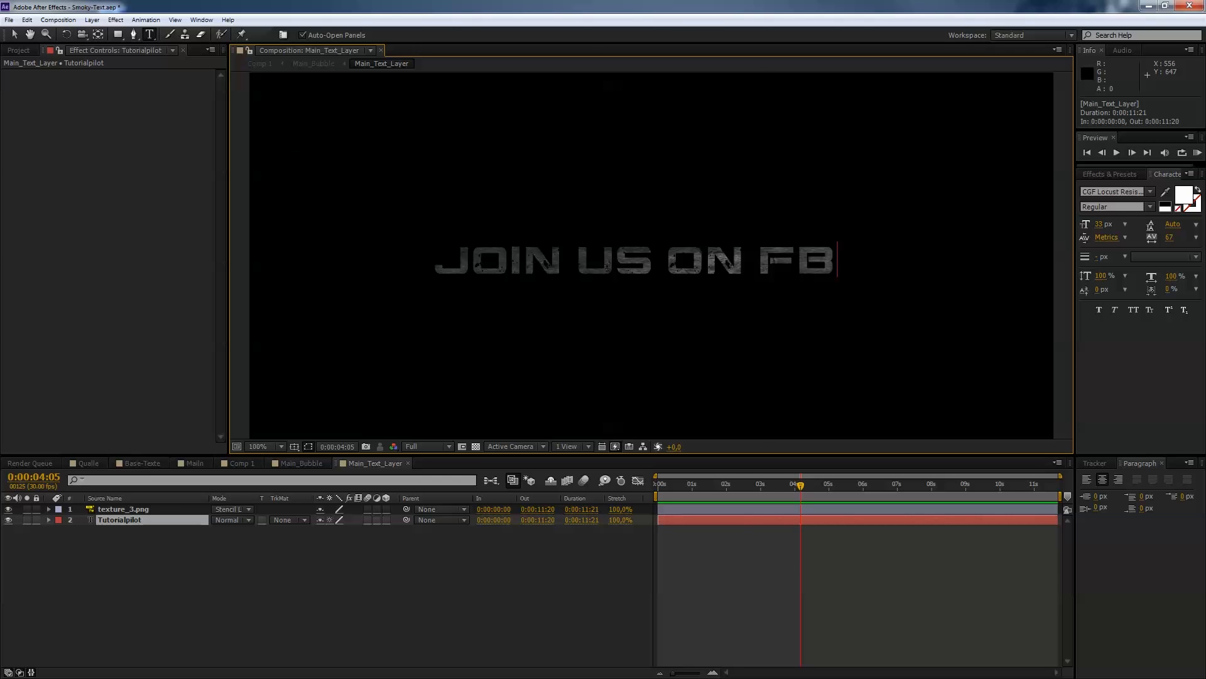
{"action": "left_click", "coordinate": [236, 463]}
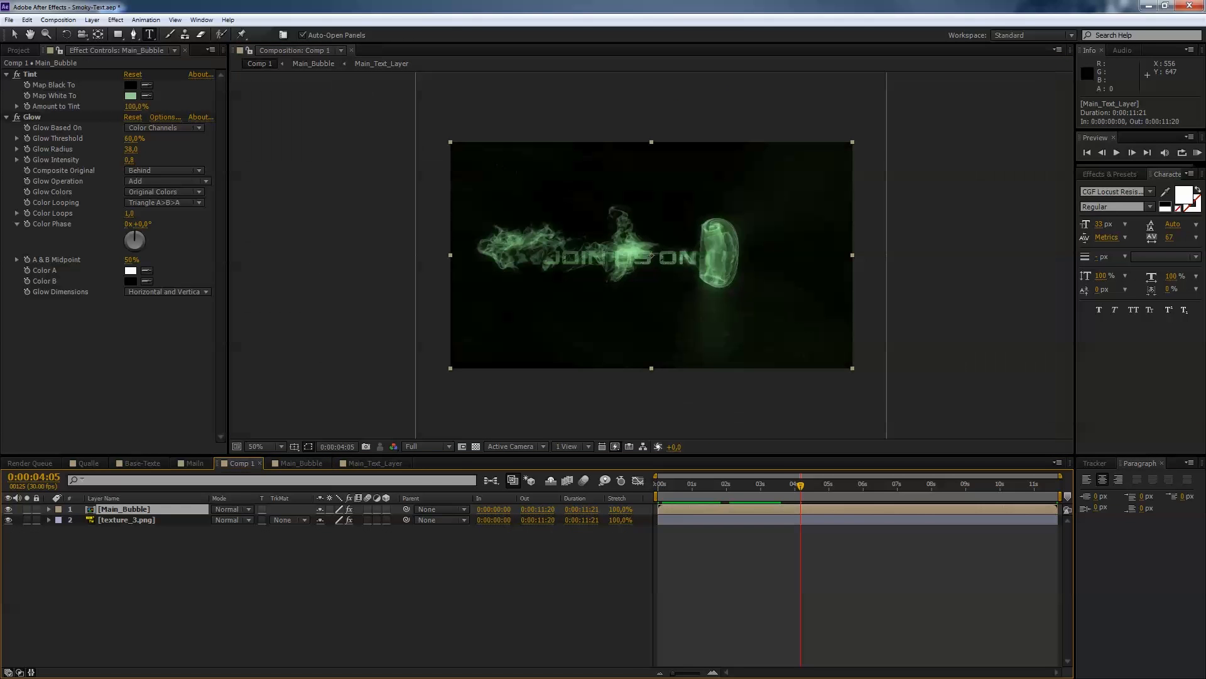